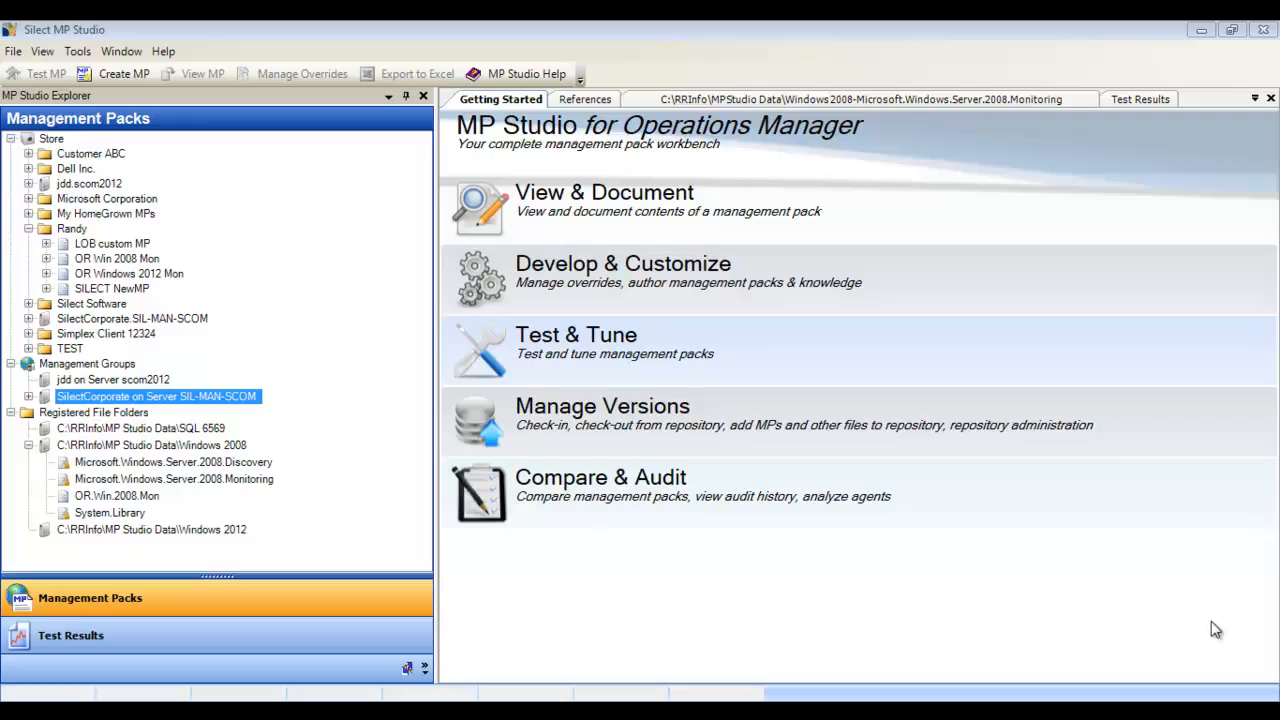
mouse_move(75, 168)
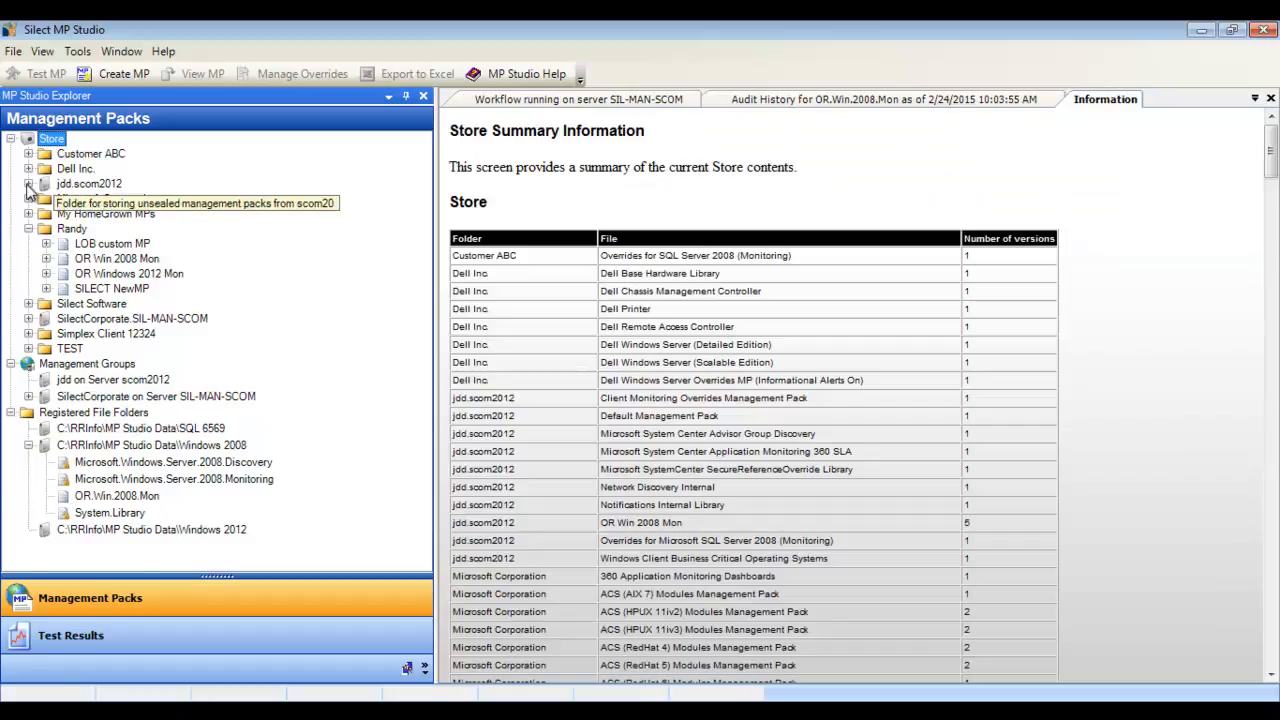
Browse the store tree, expanding jdd.scom2012 and LOB custom MP's version history, and review the version and Tools menus
click(29, 183)
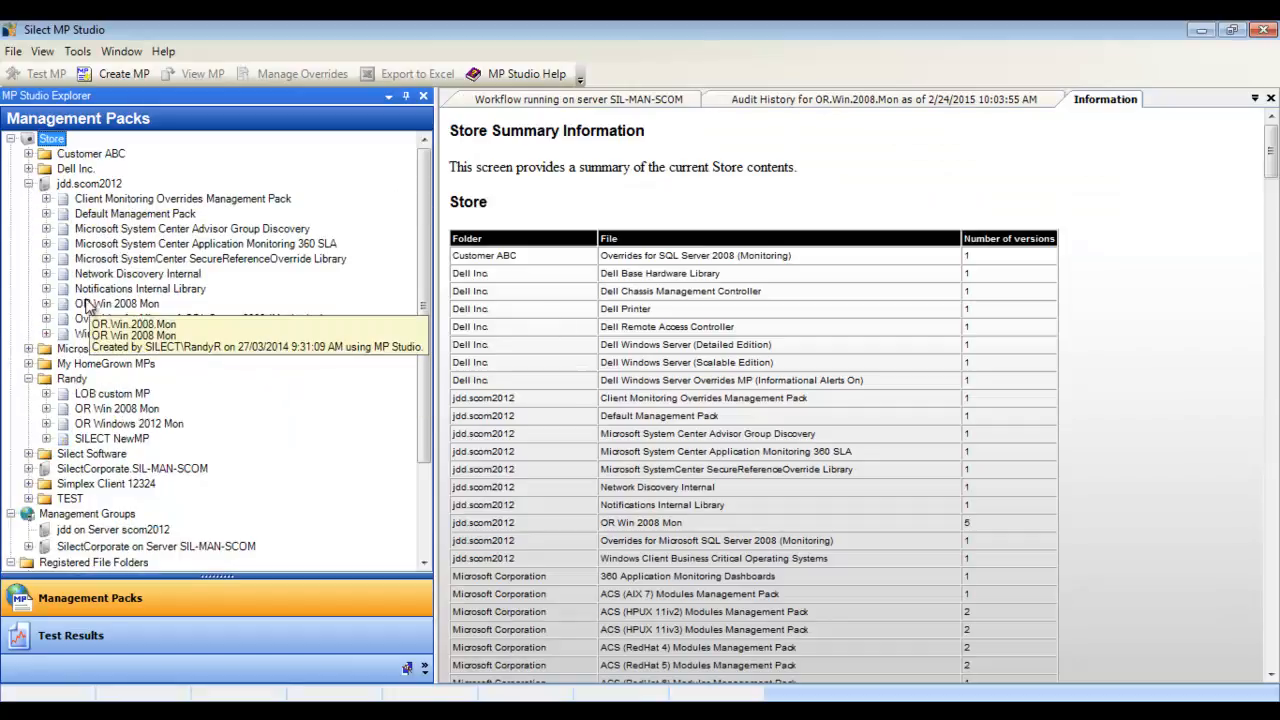
click(46, 303)
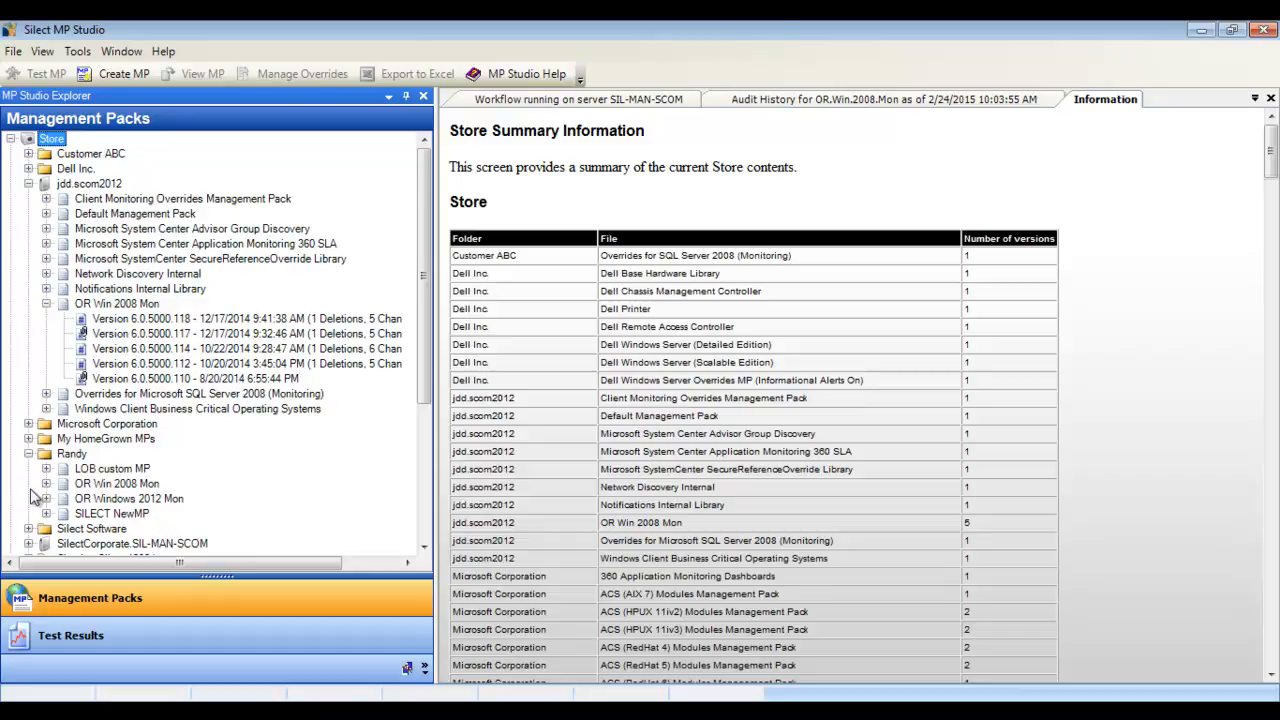
click(29, 183)
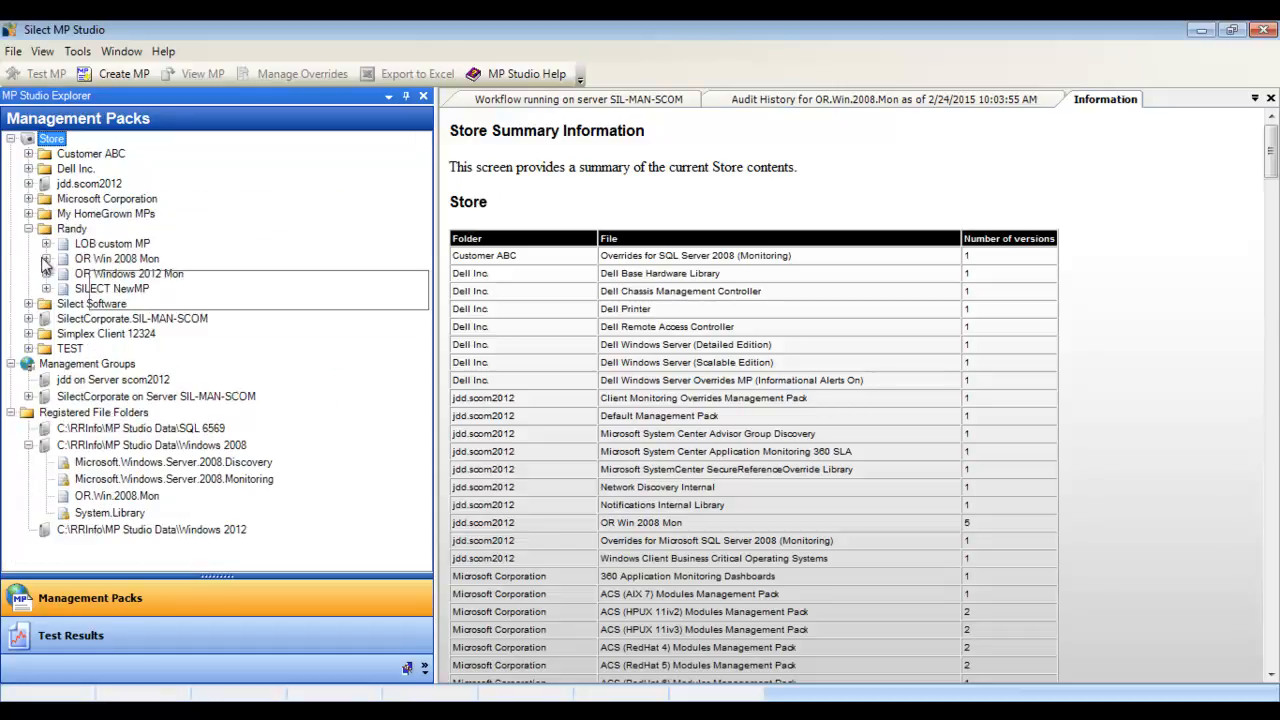
click(46, 243)
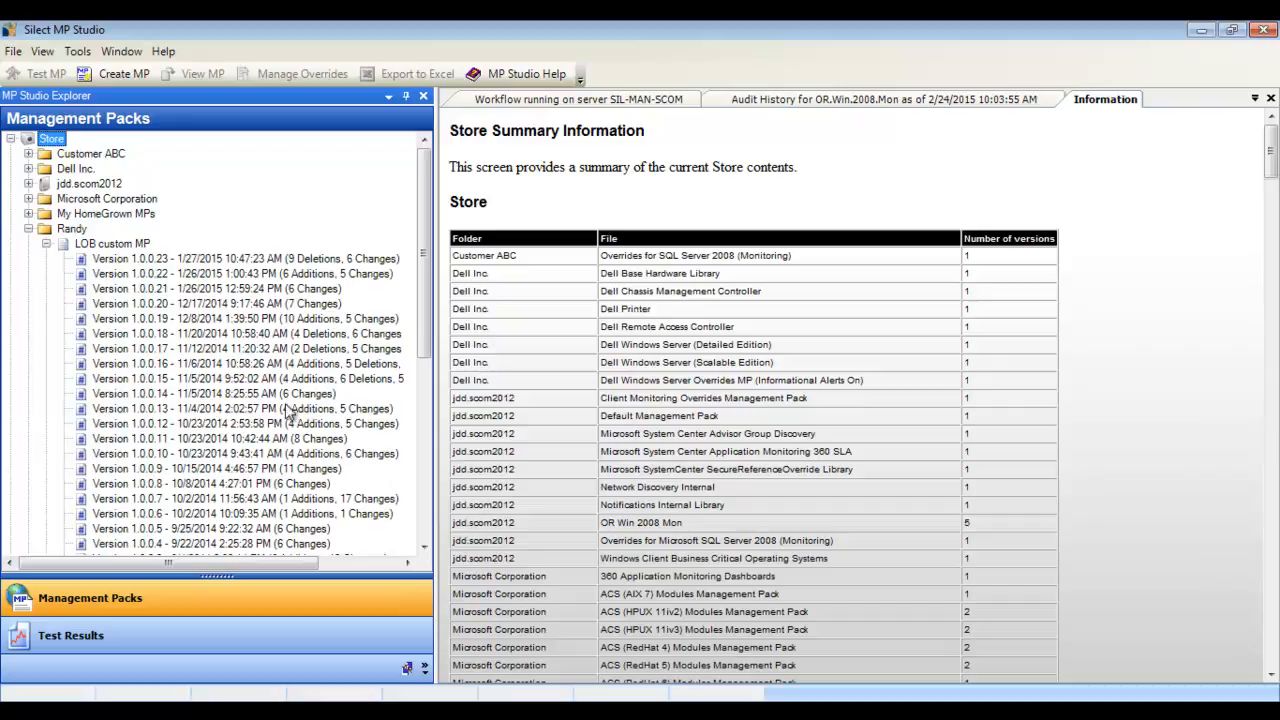
right_click(207, 258)
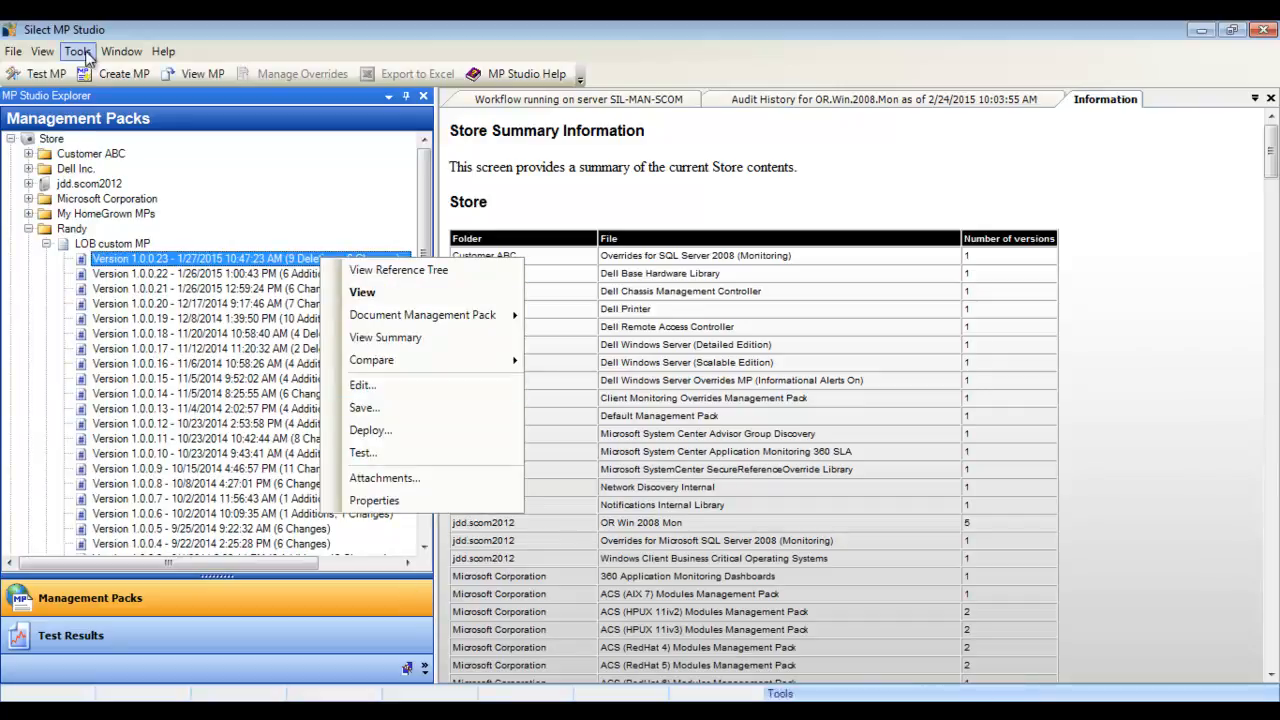
click(77, 51)
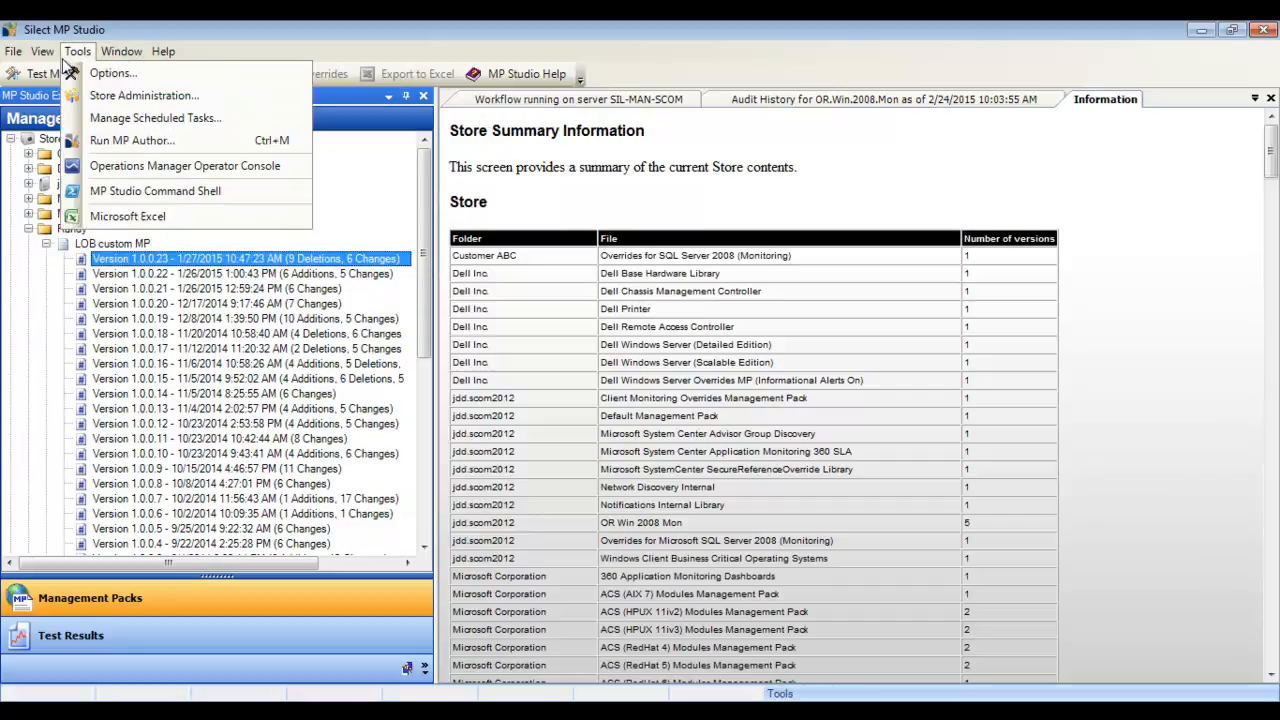
mouse_move(127, 216)
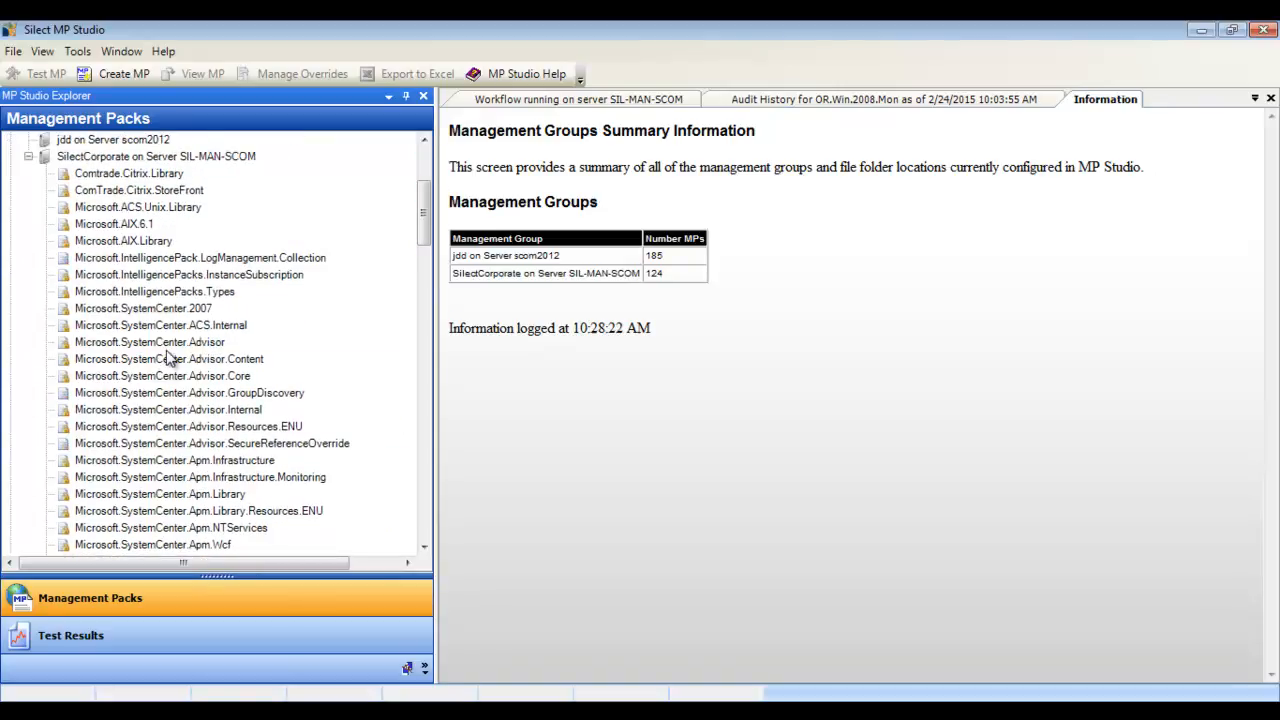
Review the actions for the Microsoft.SystemCenter.Advisor.Content pack in SilectCorporate
right_click(169, 358)
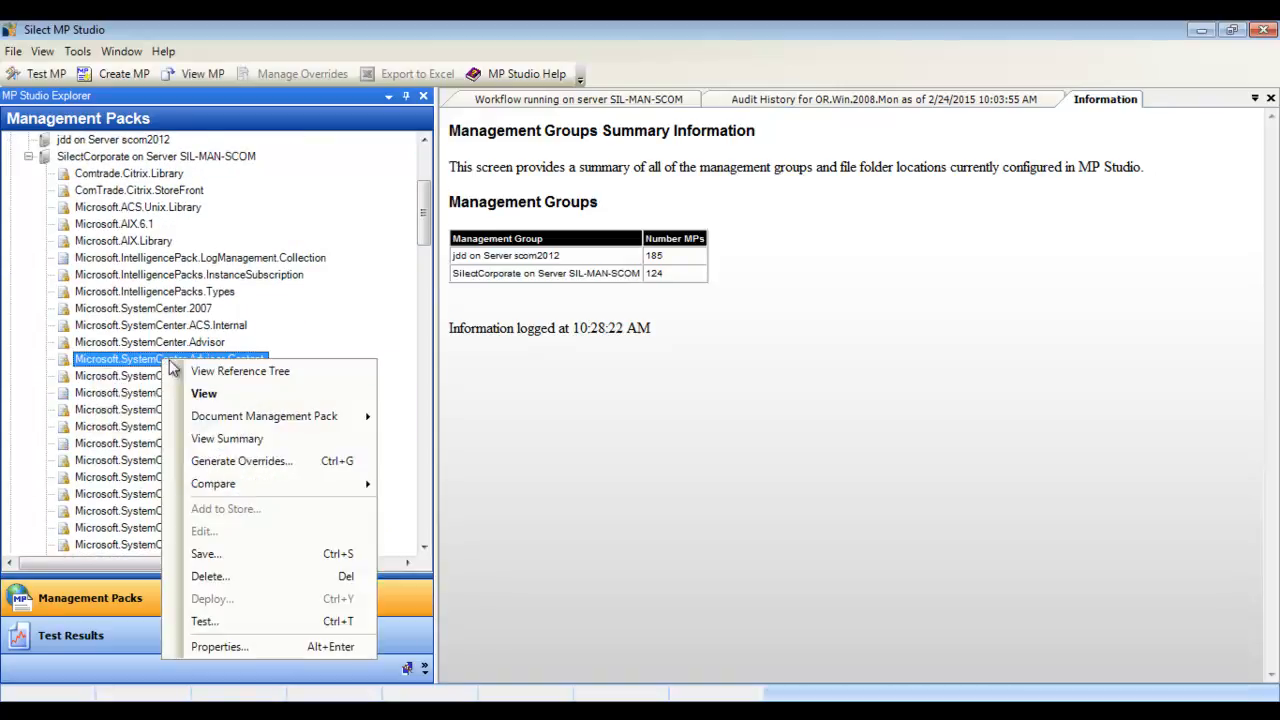
mouse_move(204, 393)
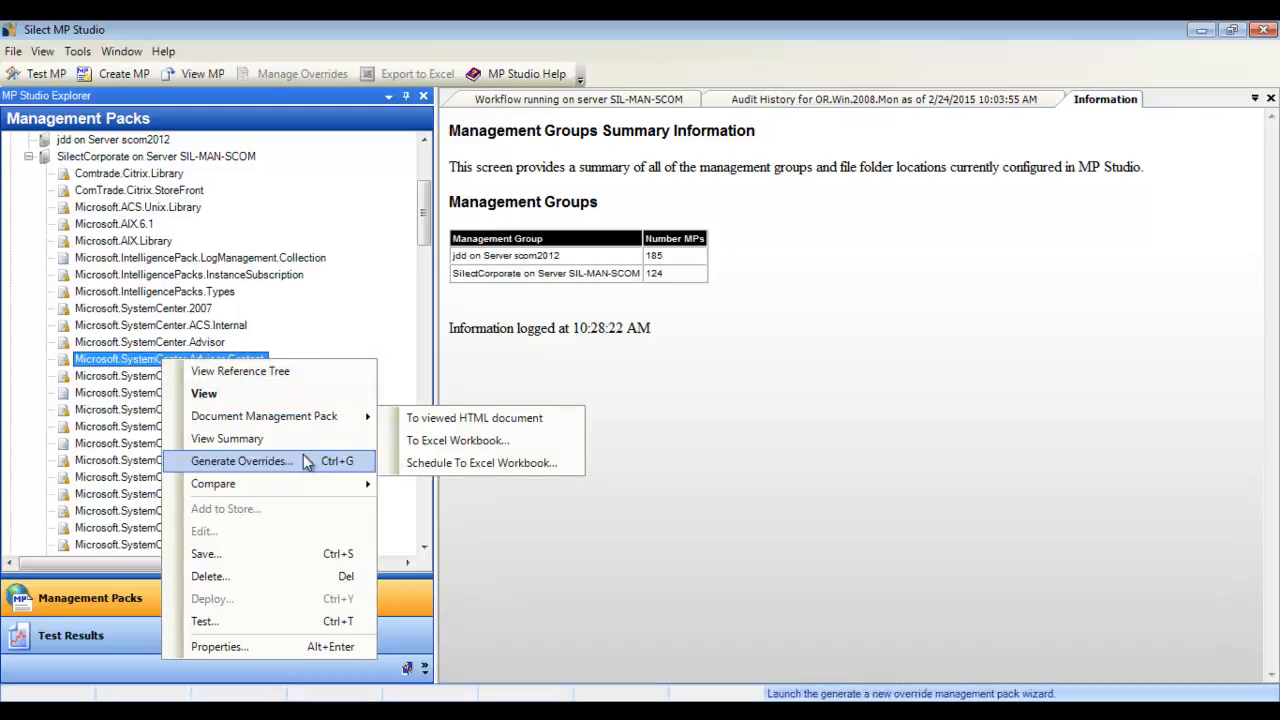
mouse_move(213, 483)
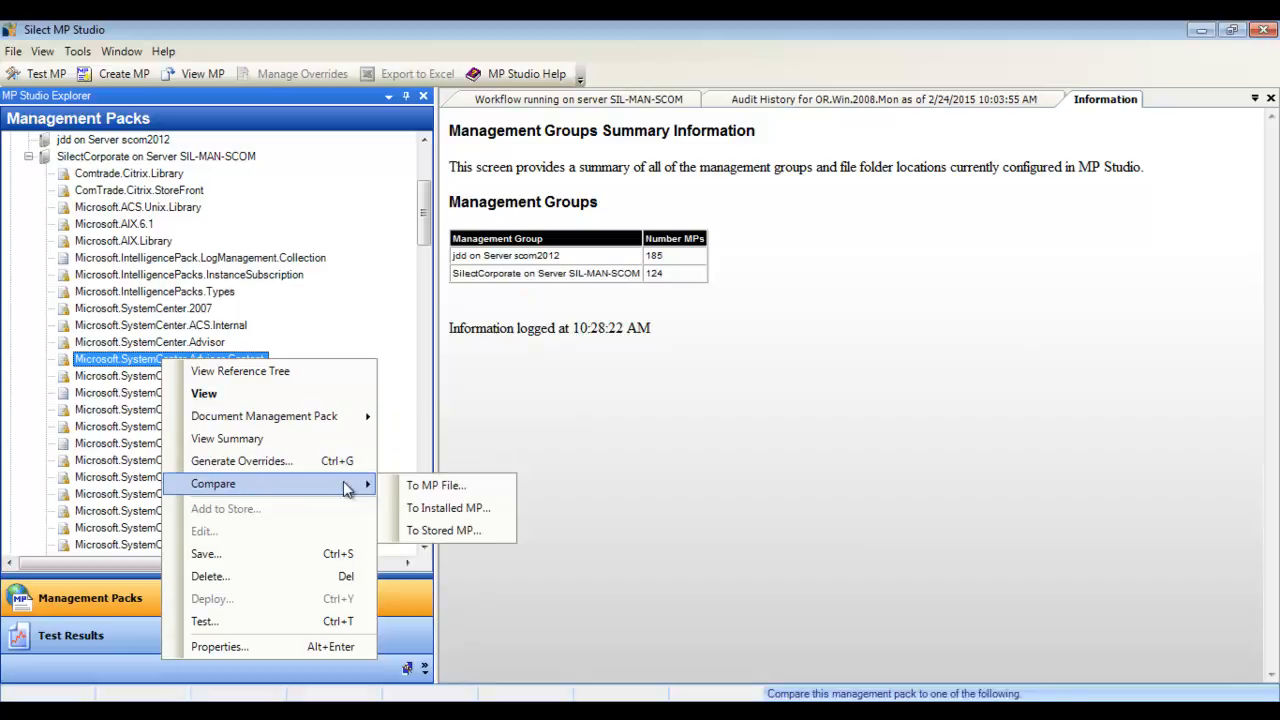
mouse_move(206, 553)
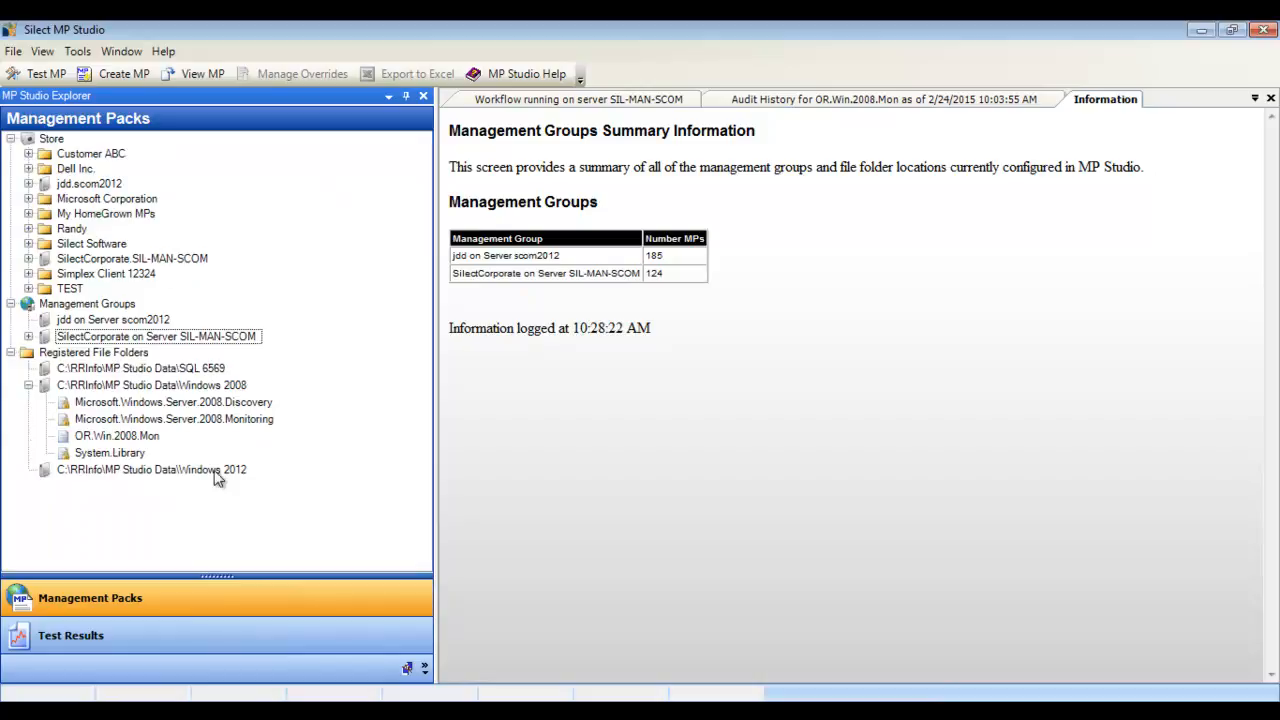
View Microsoft.Windows.Server.2008.Monitoring's reference tree and contents, listing its 69 rules
right_click(174, 419)
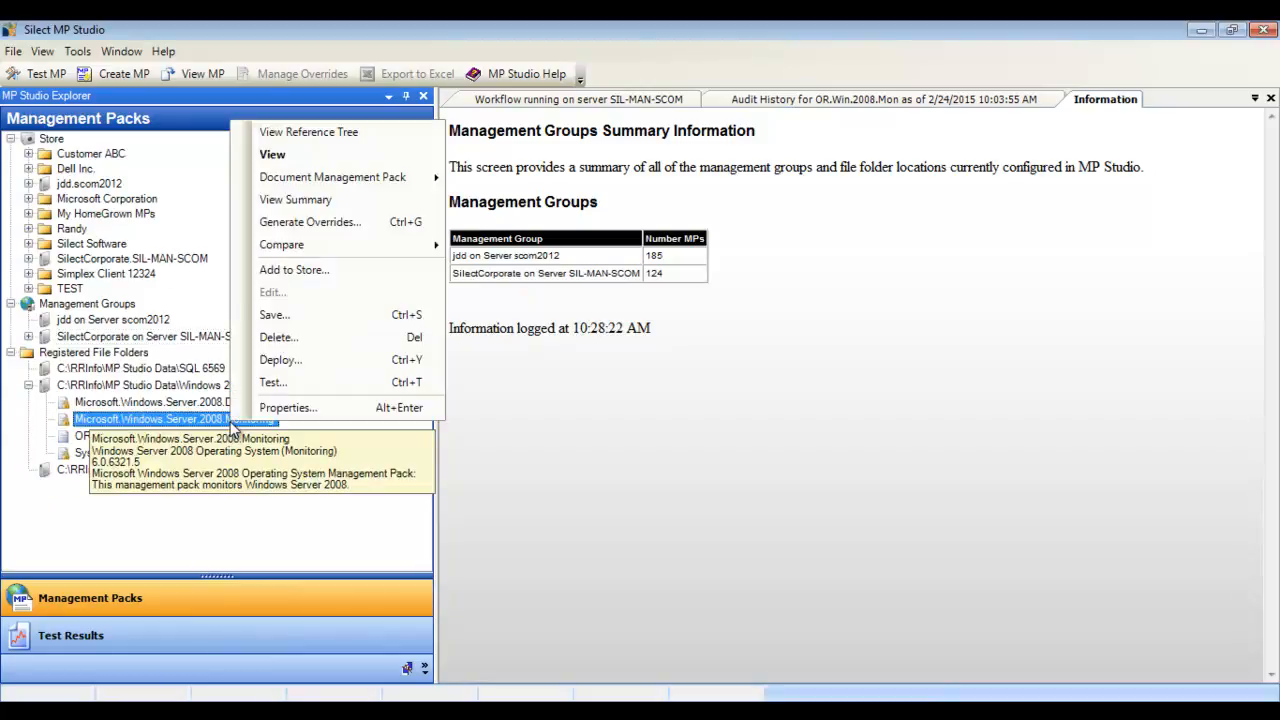
mouse_move(308, 131)
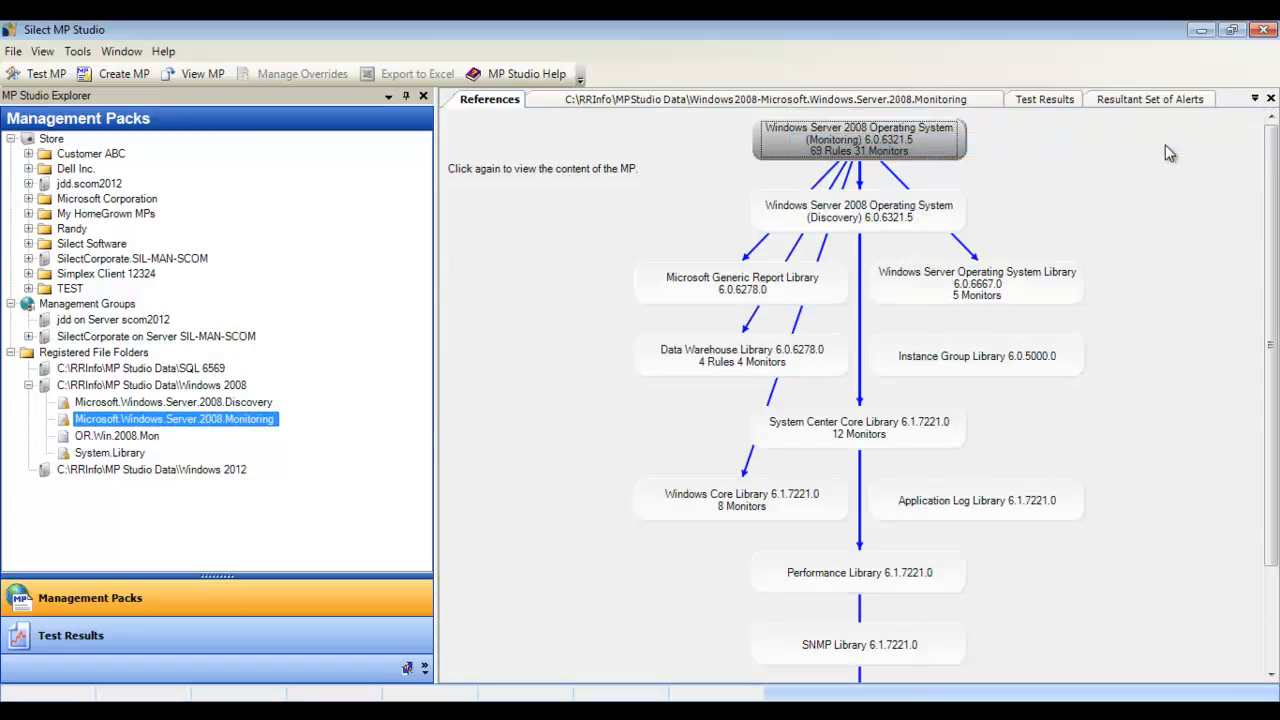
right_click(858, 138)
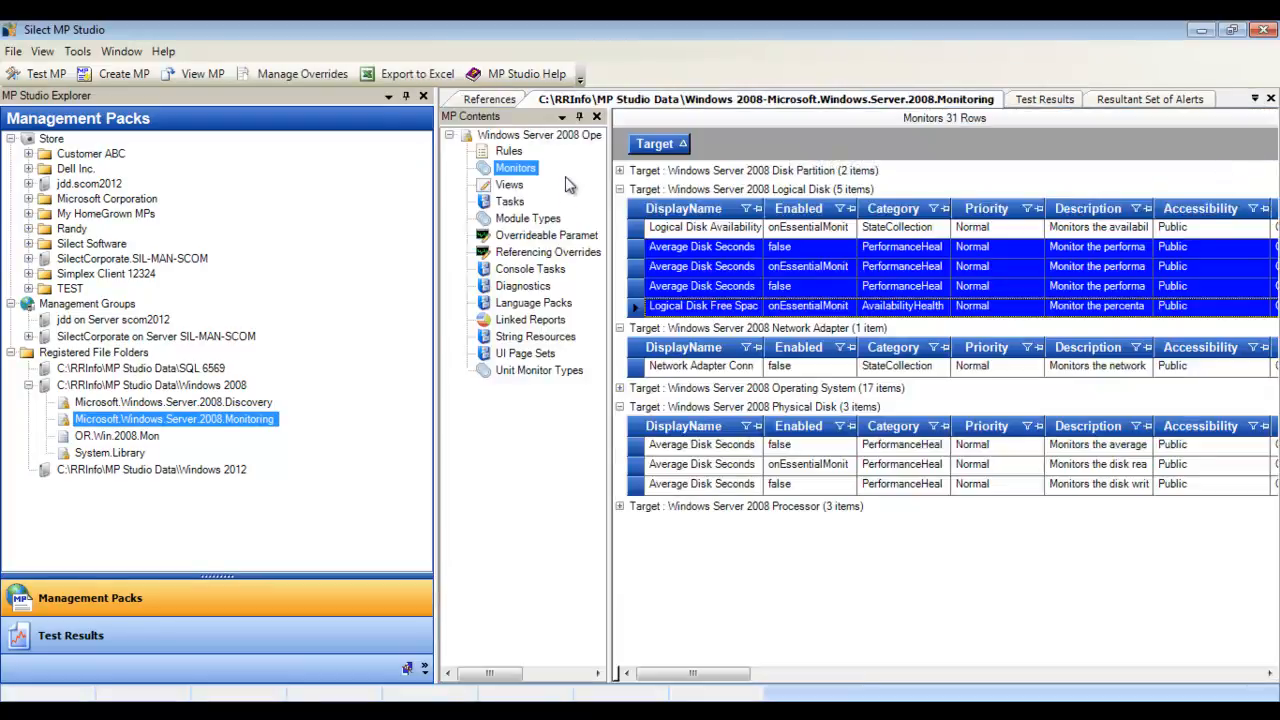
click(508, 150)
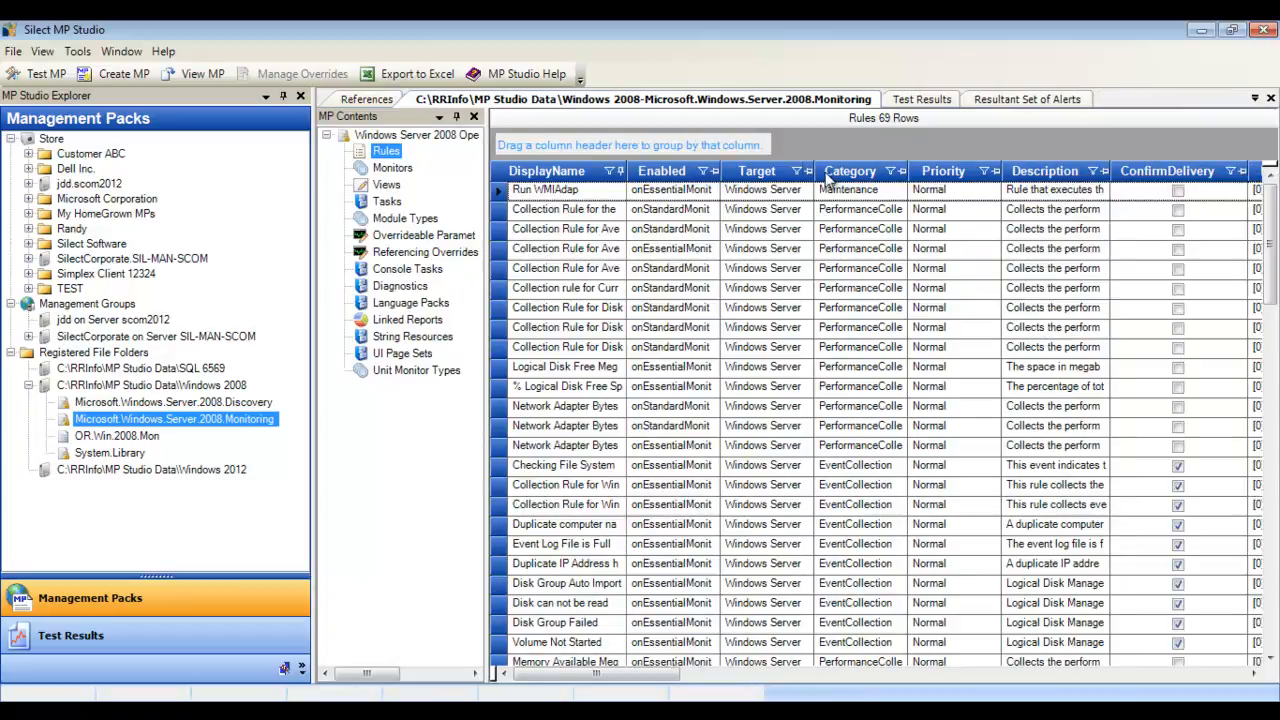
Filter rules to PerformanceCollection, group by Target, and inspect a Logical Disk rule's actions
click(890, 170)
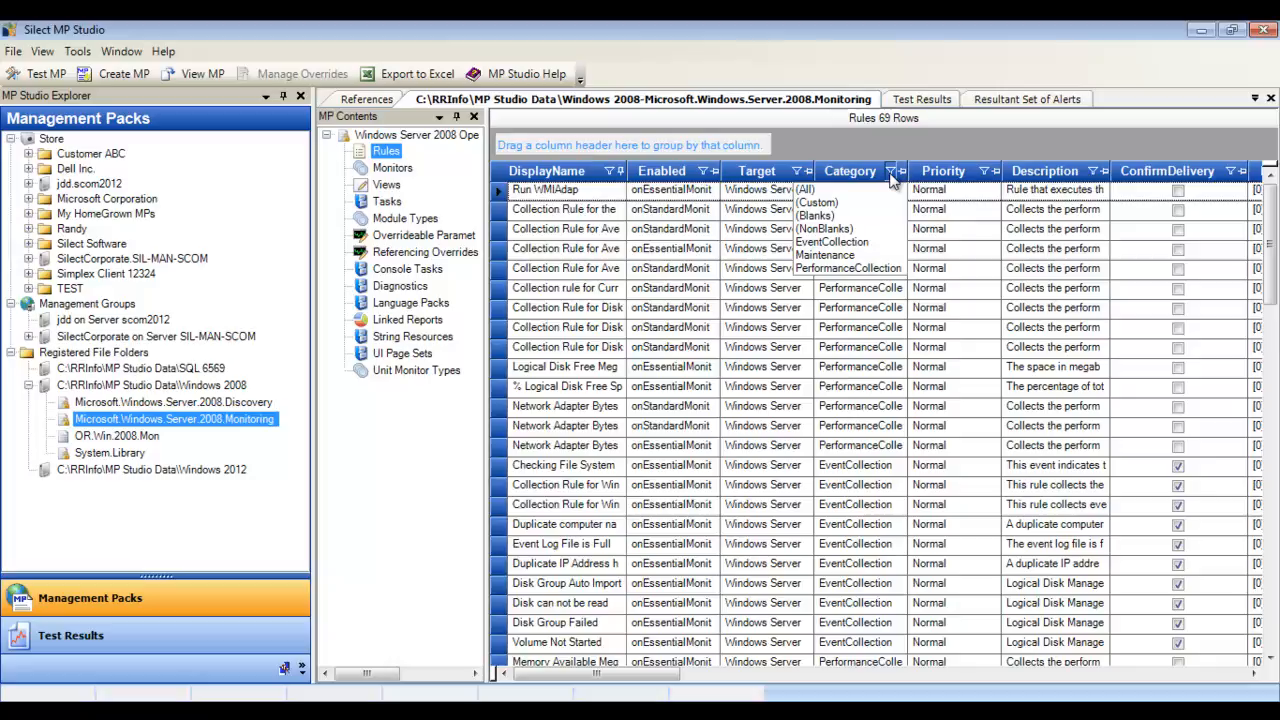
click(848, 268)
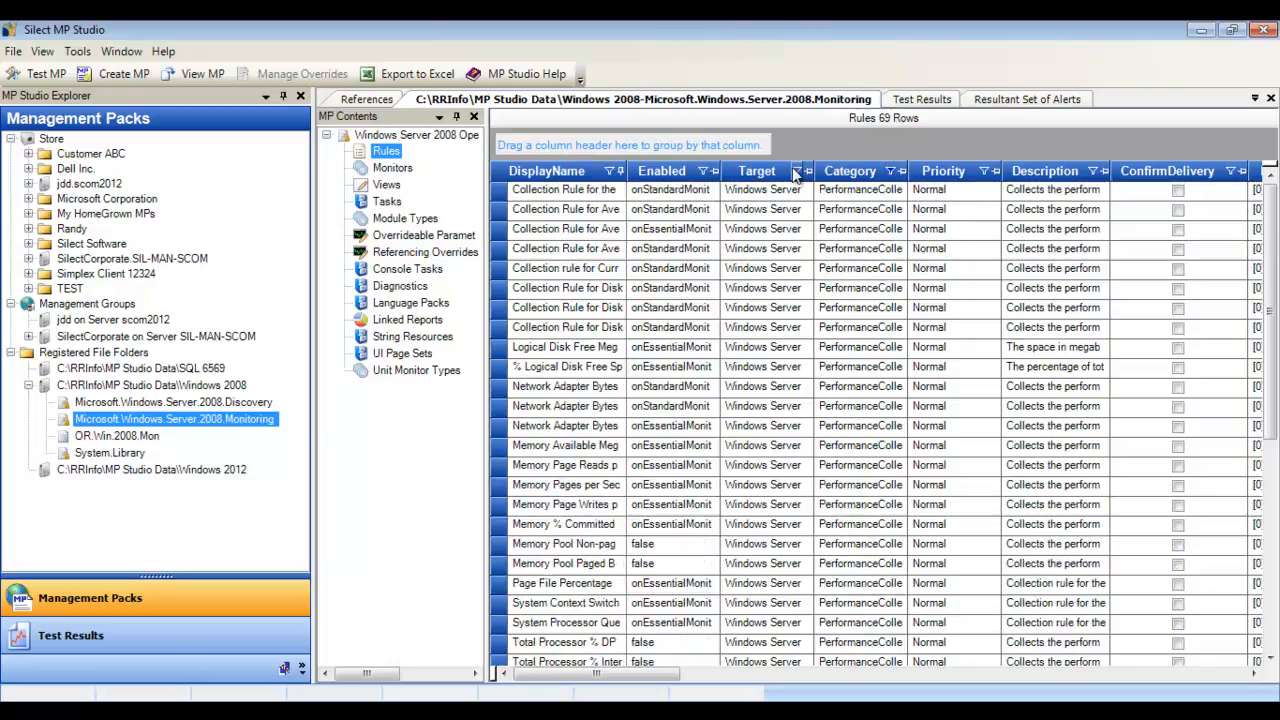
click(890, 171)
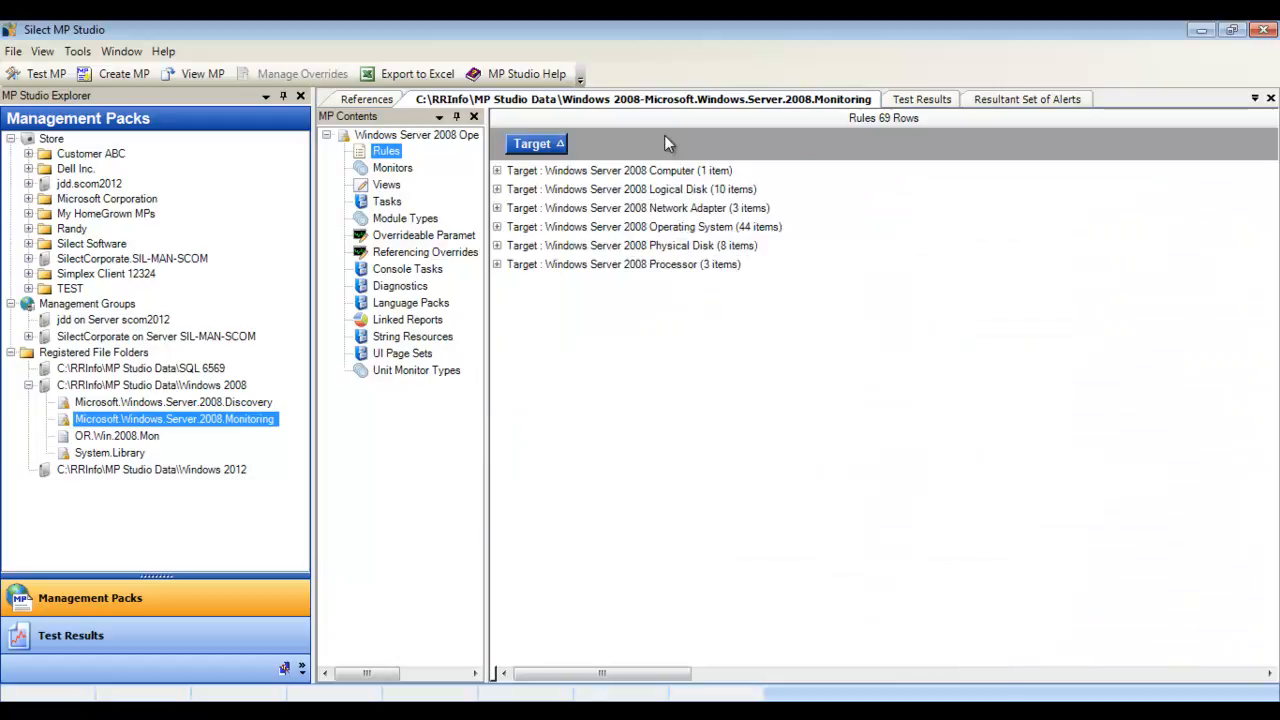
right_click(555, 266)
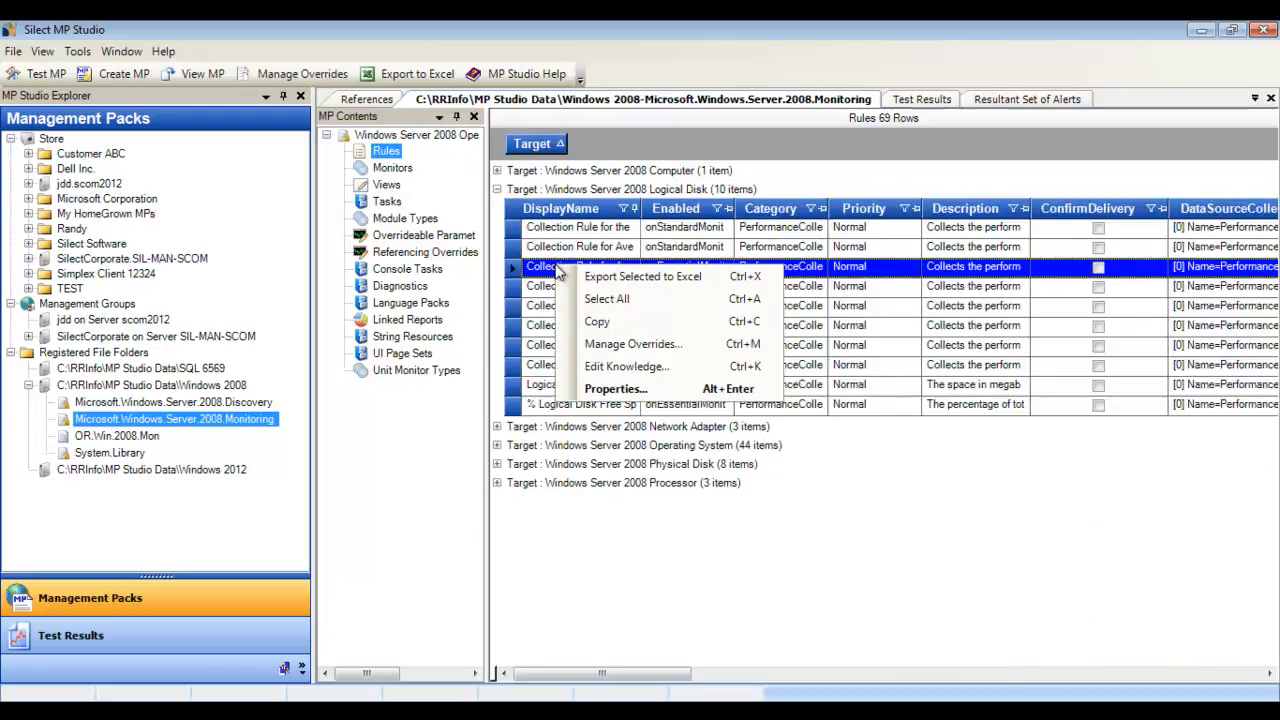
mouse_move(597, 321)
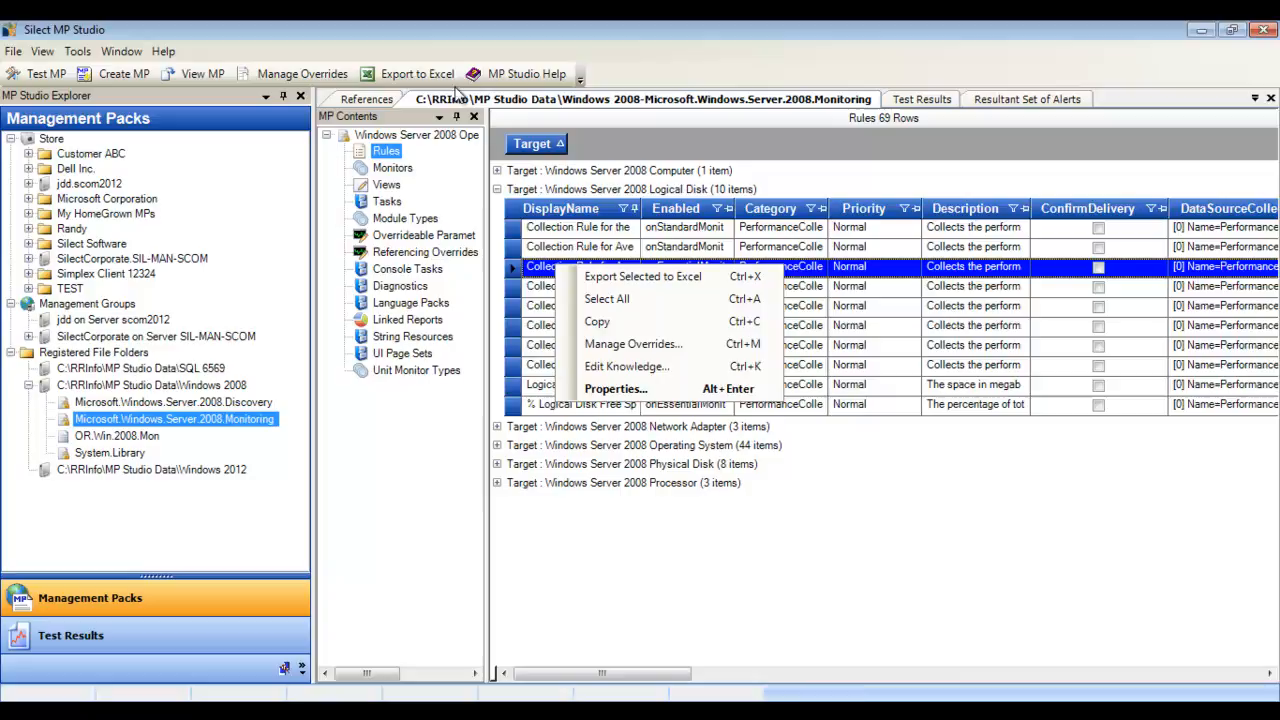
mouse_move(417, 74)
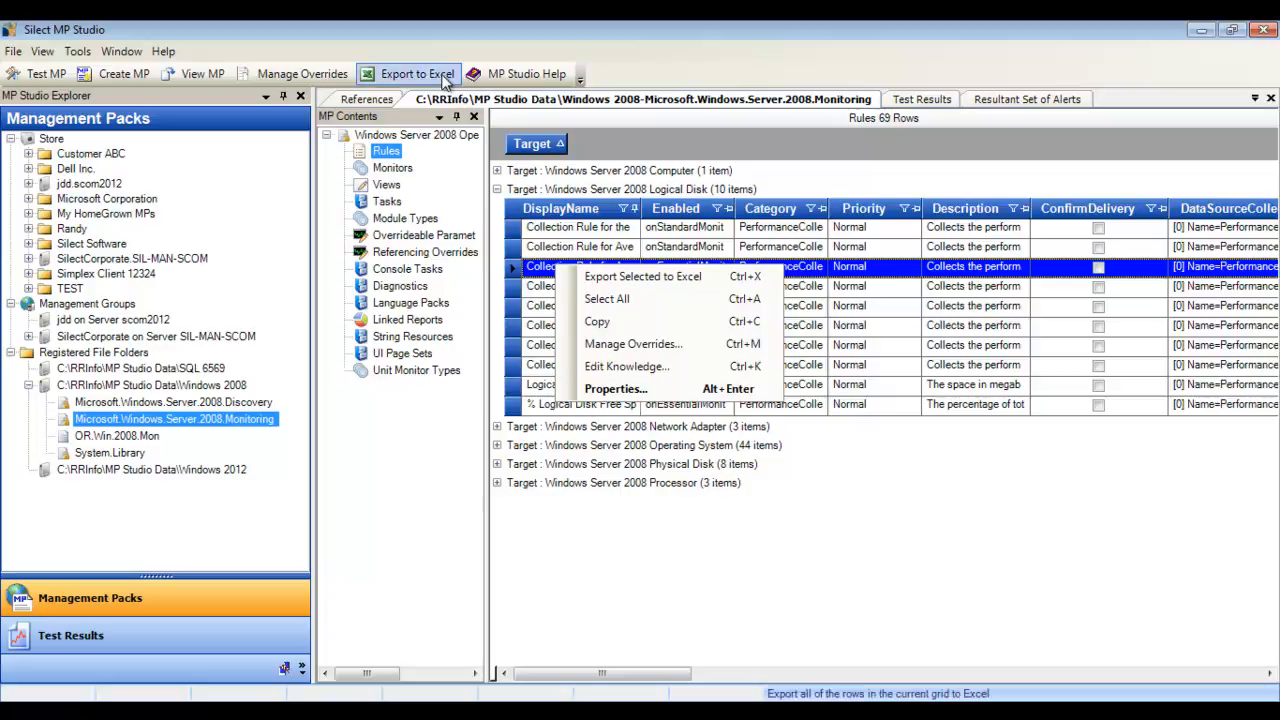
Export the grouped rules grid to Excel, save the workbook, and return to MP Studio
click(642, 276)
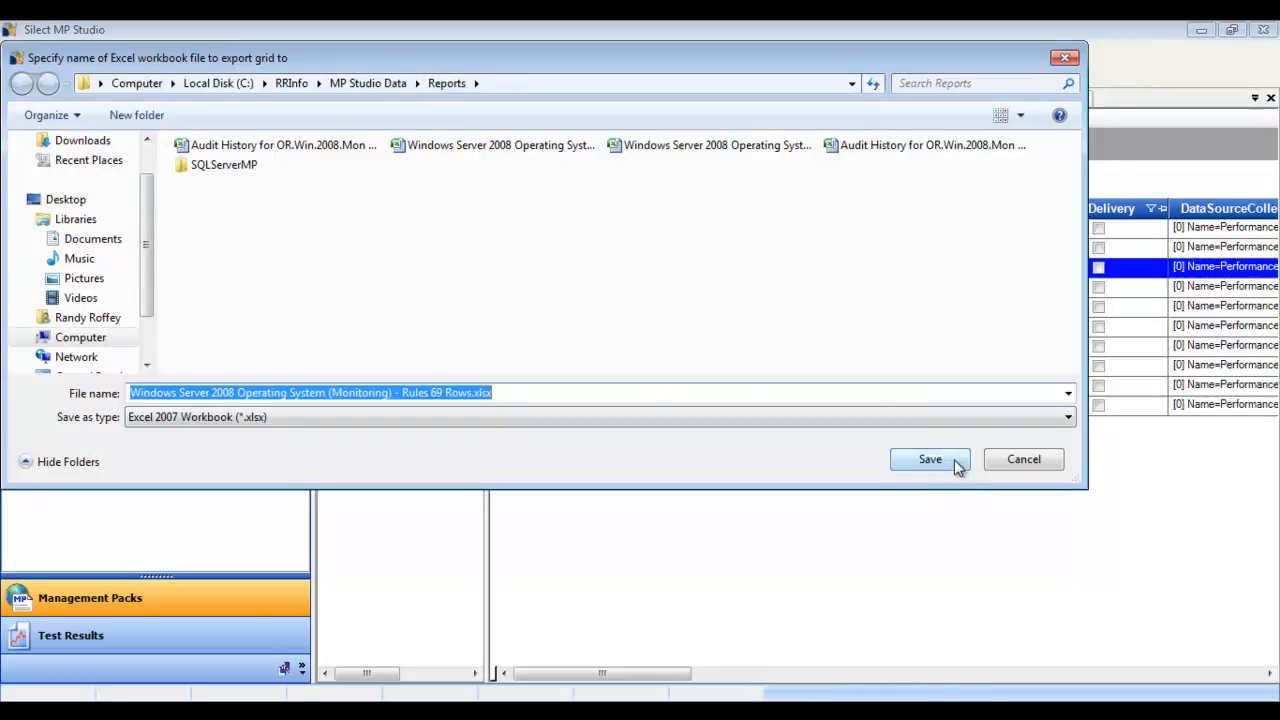
click(929, 459)
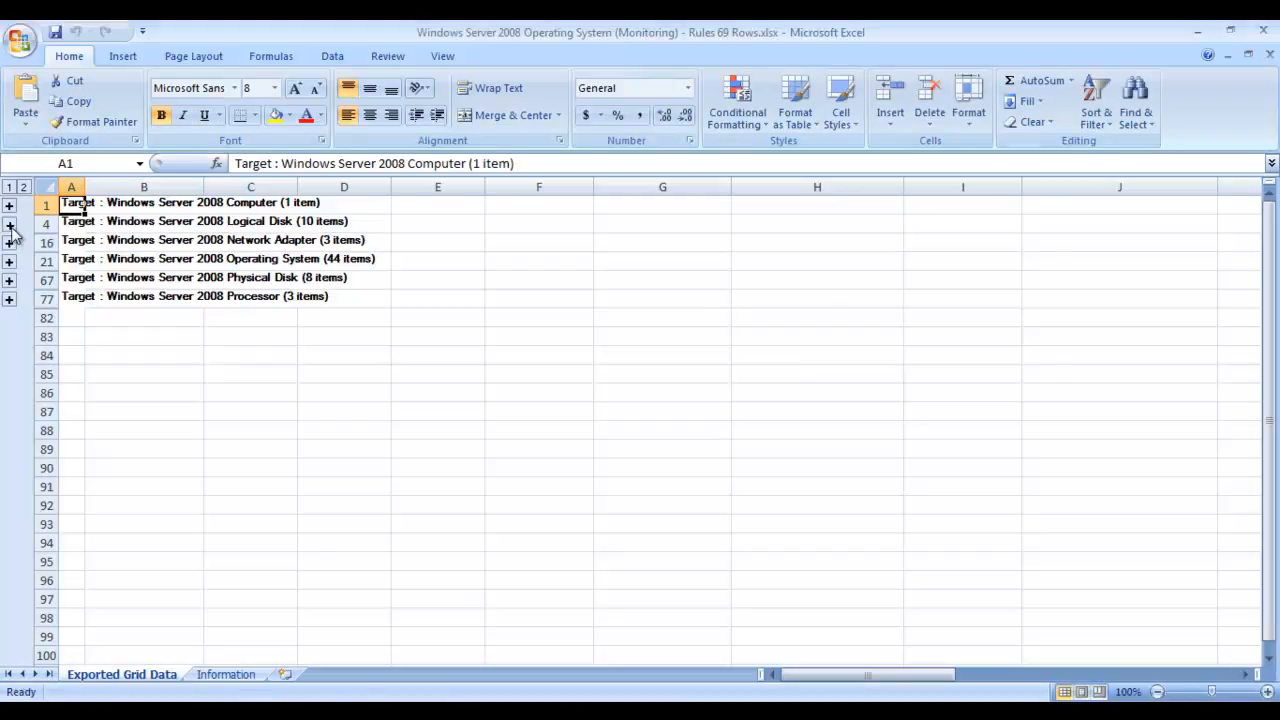
click(9, 224)
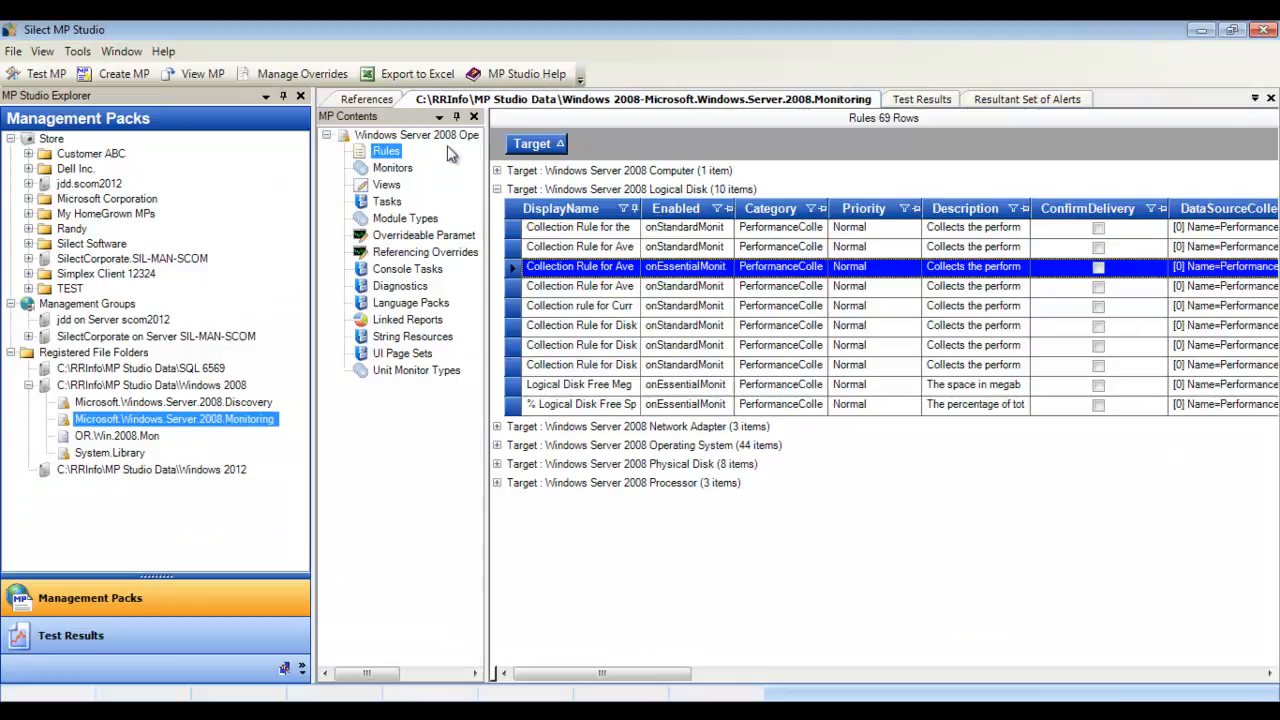
Look through the scheduled Excel documentation task's folder and email options, then cancel it
right_click(415, 134)
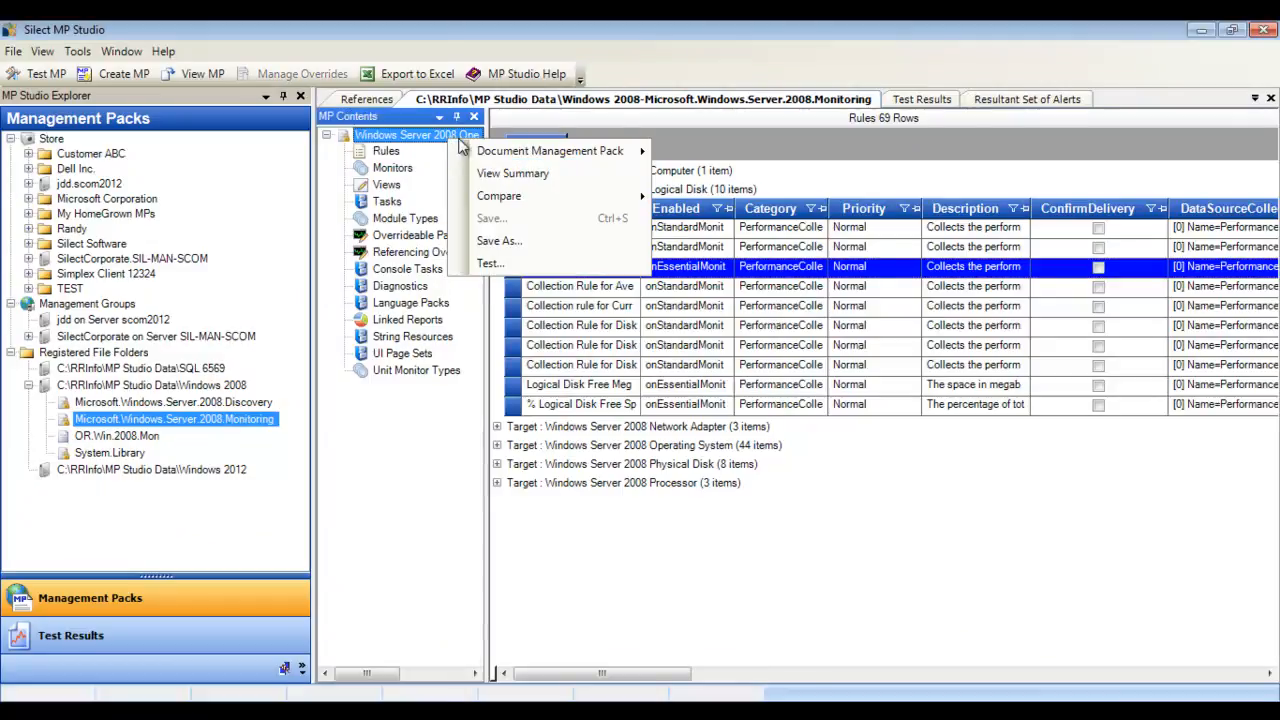
mouse_move(550, 150)
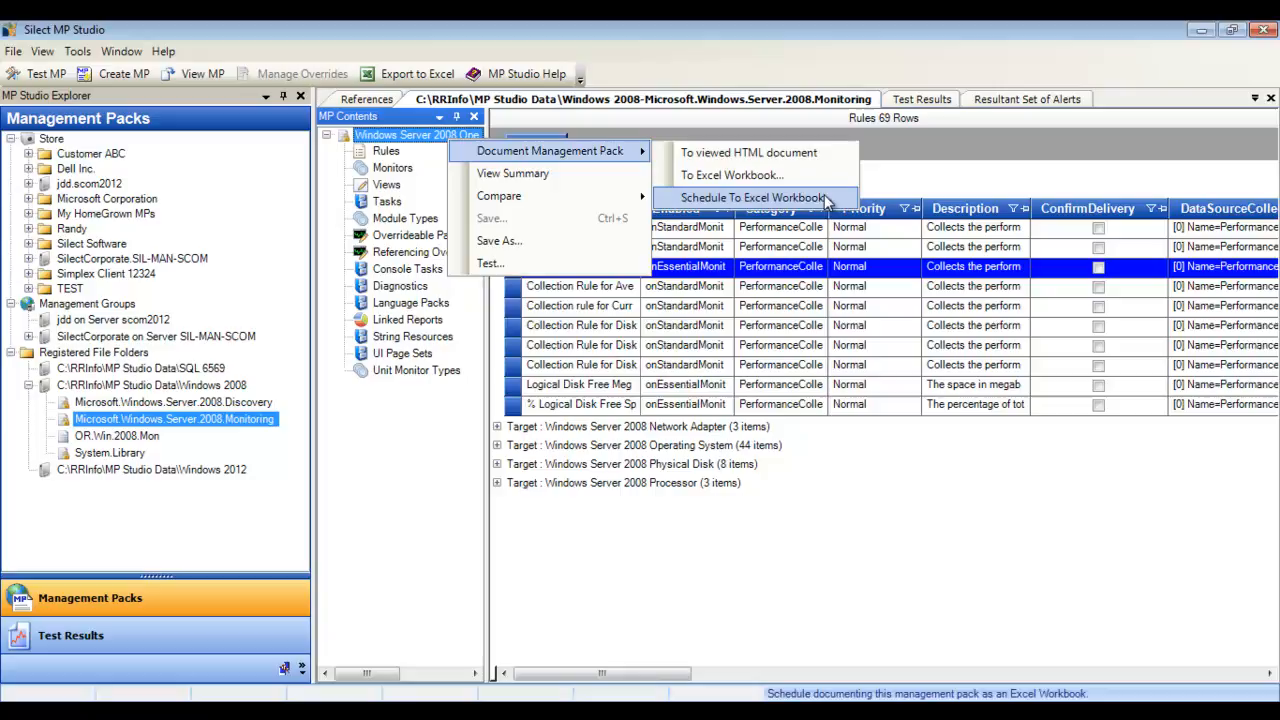
click(752, 197)
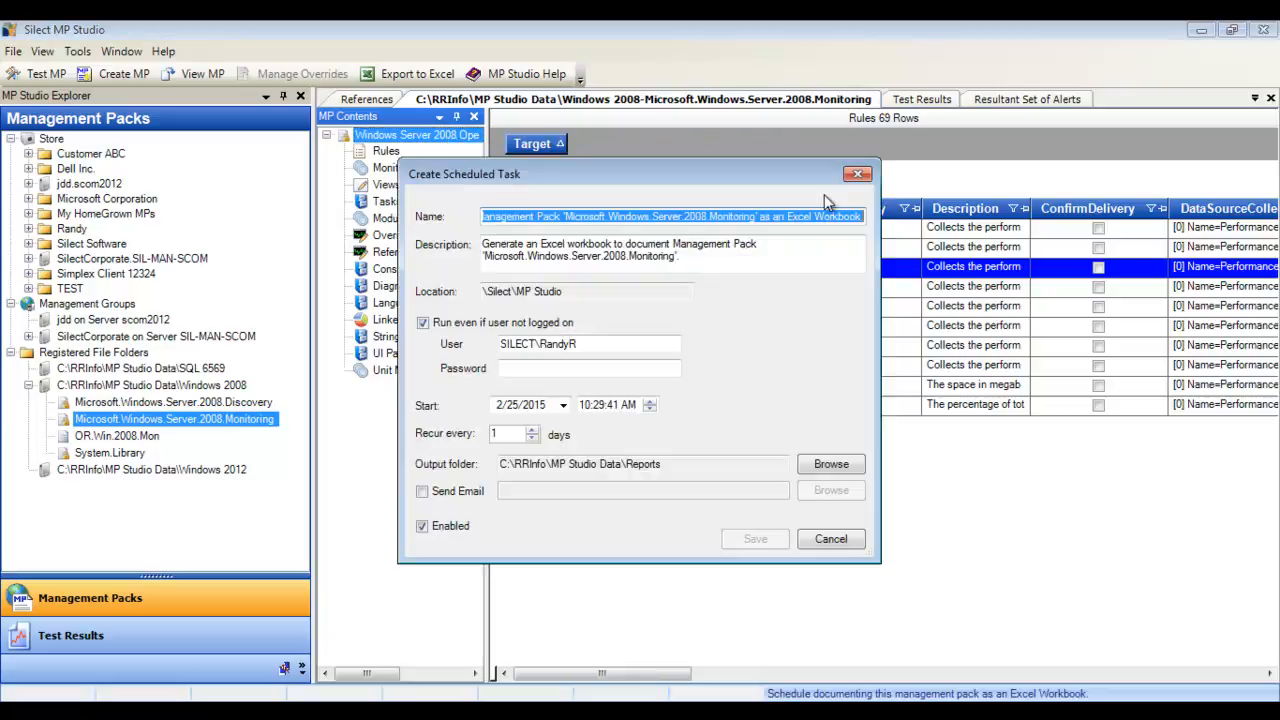
click(640, 463)
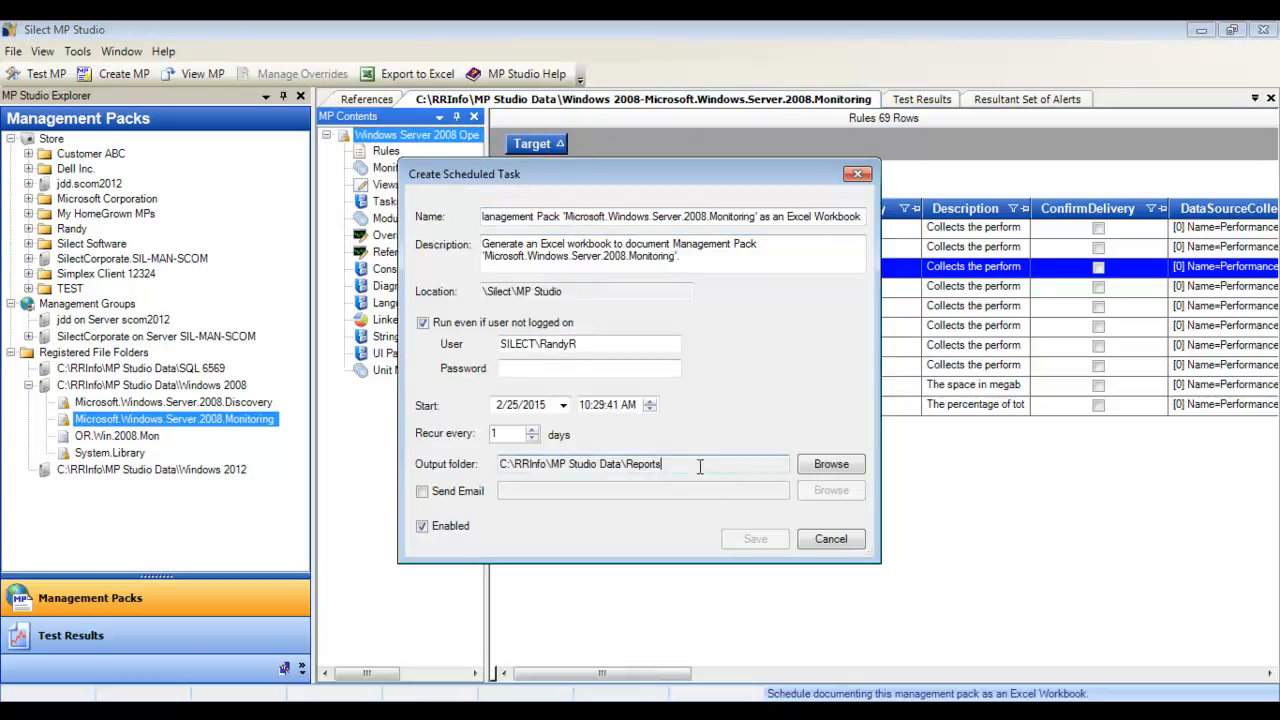
click(422, 491)
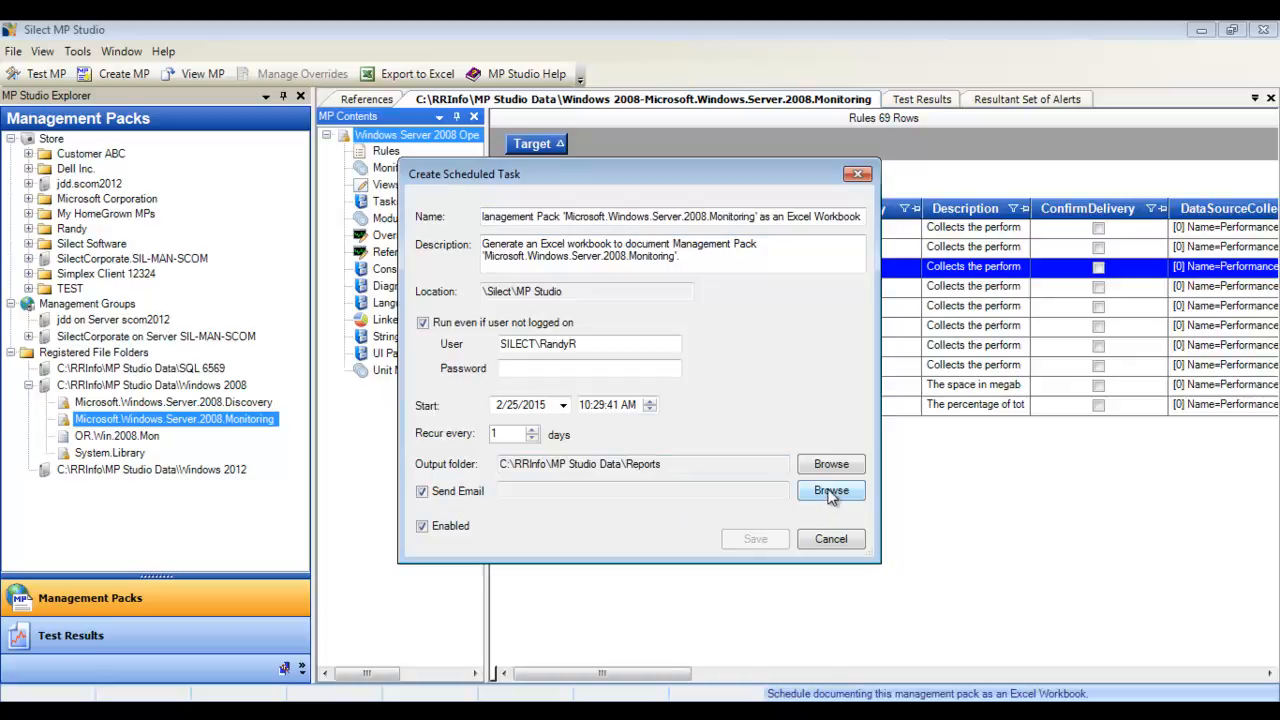
click(830, 490)
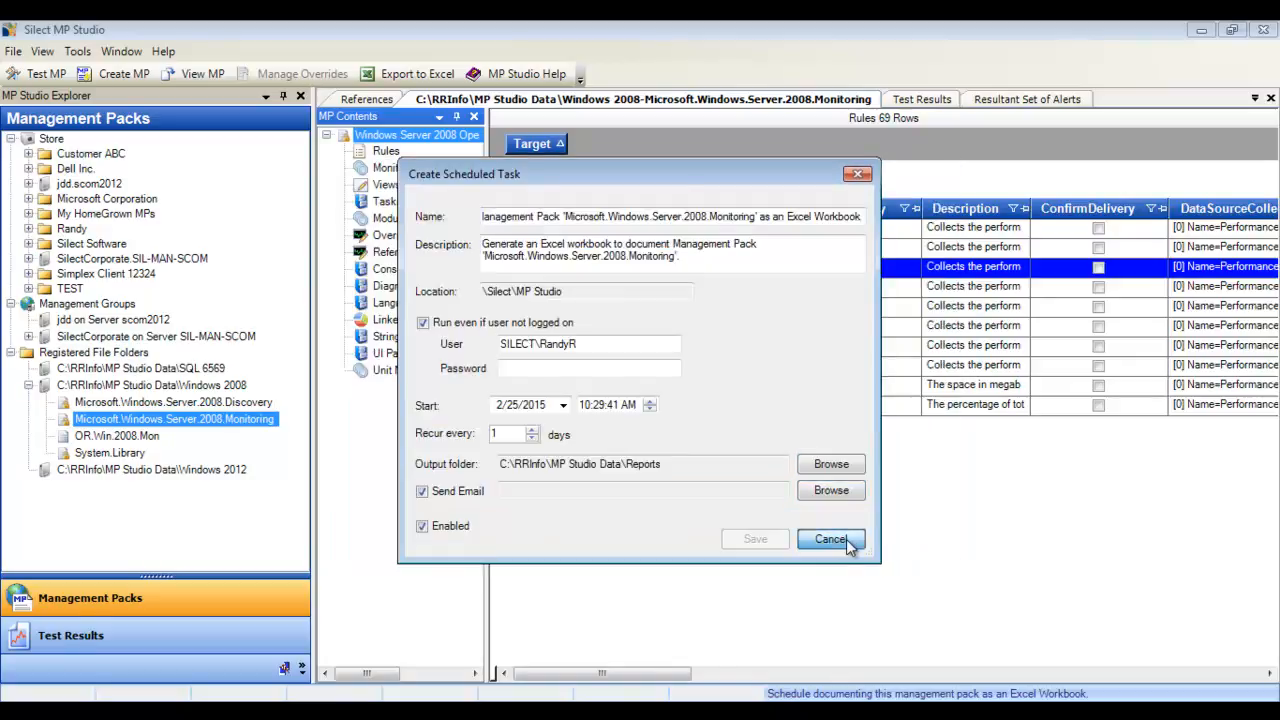
click(830, 539)
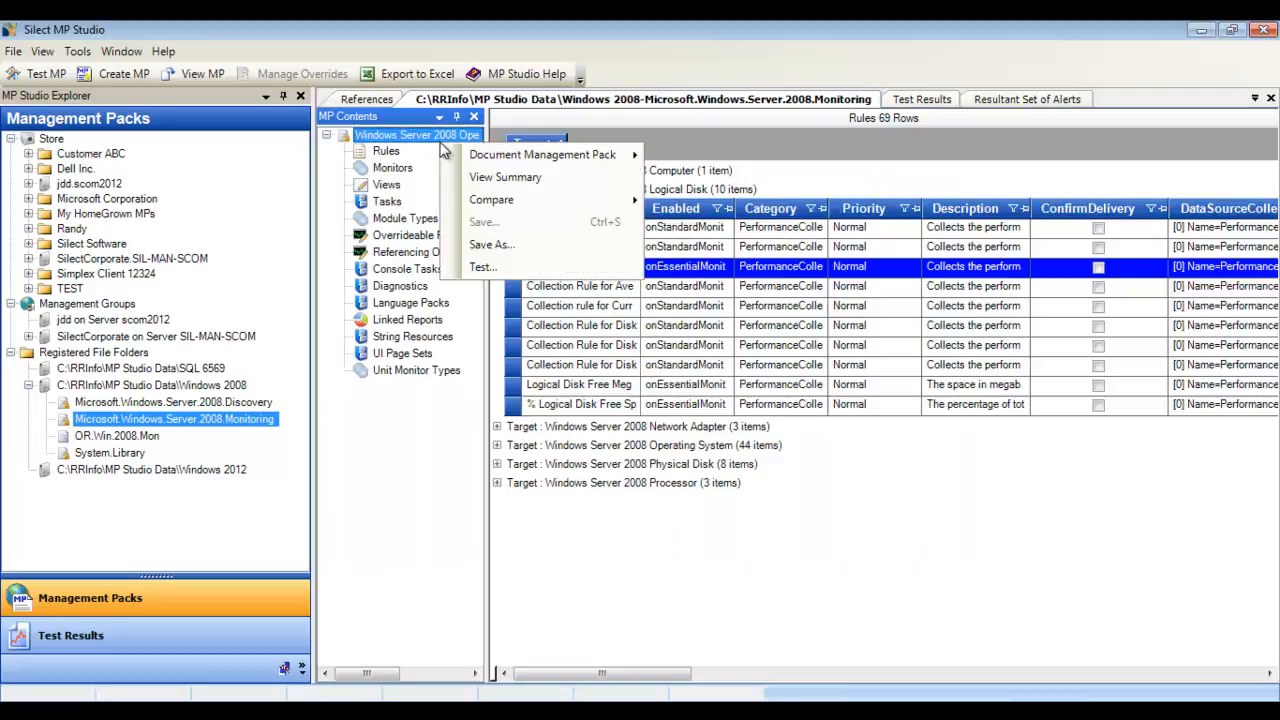
mouse_move(543, 154)
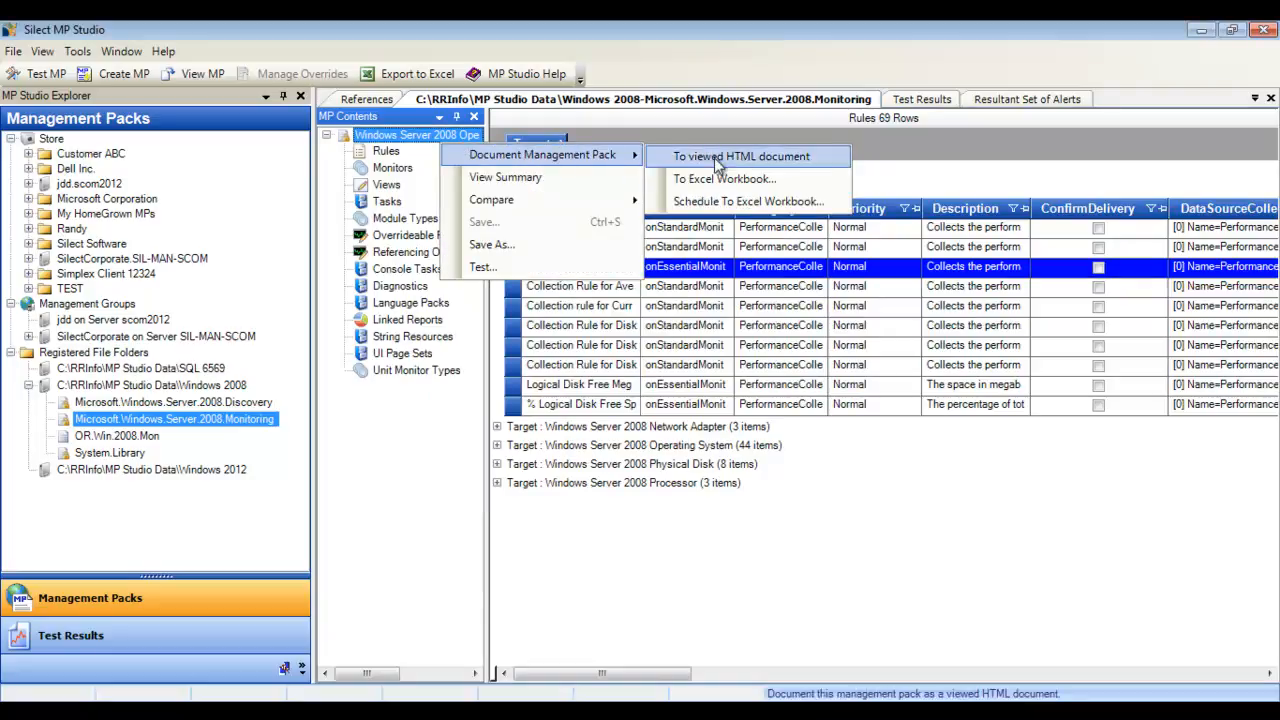
mouse_move(724, 178)
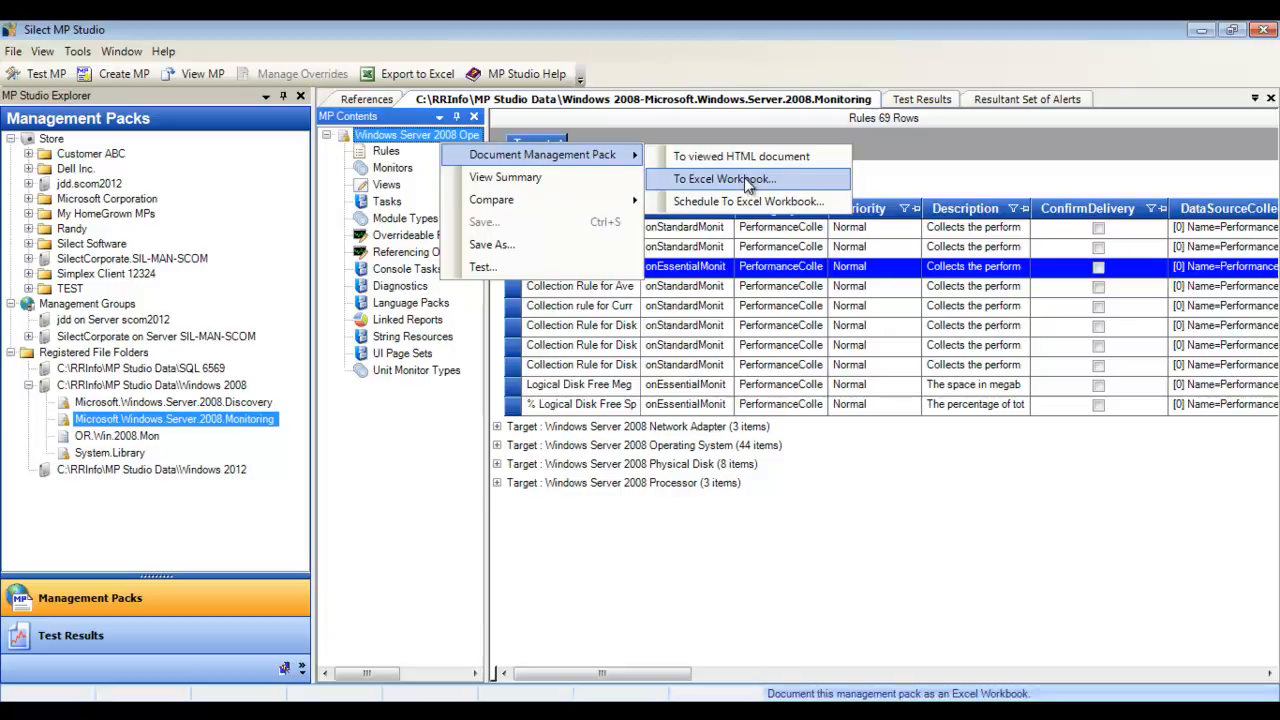
Document the pack to an Excel workbook, replacing the existing report file
click(724, 178)
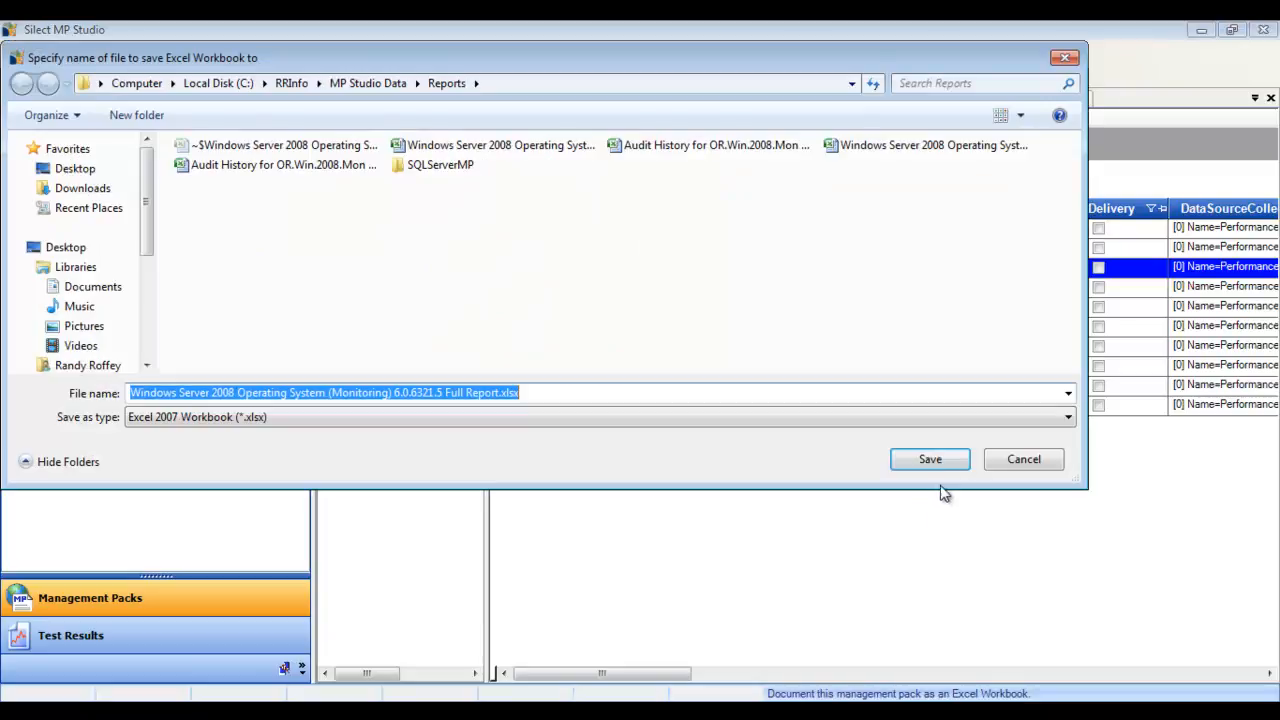
click(929, 459)
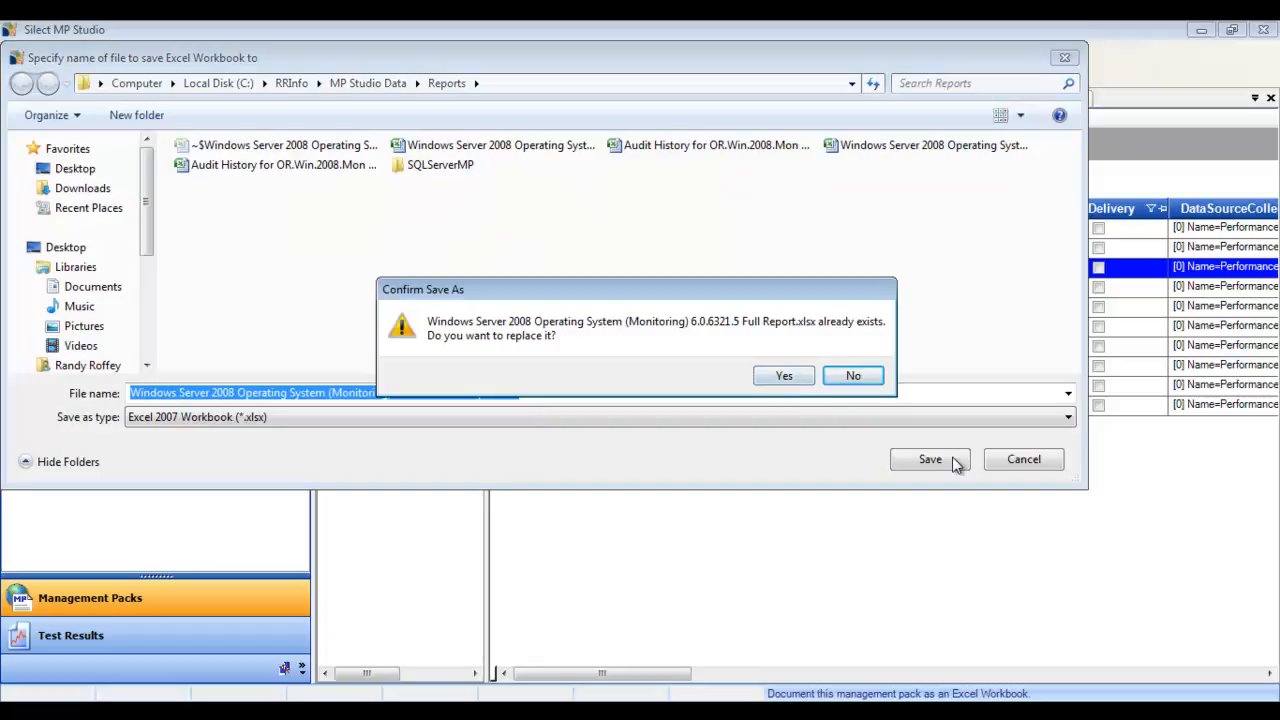
click(784, 375)
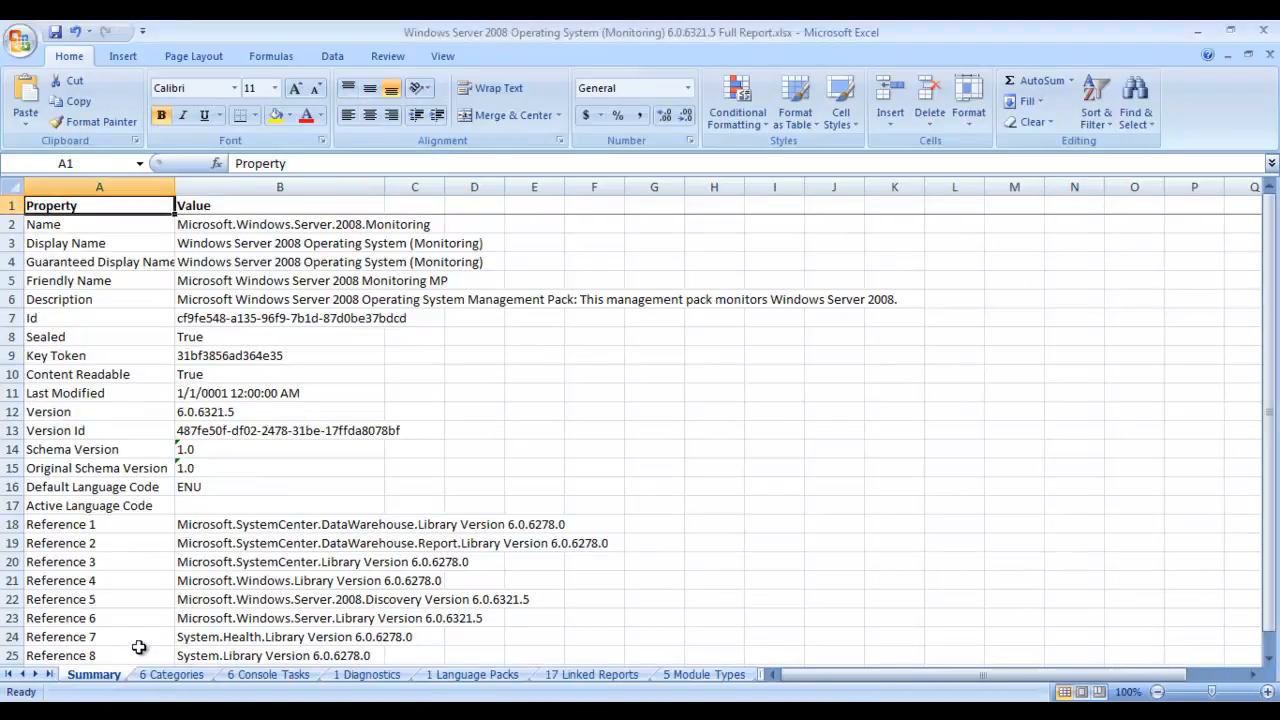
Browse the Summary references and the Core Windows Services Rollup settings on the 31 Monitors sheet
drag(99, 543, 99, 655)
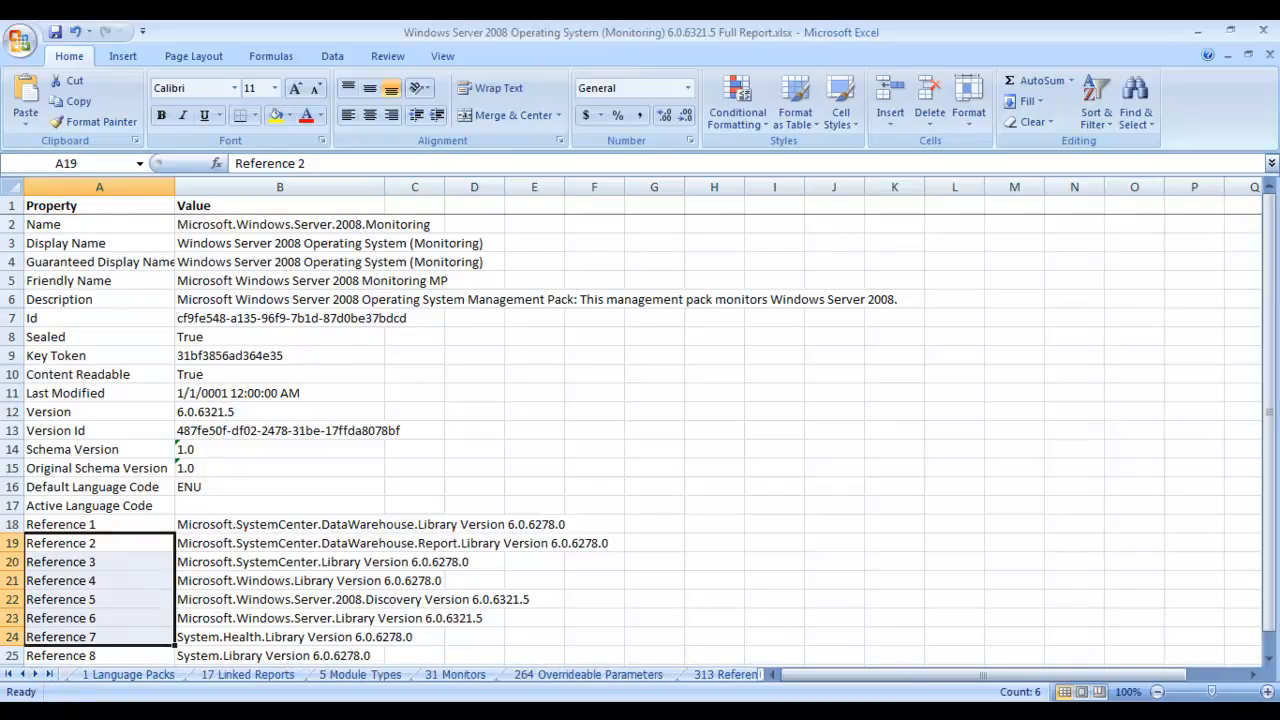
click(455, 674)
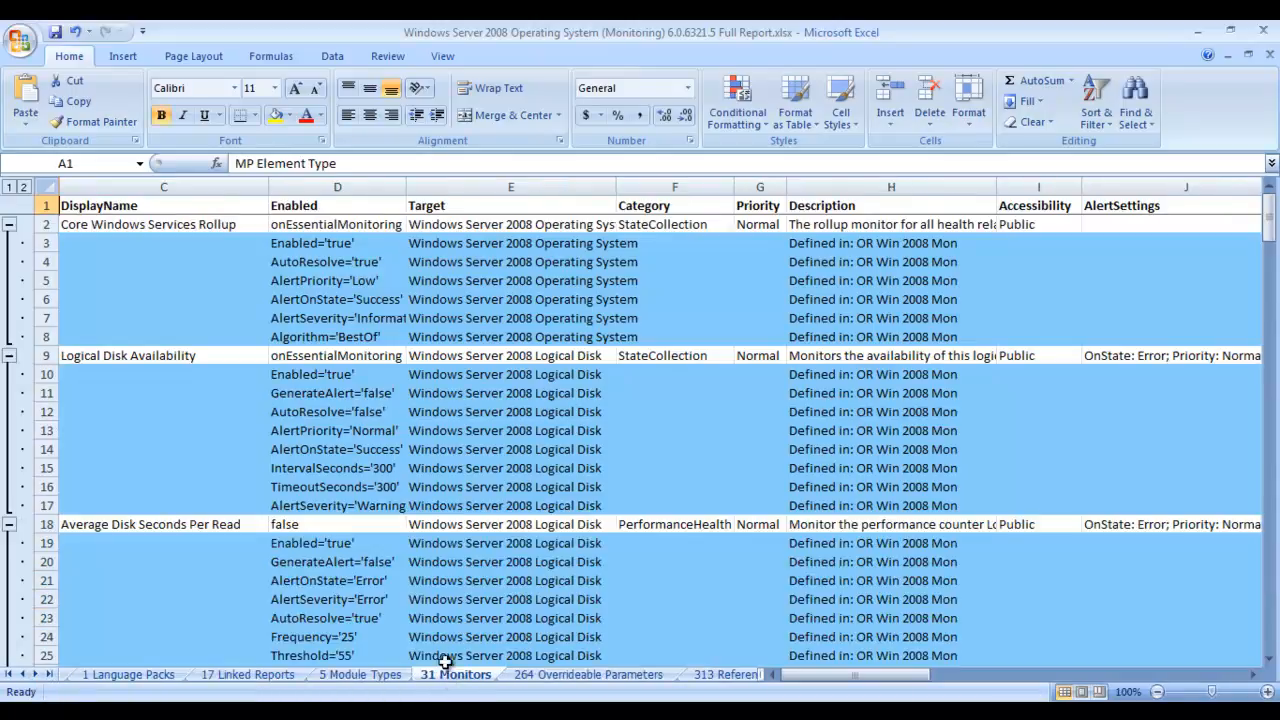
click(164, 224)
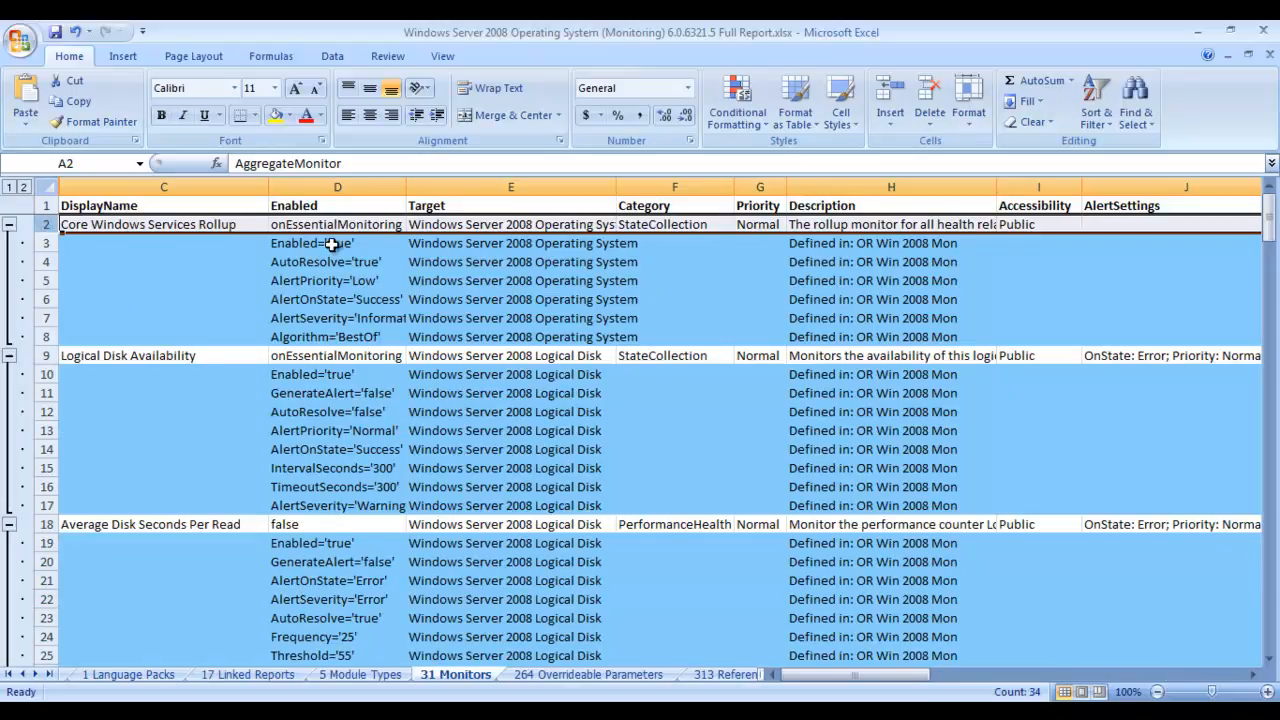
drag(337, 242, 337, 336)
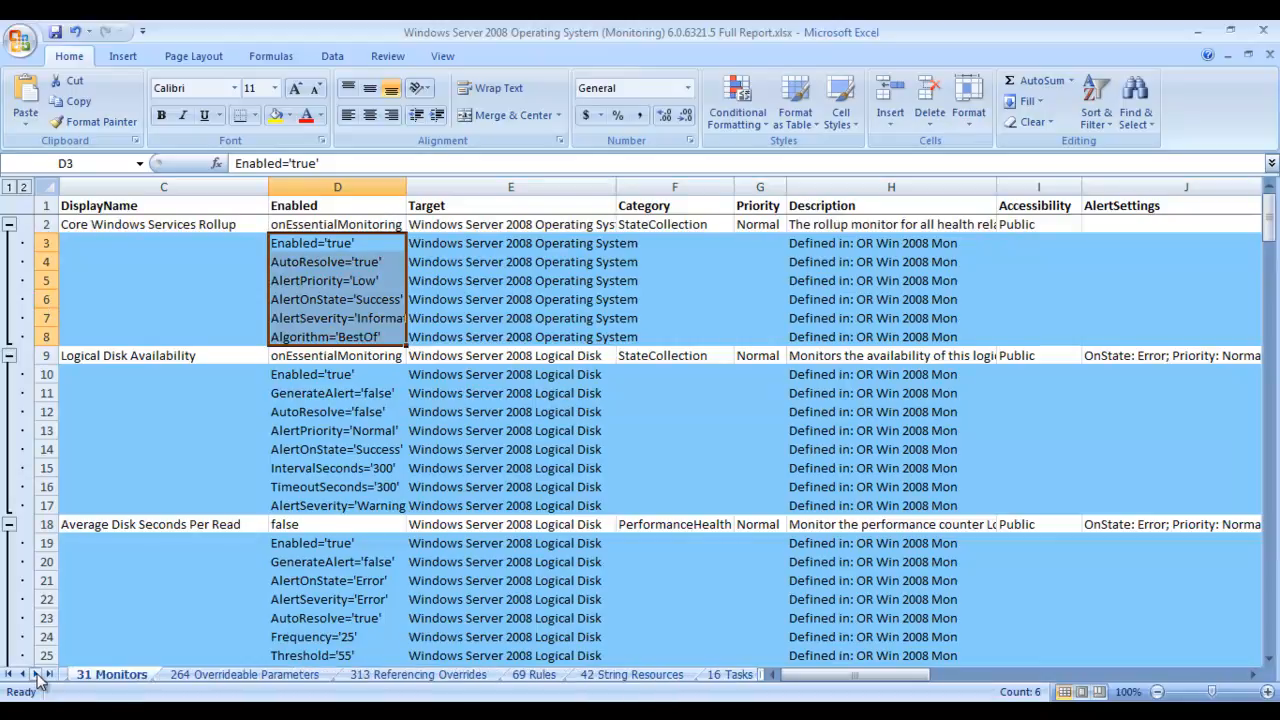
click(533, 674)
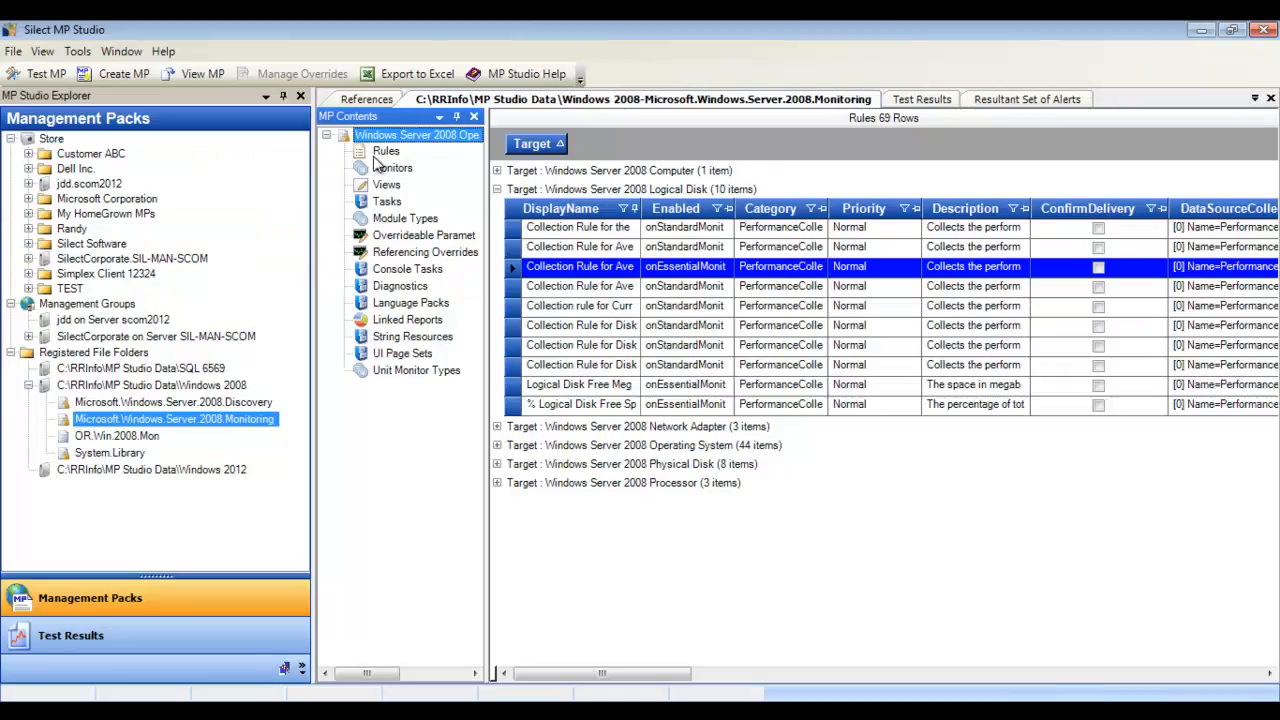
List monitors, expand Logical Disk, and open Manage Overrides for its five monitors
click(392, 167)
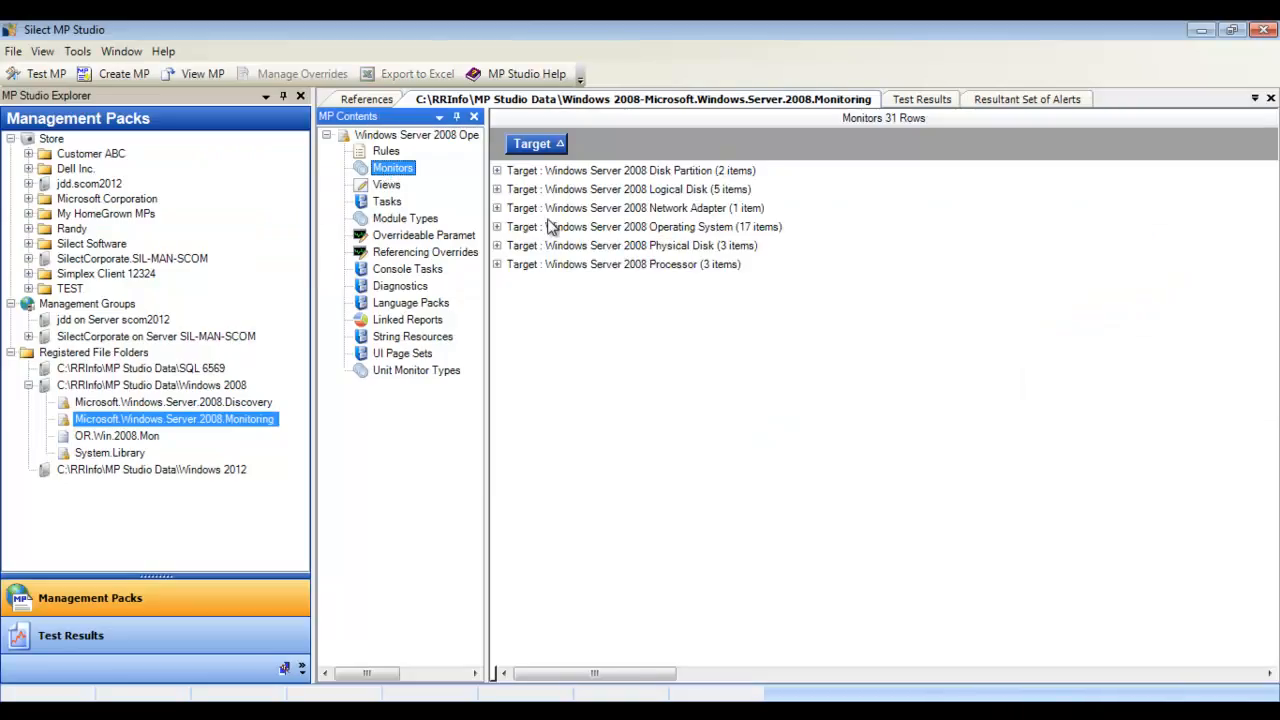
click(497, 189)
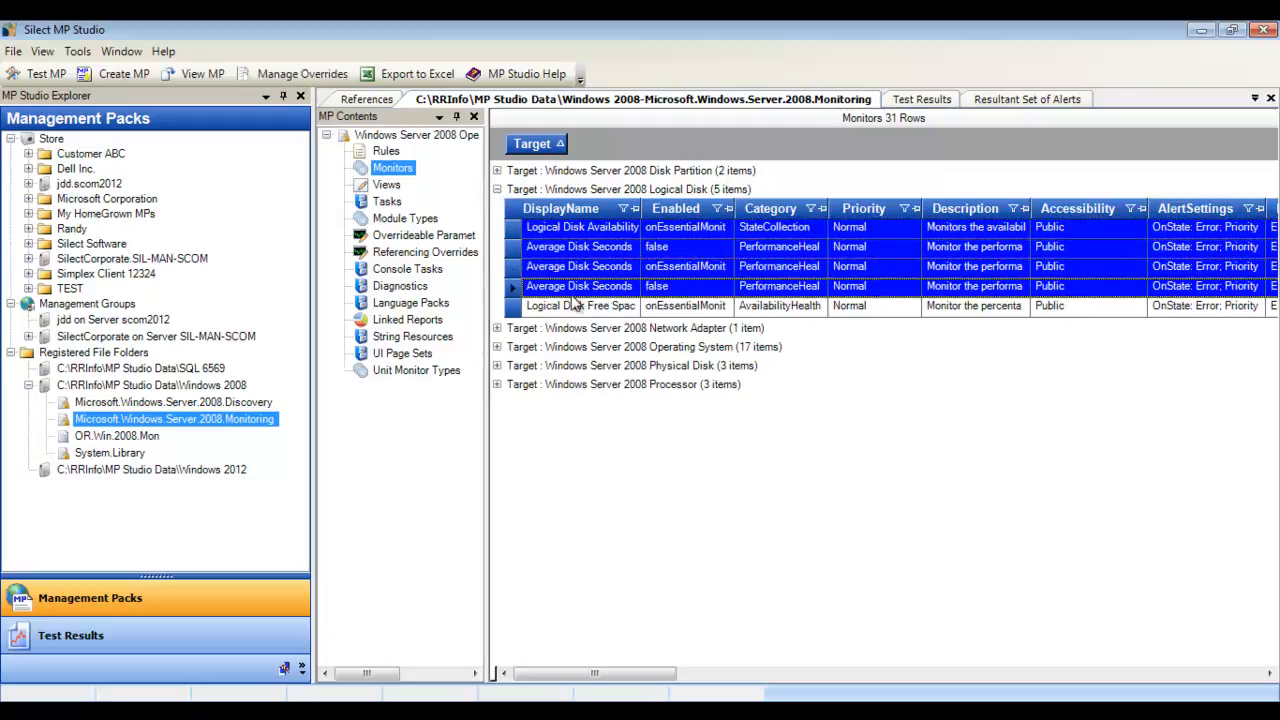
right_click(578, 305)
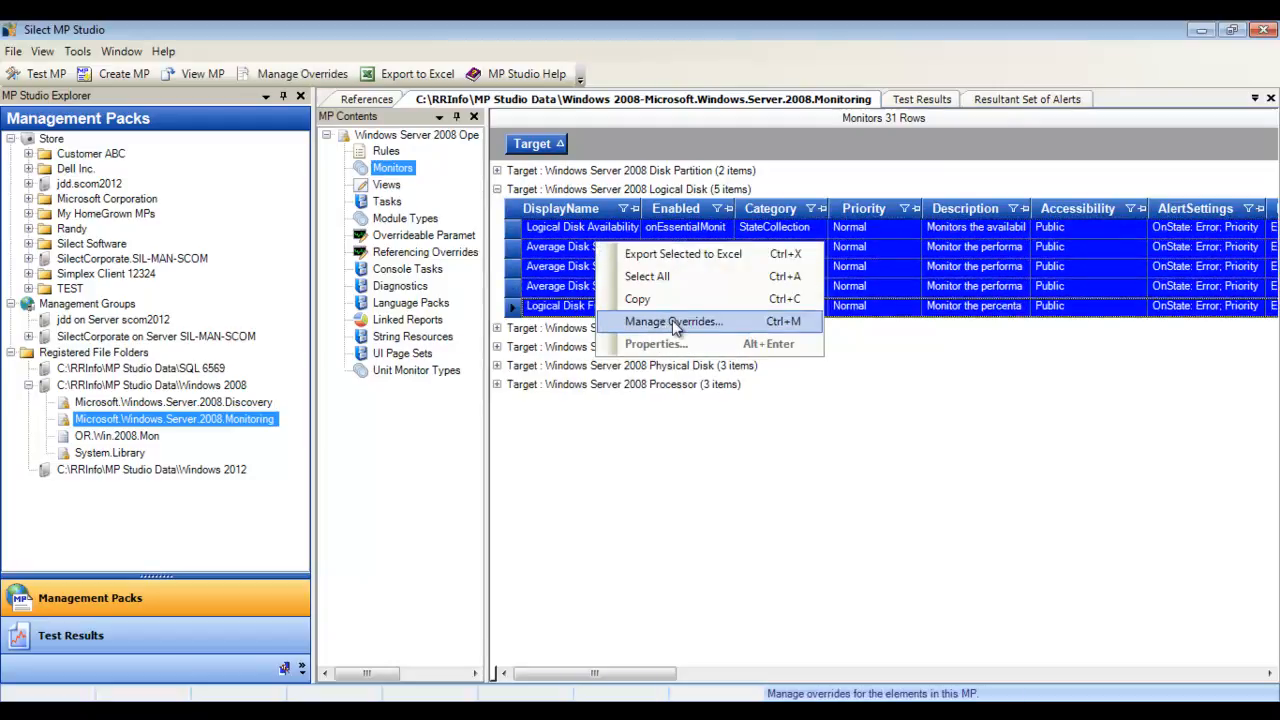
click(673, 321)
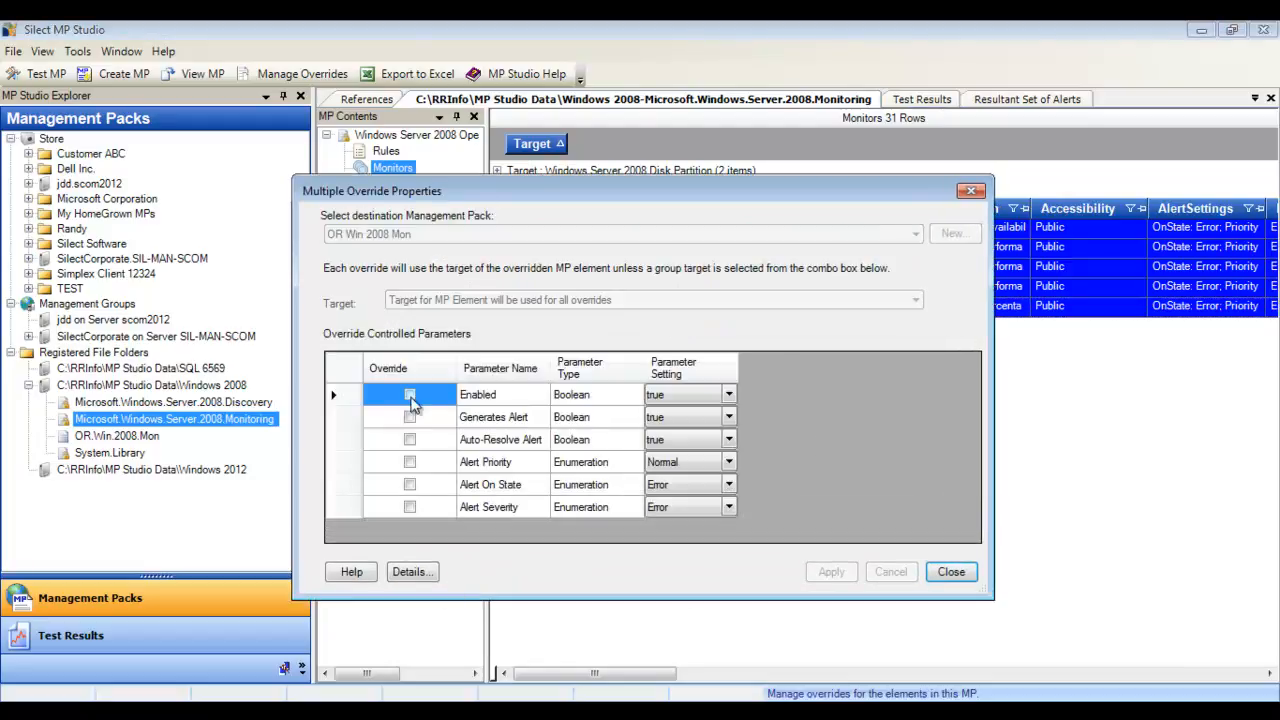
Override Enabled to false, untick Alert Severity, and apply and confirm the overrides
click(409, 439)
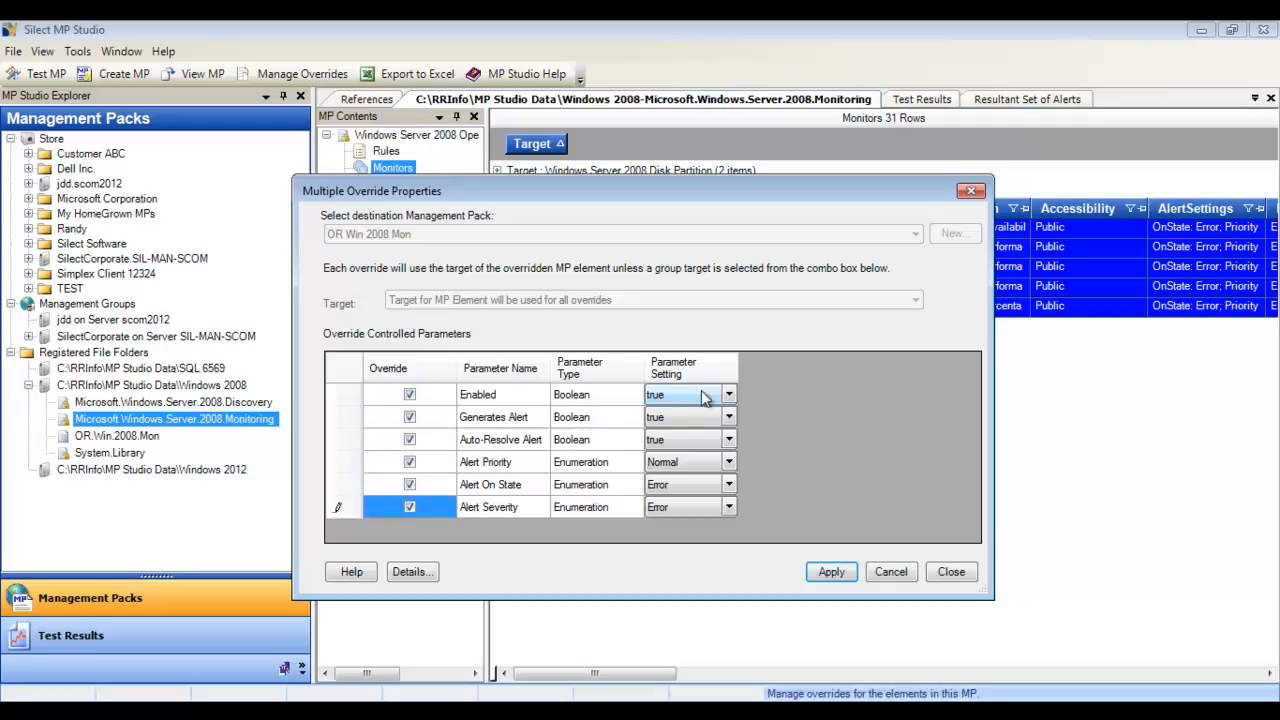
click(729, 393)
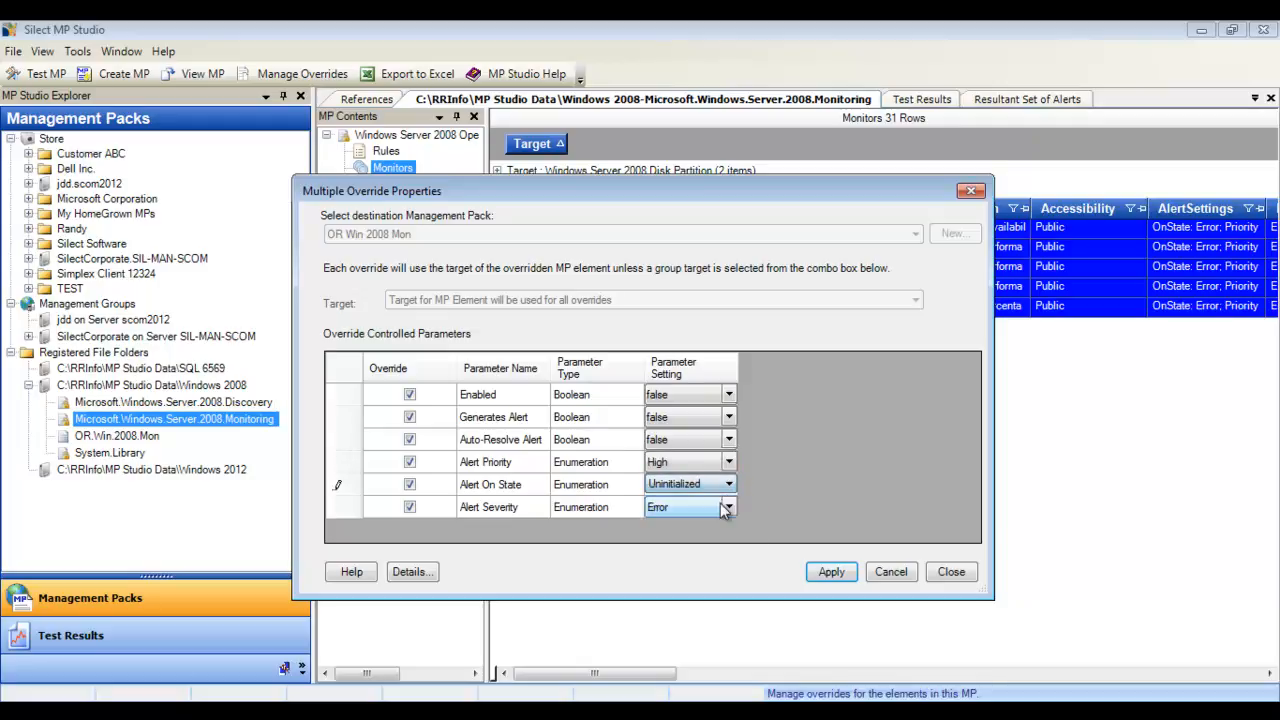
click(728, 507)
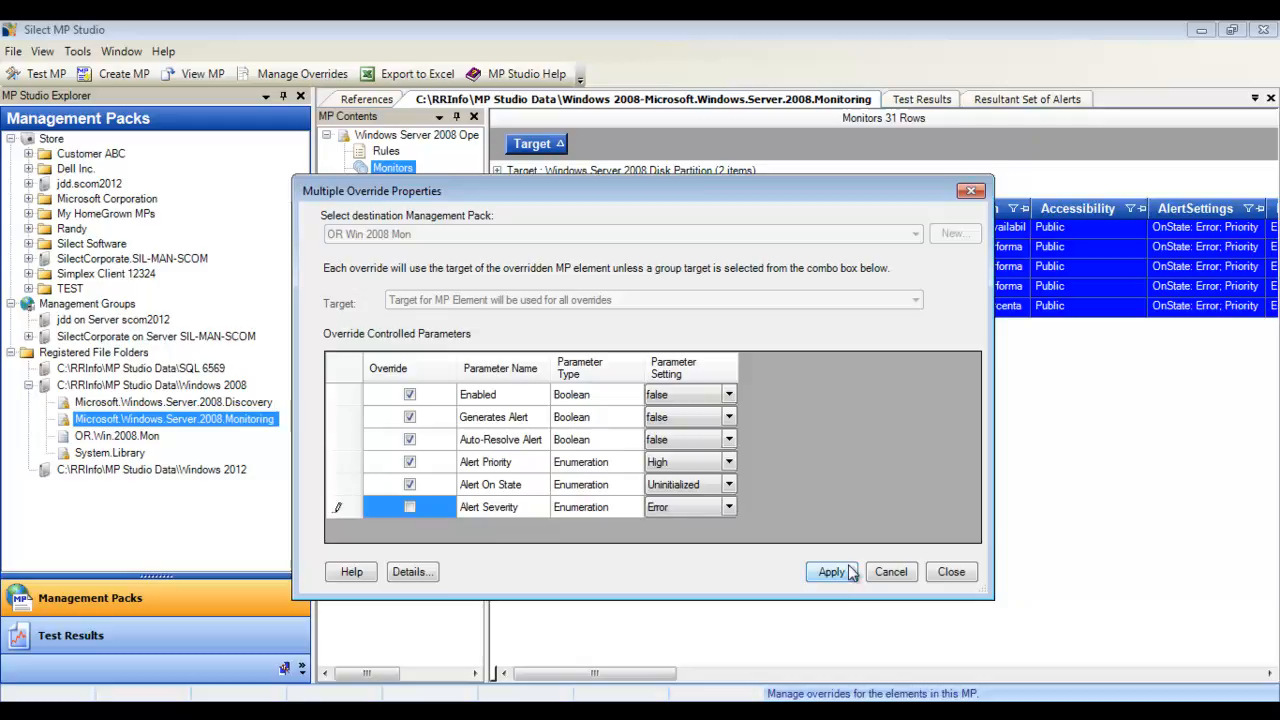
click(831, 571)
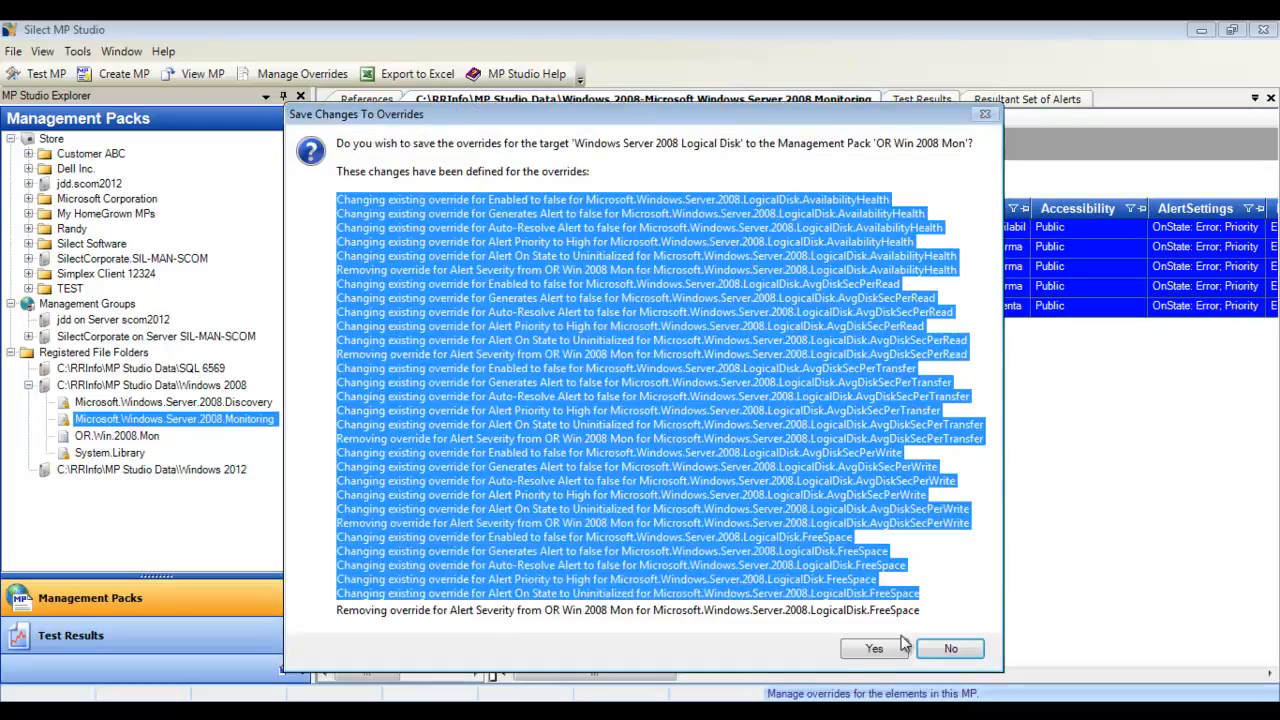
click(873, 648)
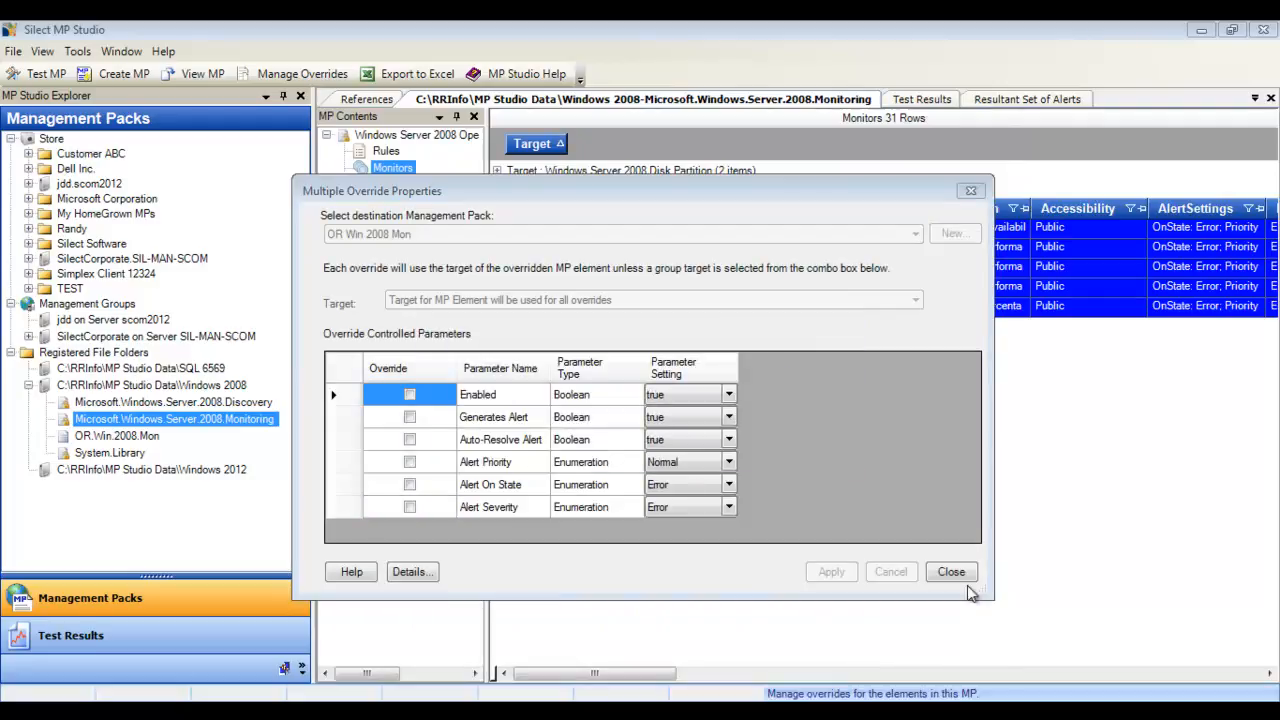
Close the override dialog and start checking in OR.Win.2008.Mon.xml from the Randy store folder
click(950, 571)
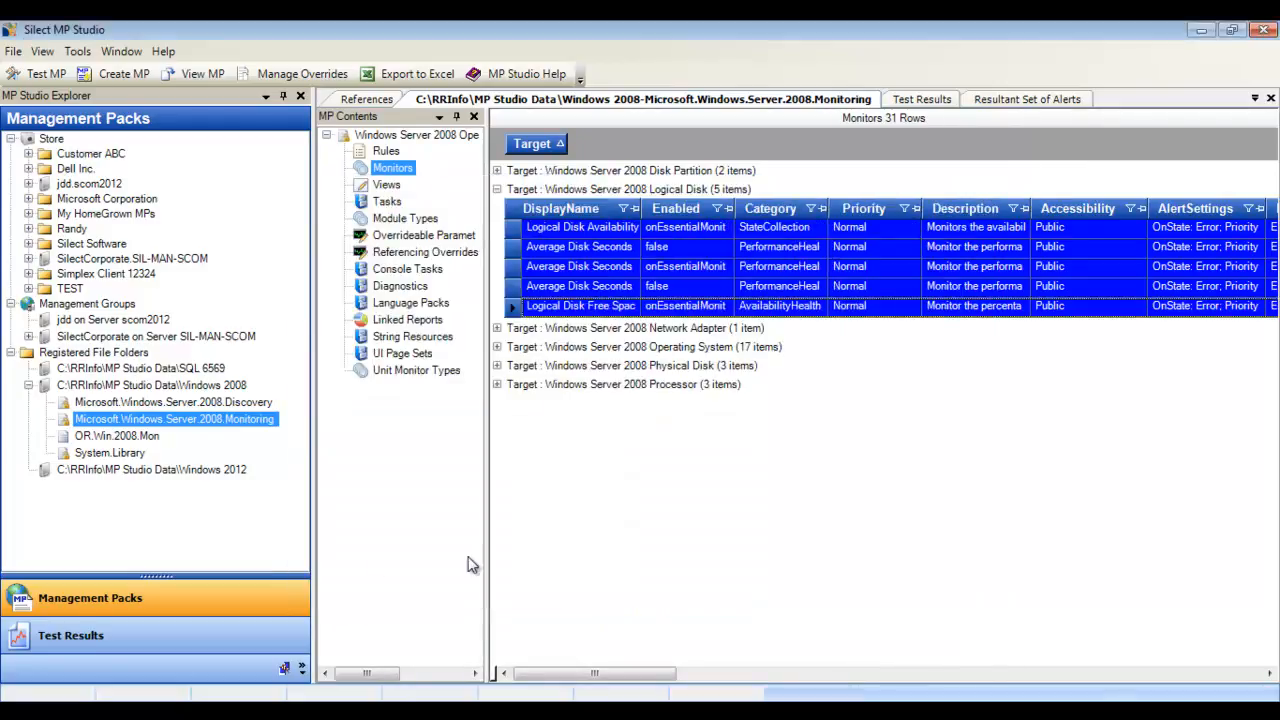
click(29, 228)
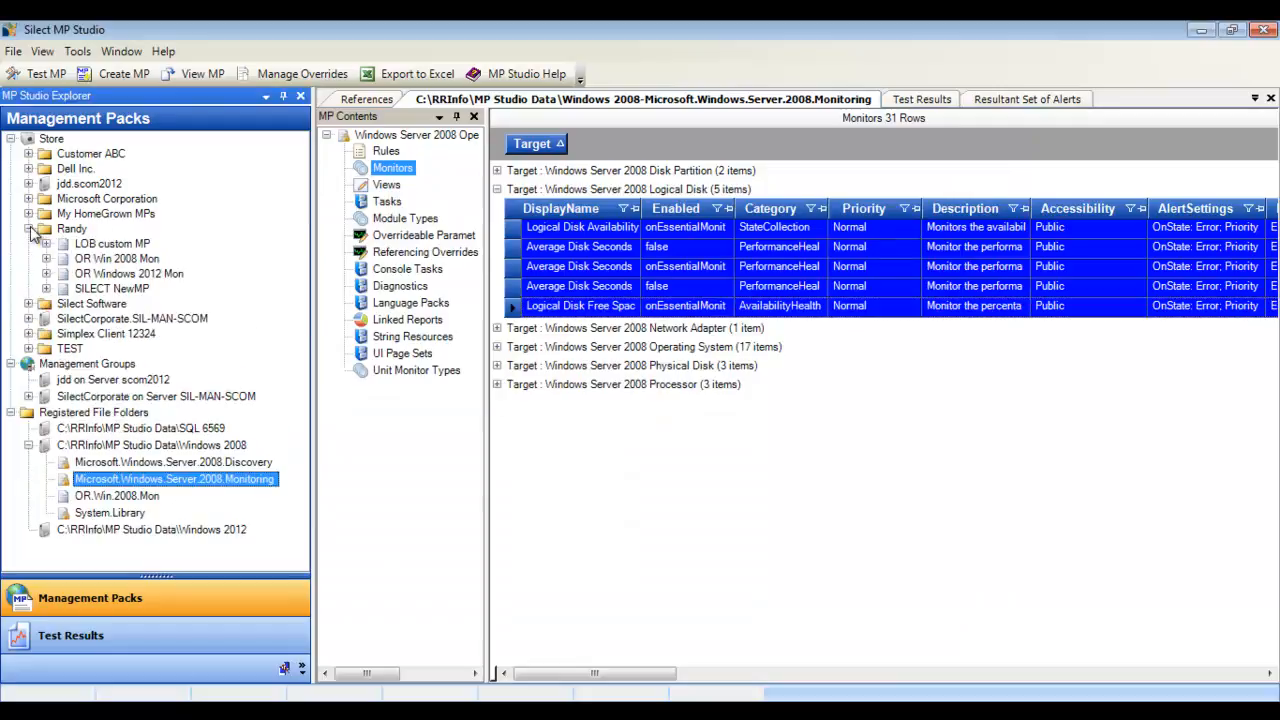
click(46, 258)
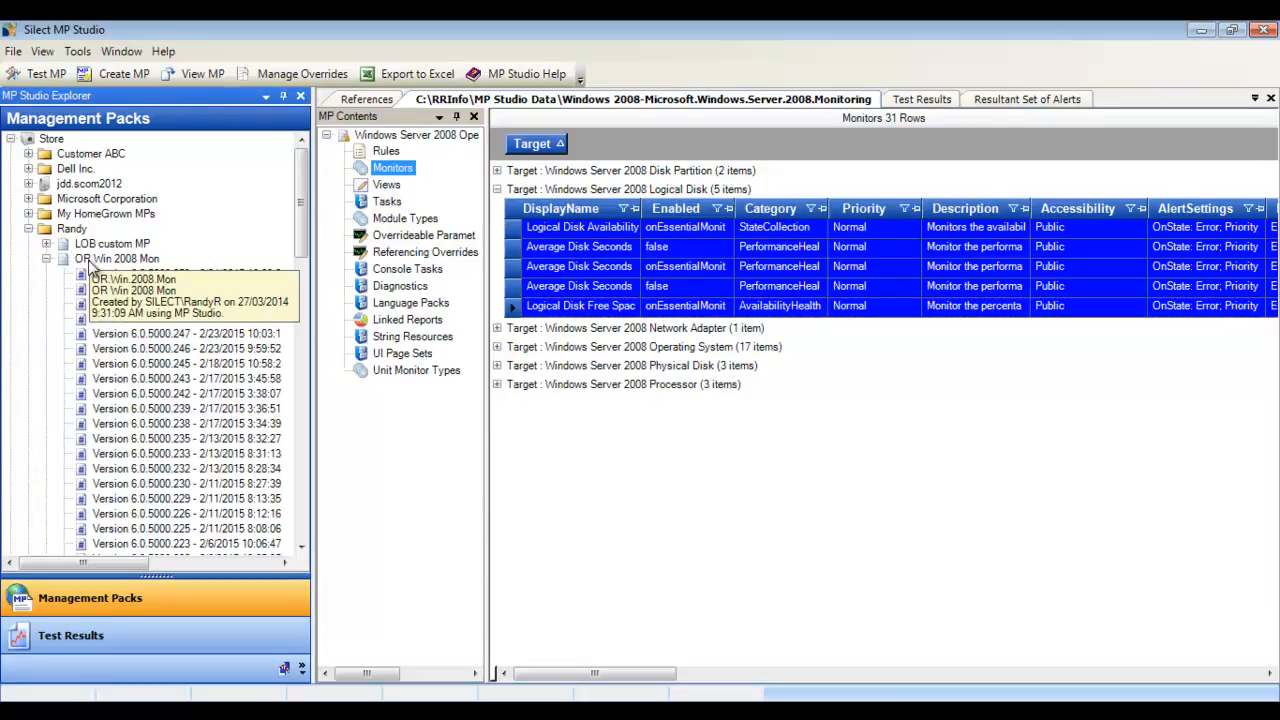
right_click(117, 258)
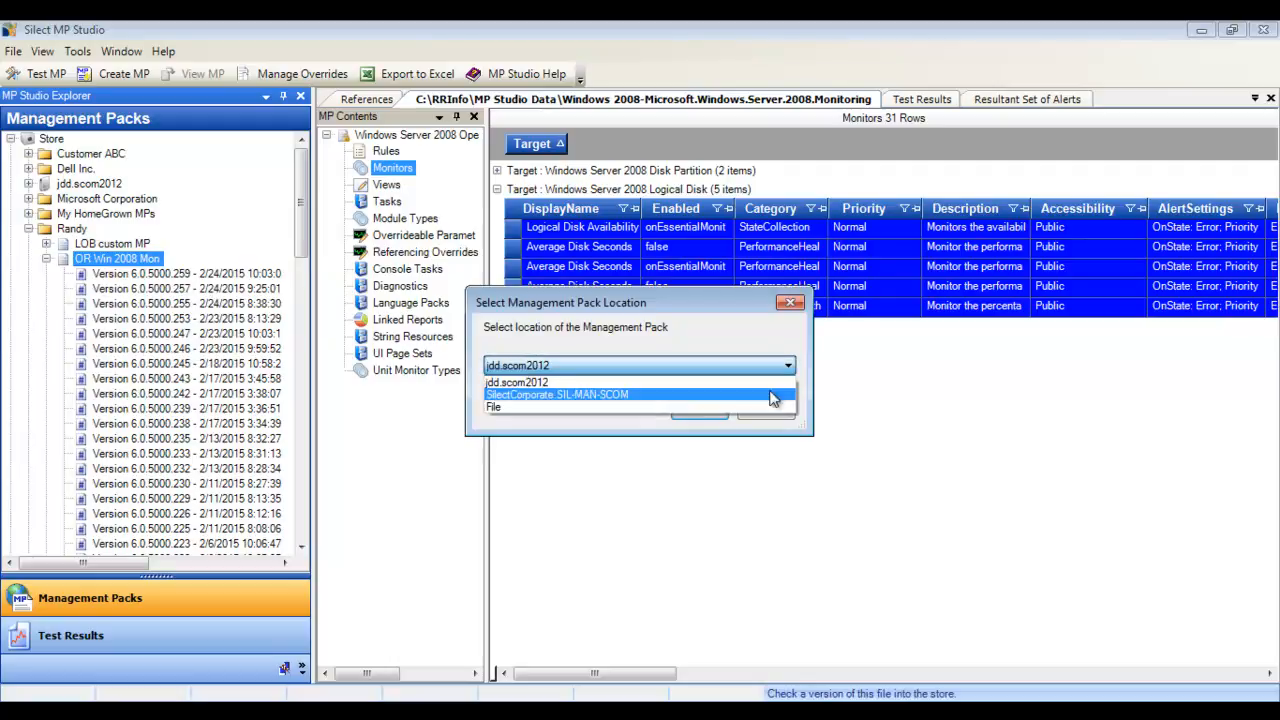
click(493, 407)
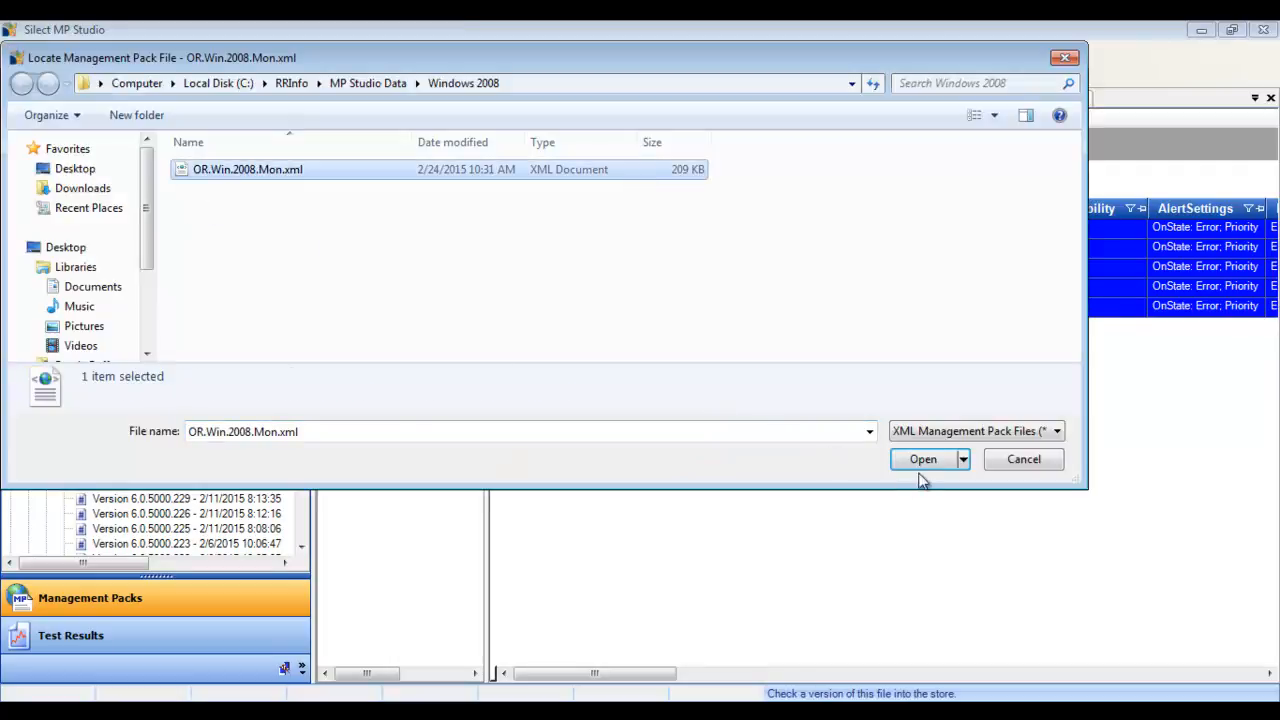
click(921, 459)
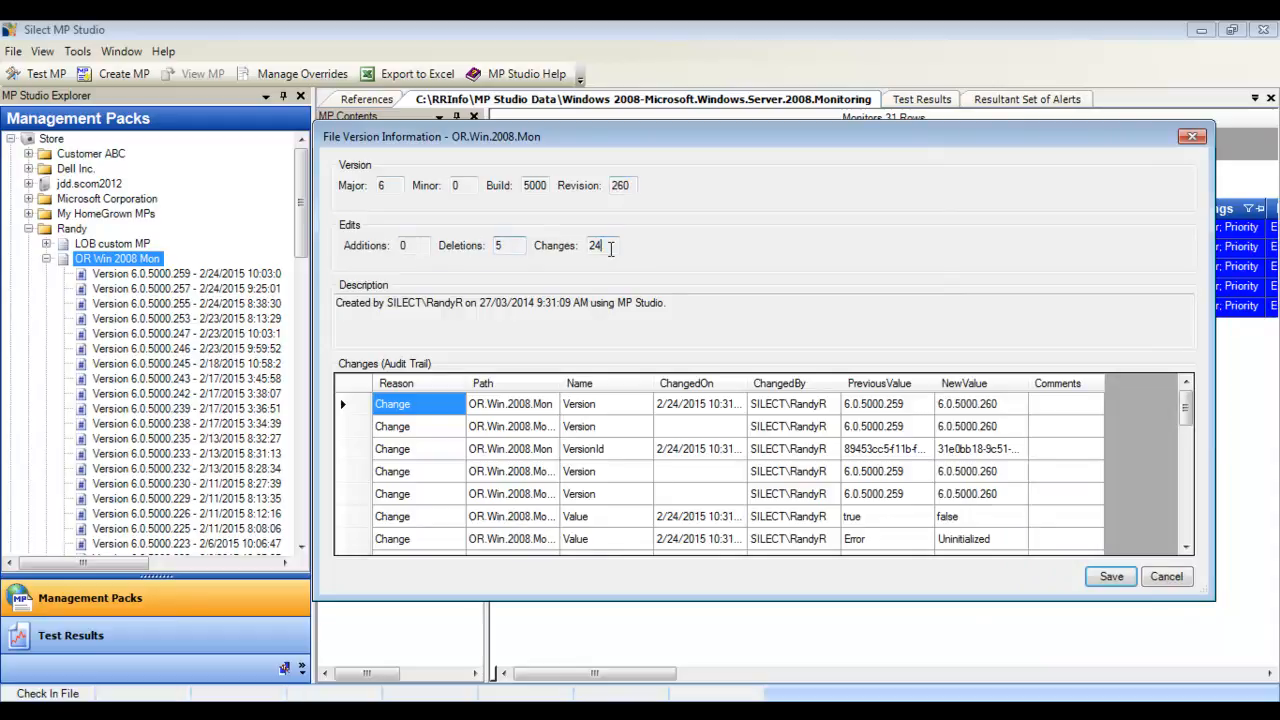
Comment 're' on the Low-to-High priority change and save the check-in
scroll(down, 3)
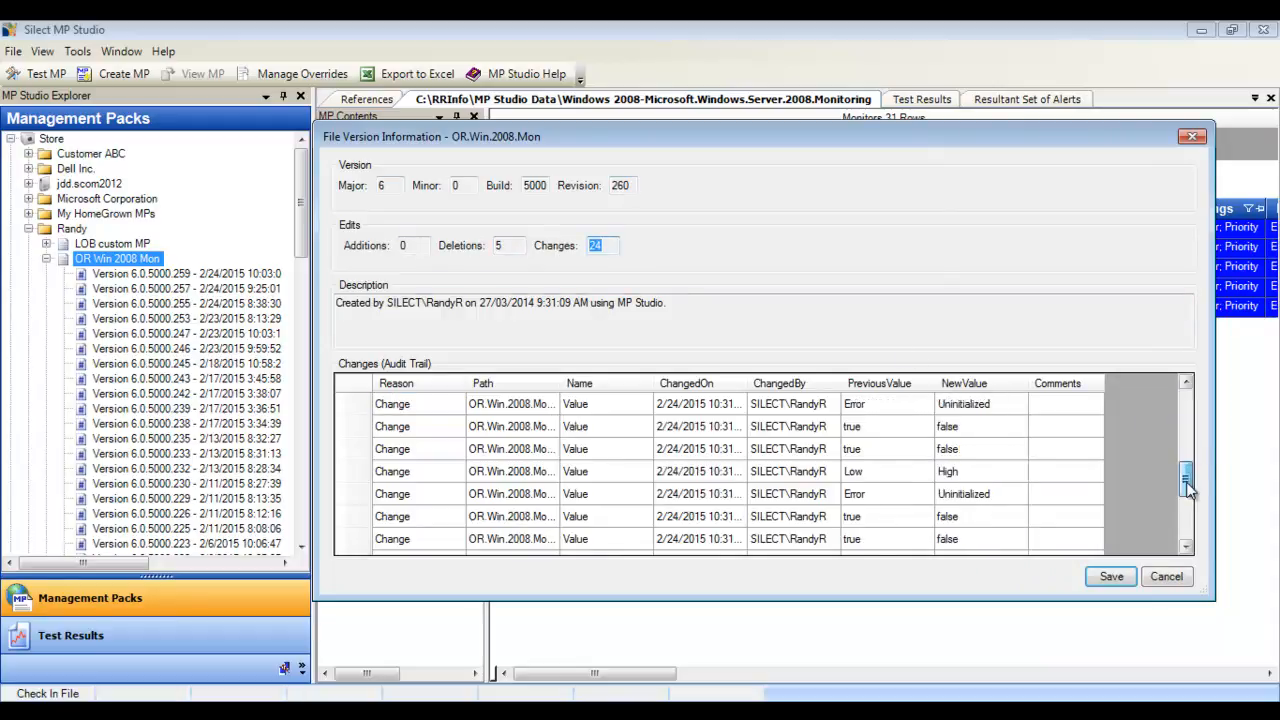
click(698, 471)
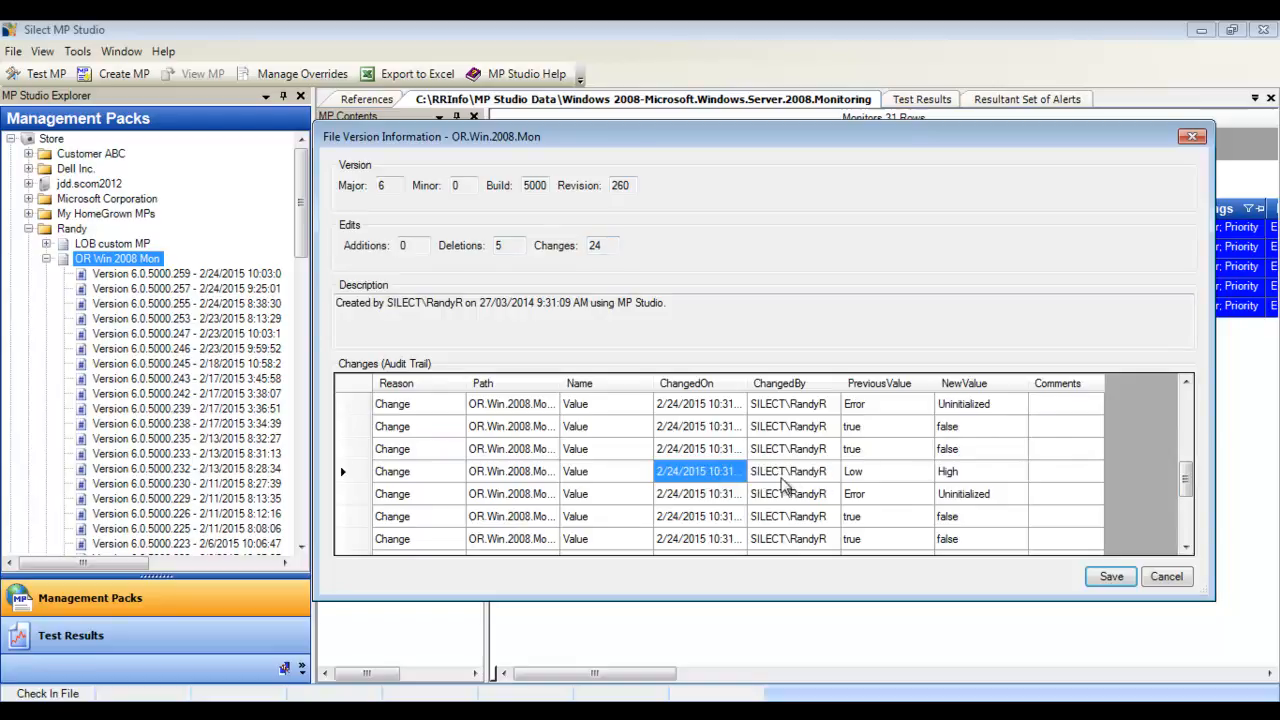
click(980, 471)
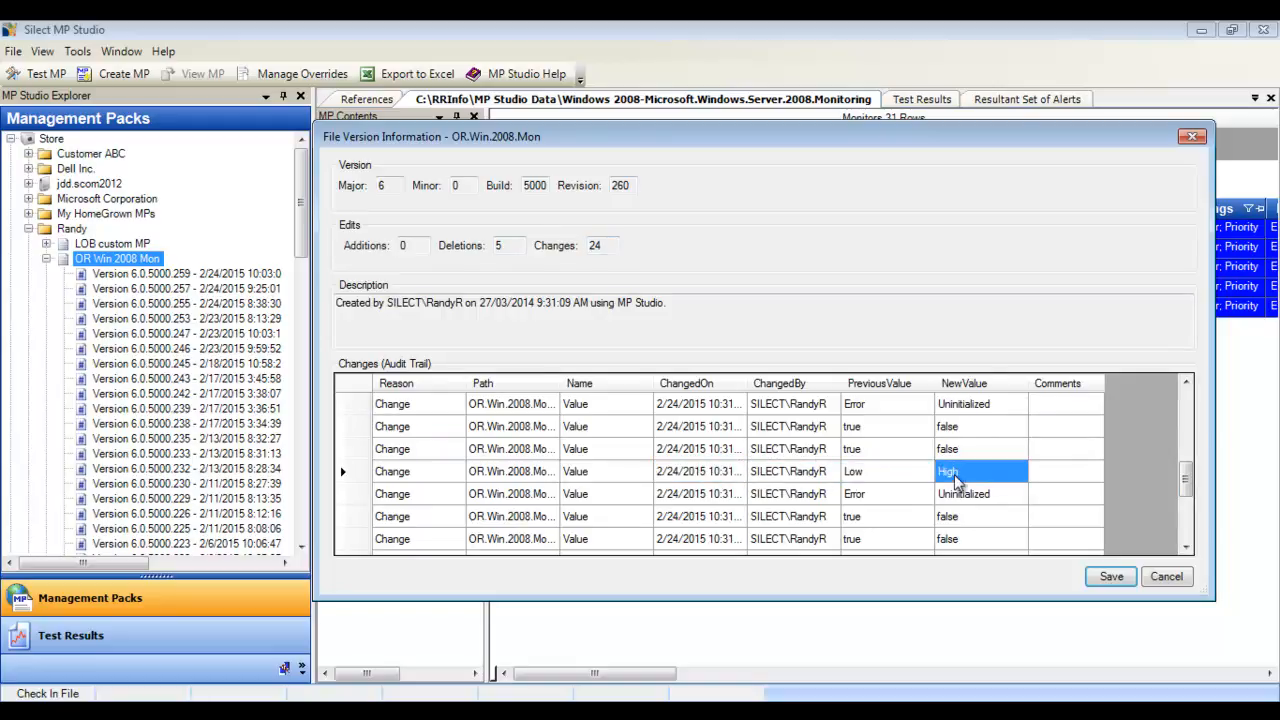
text(req by)
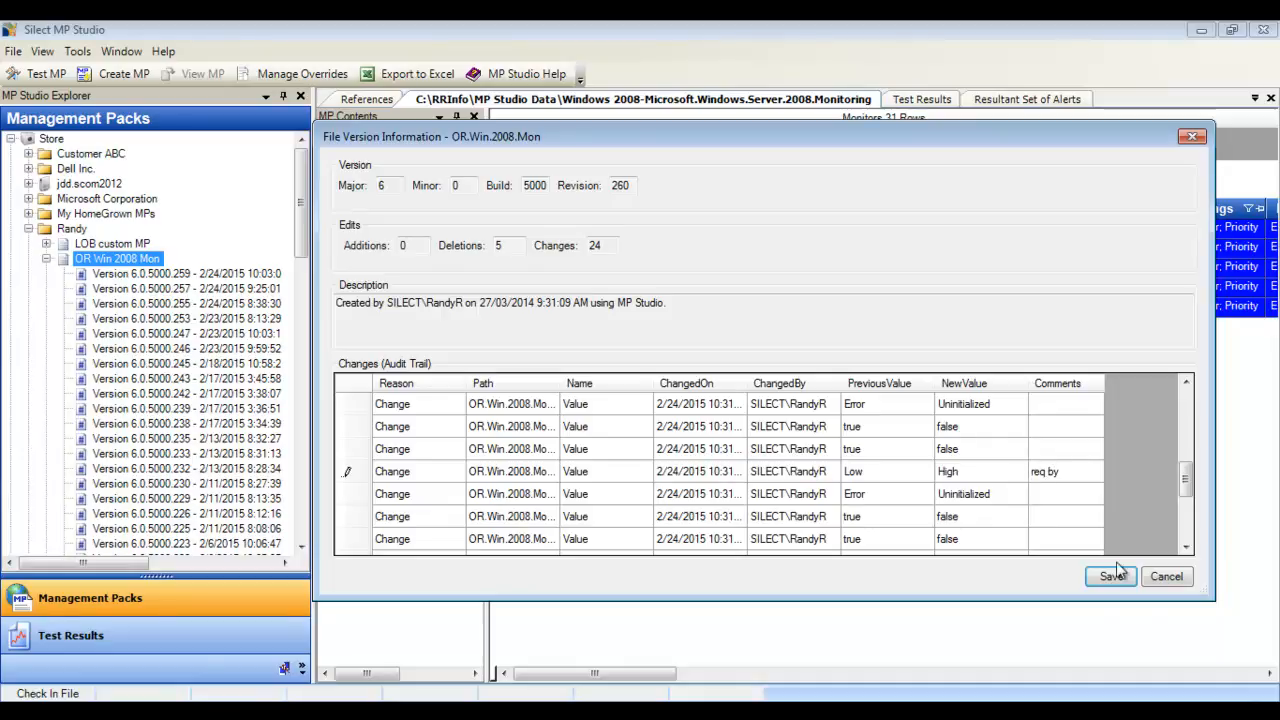
click(1065, 471)
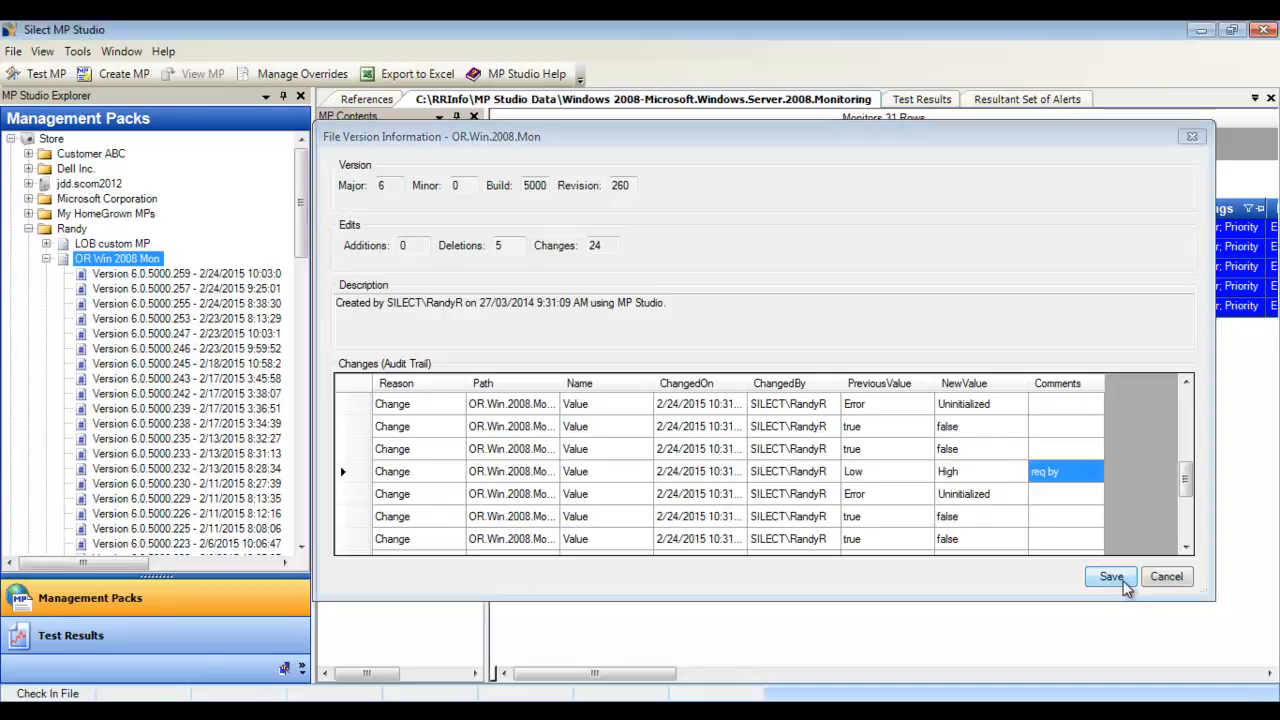
click(1110, 577)
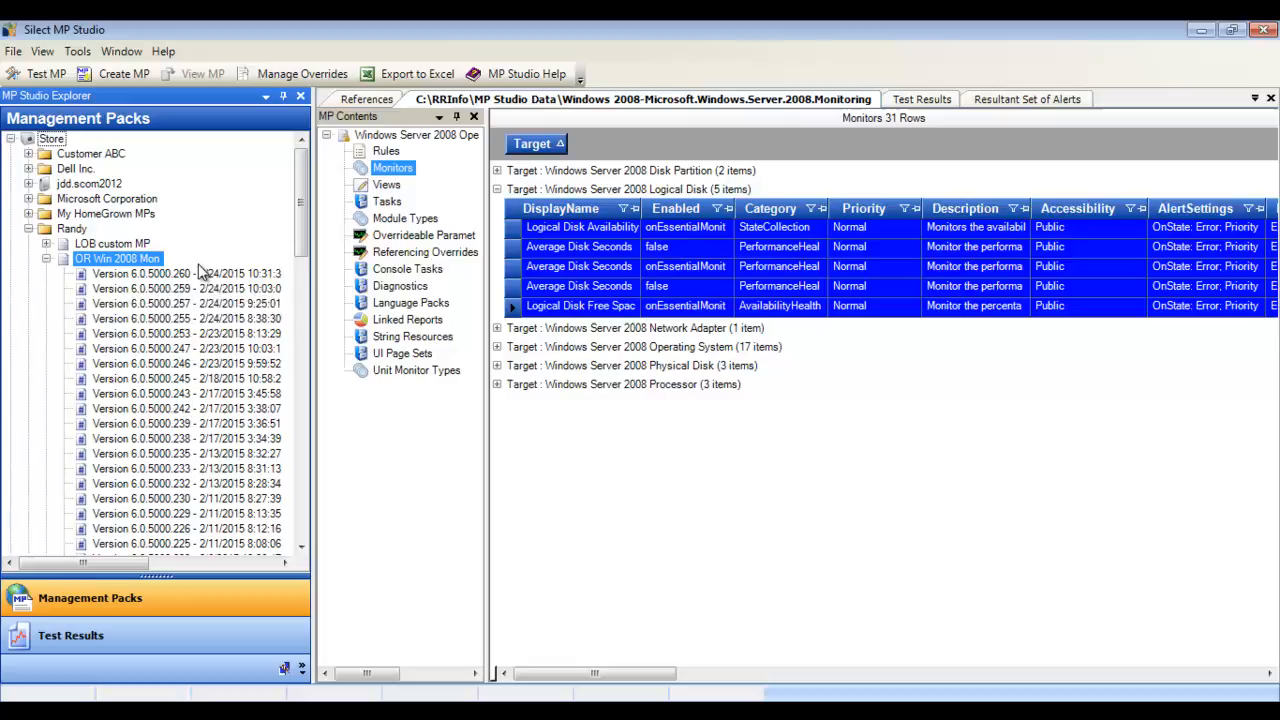
right_click(117, 258)
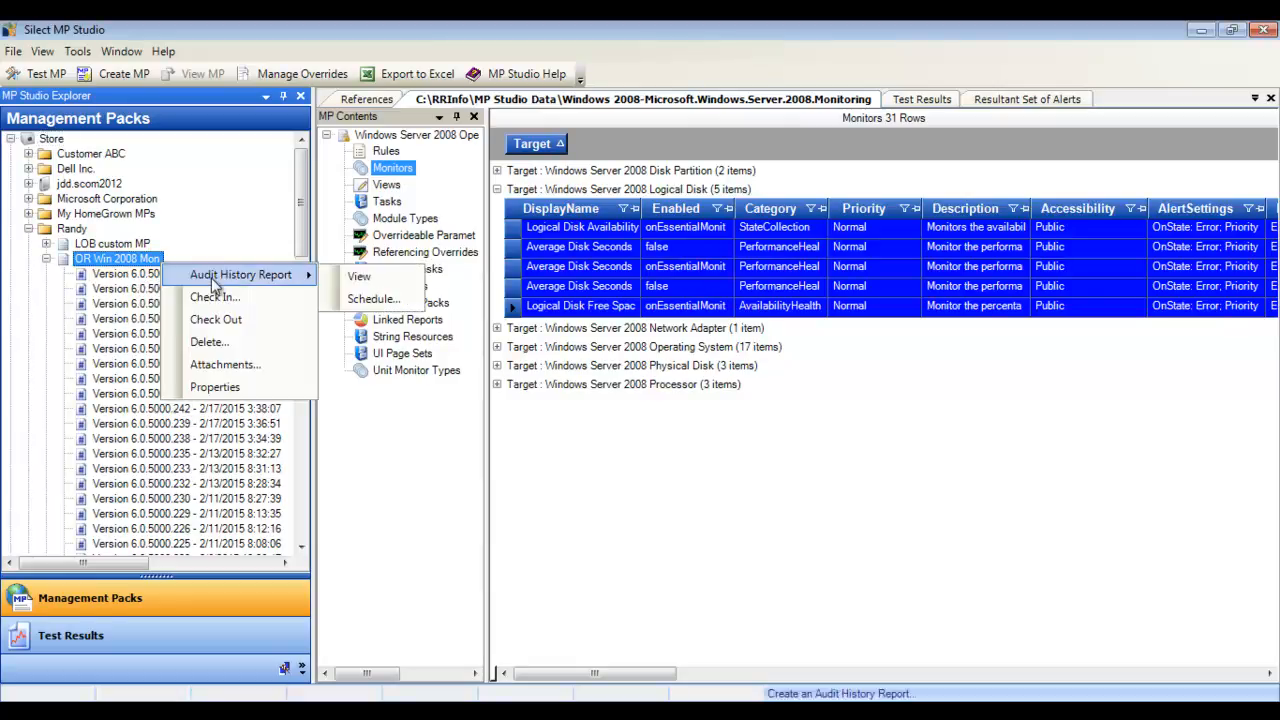
mouse_move(358, 276)
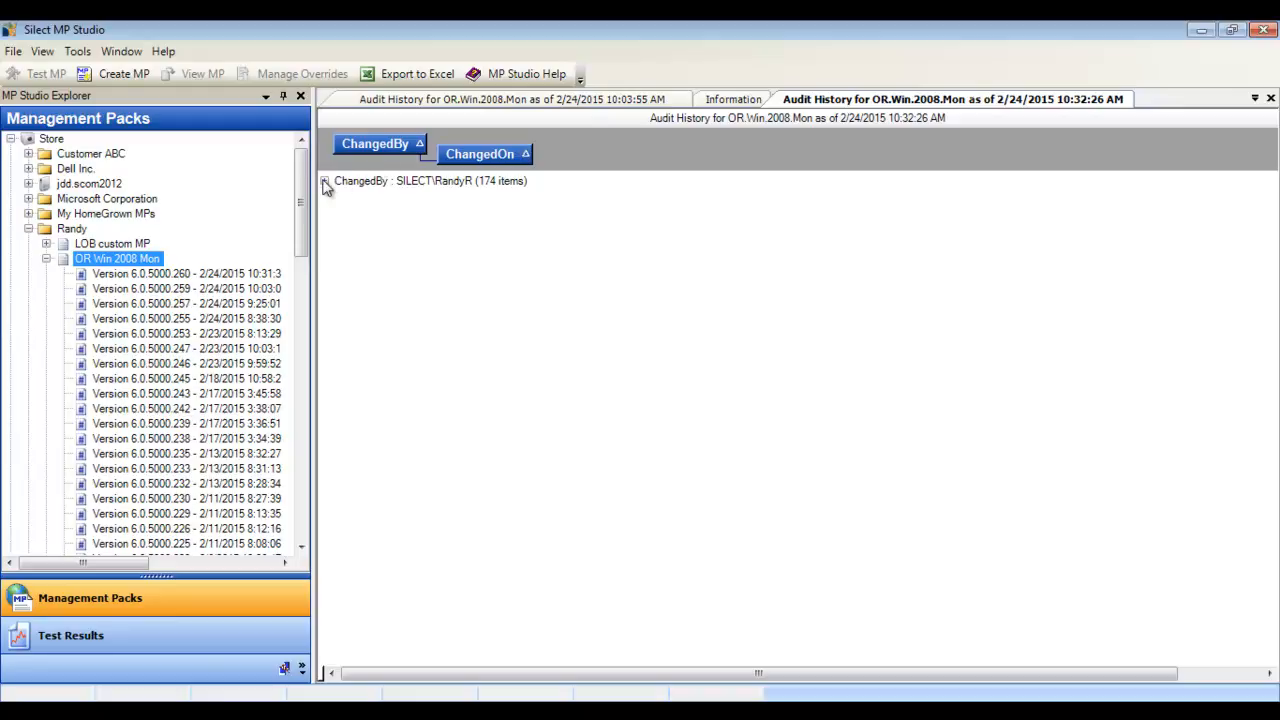
click(325, 181)
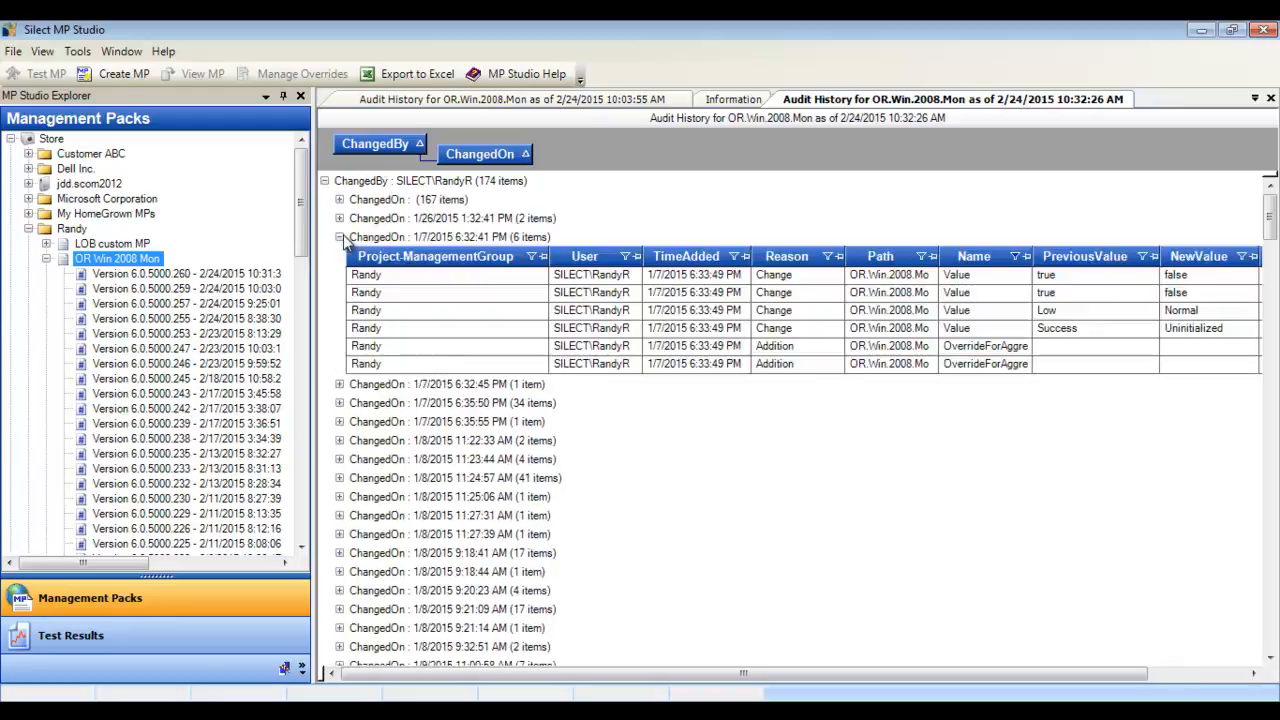
mouse_move(472, 237)
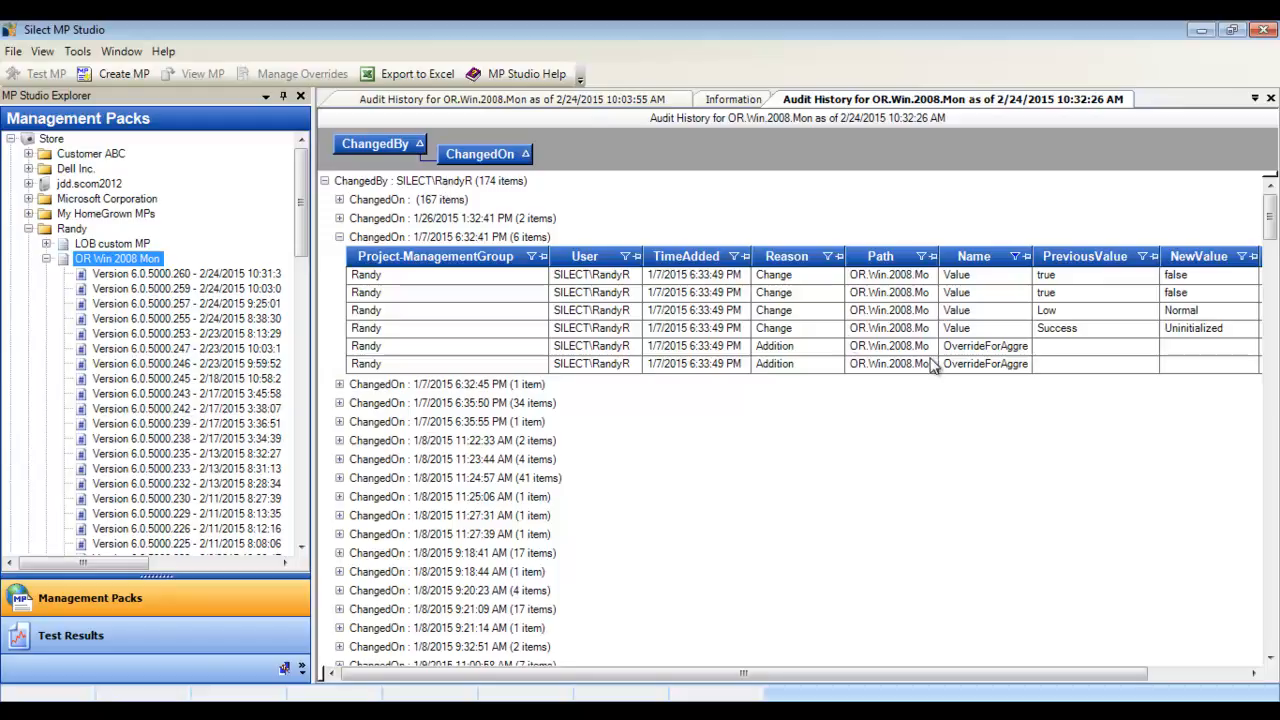
click(1055, 328)
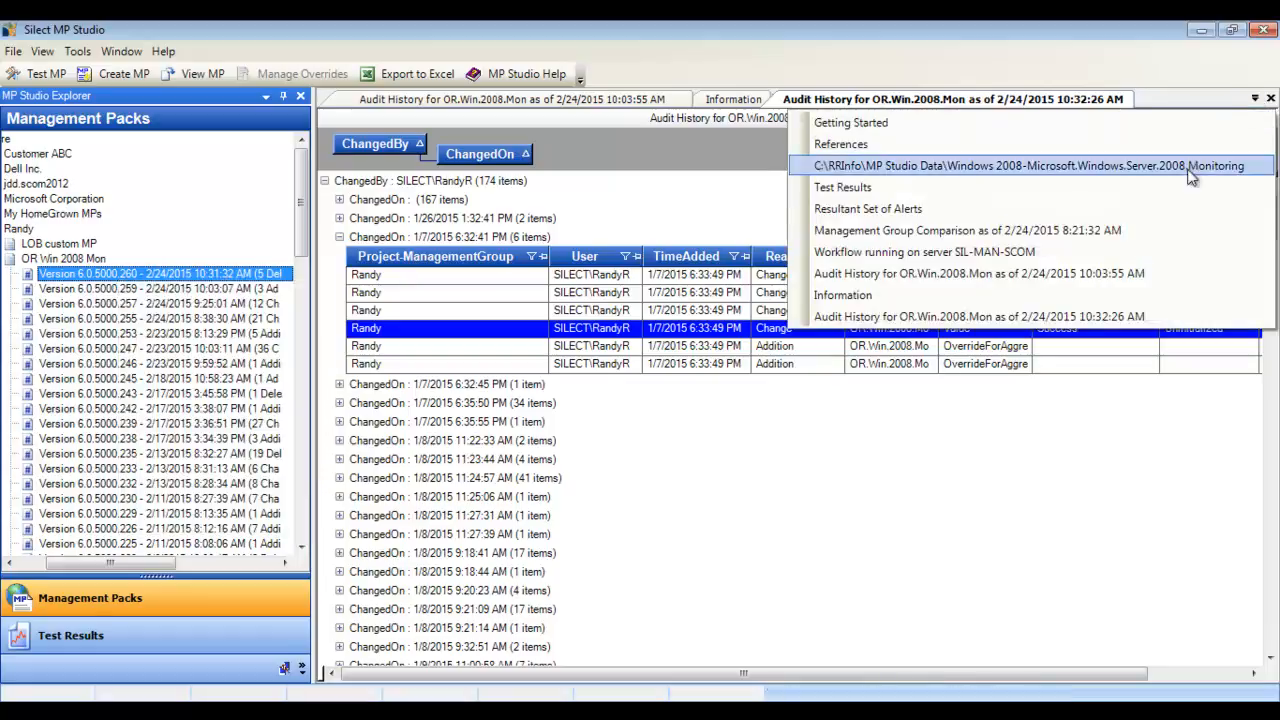
Review disk latency alerts in the 04-Sep-2014 Windows Server 2008 test run's resultant set of alerts
click(70, 635)
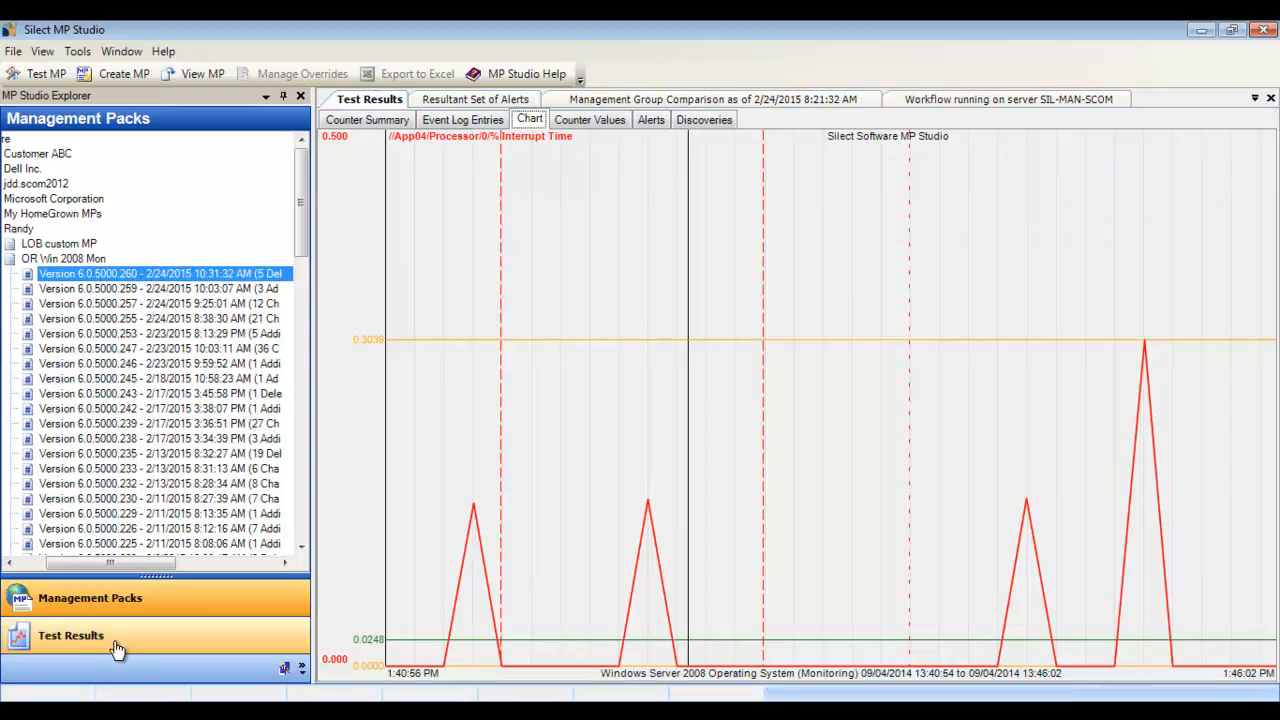
click(70, 635)
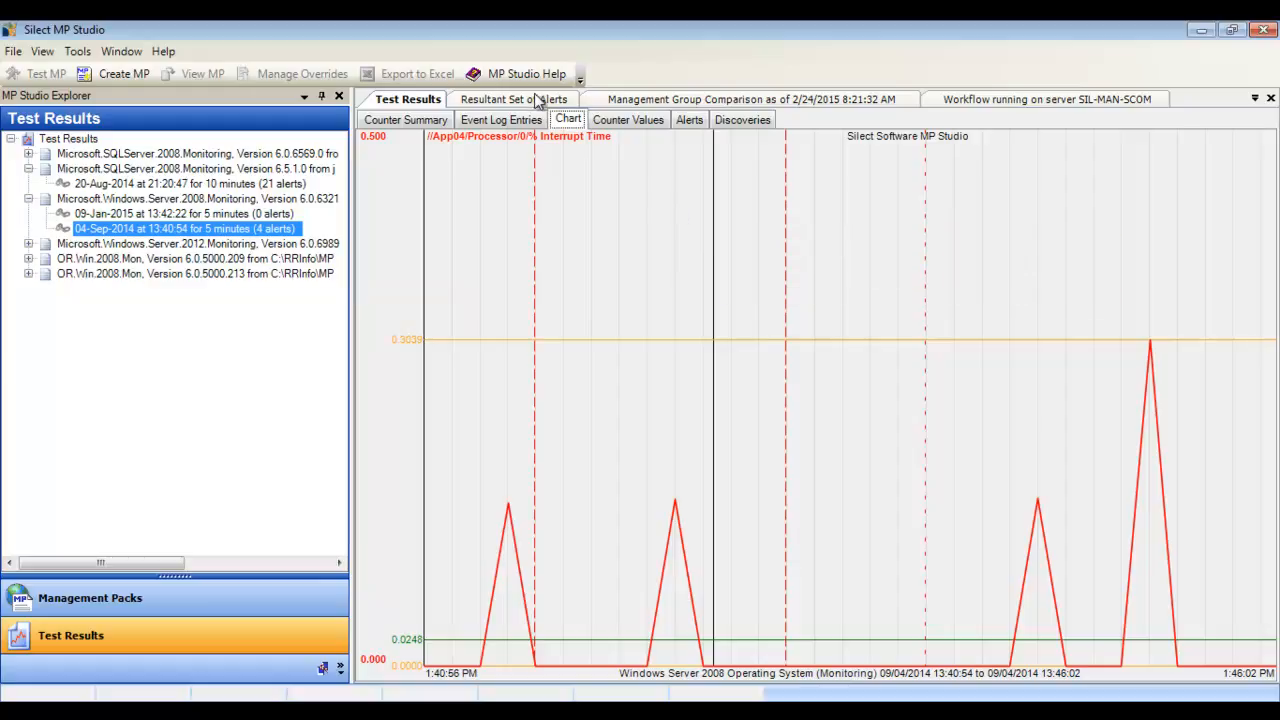
click(513, 99)
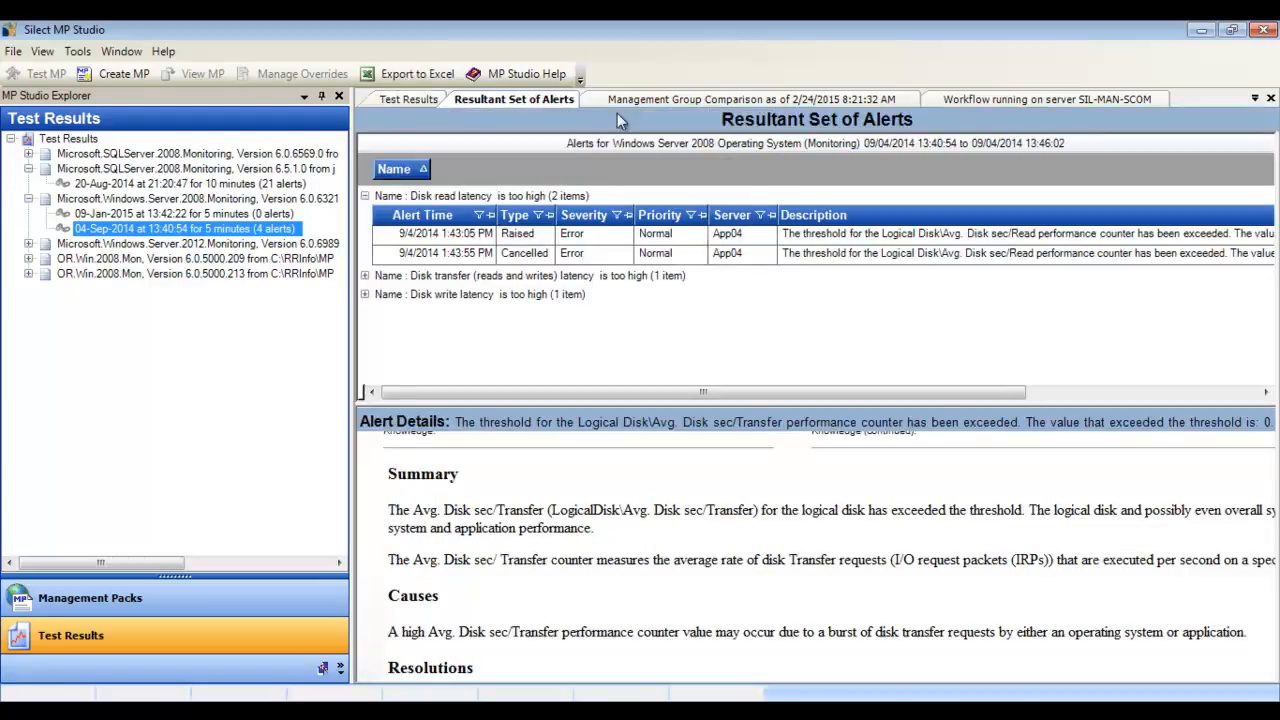
click(366, 275)
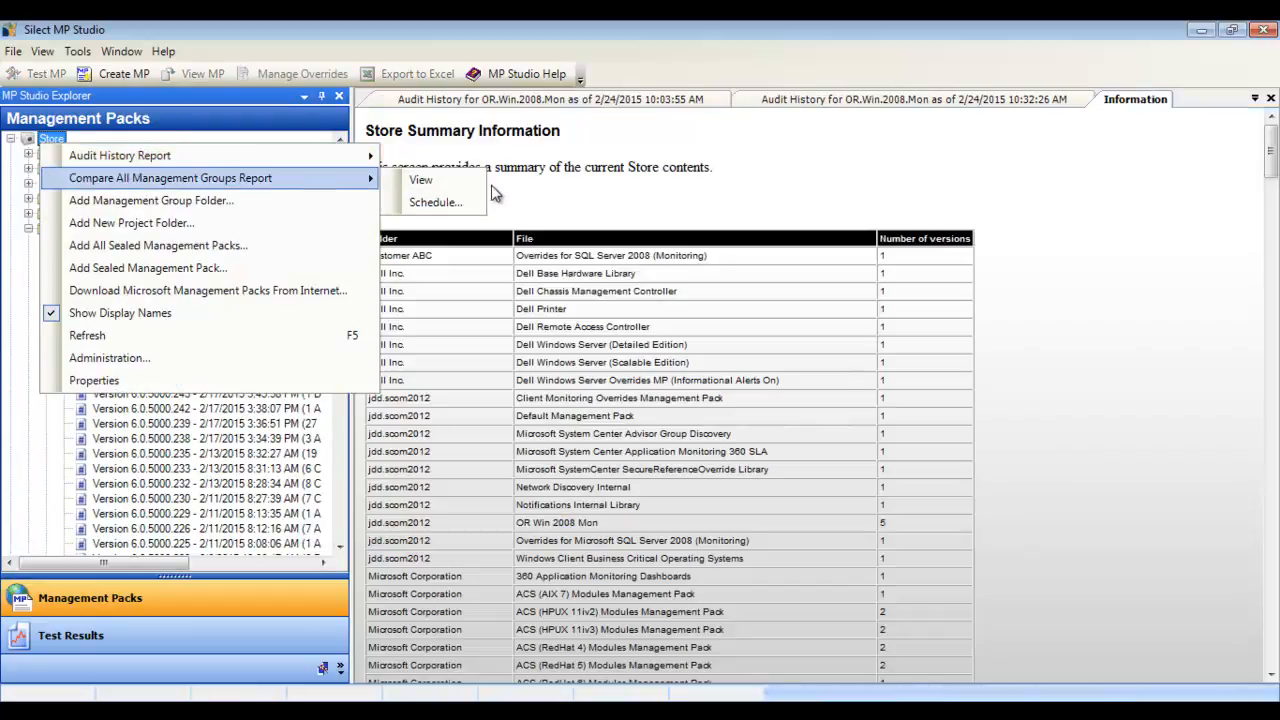
mouse_move(421, 180)
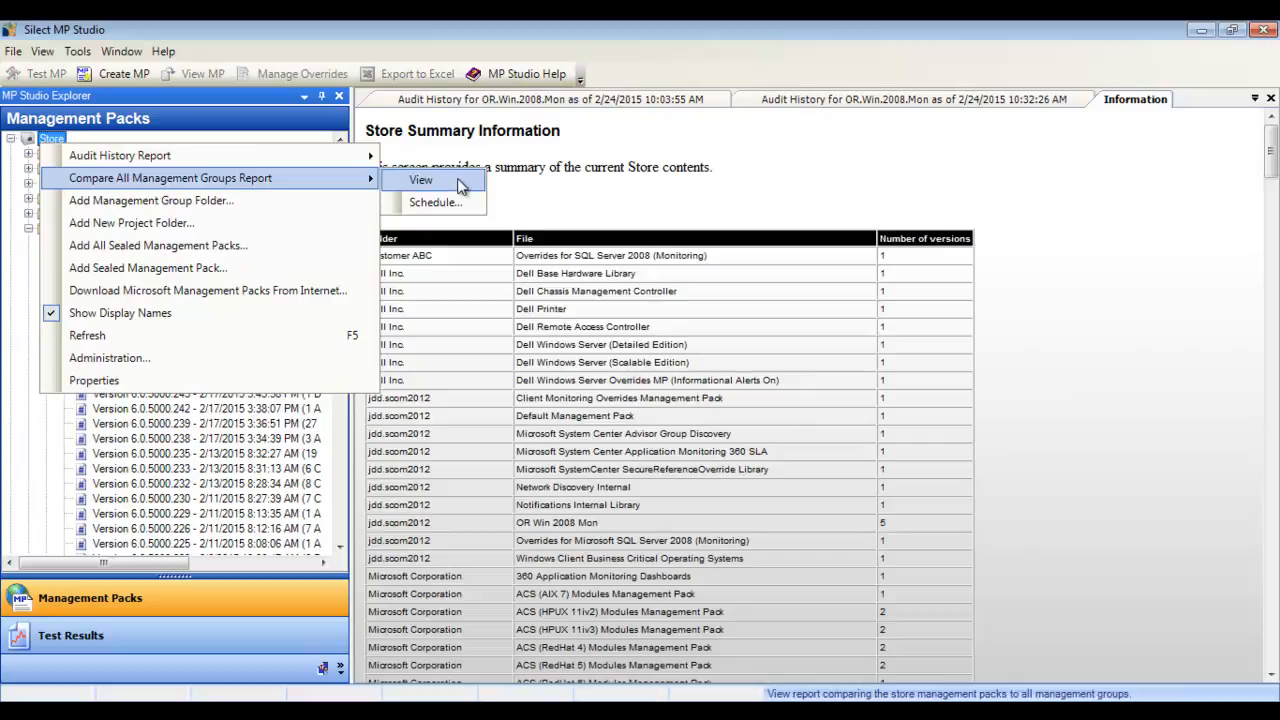
View the Store-versus-all-management-groups comparison and cancel deploying OR AD 2008 Monitoring RDR
click(421, 180)
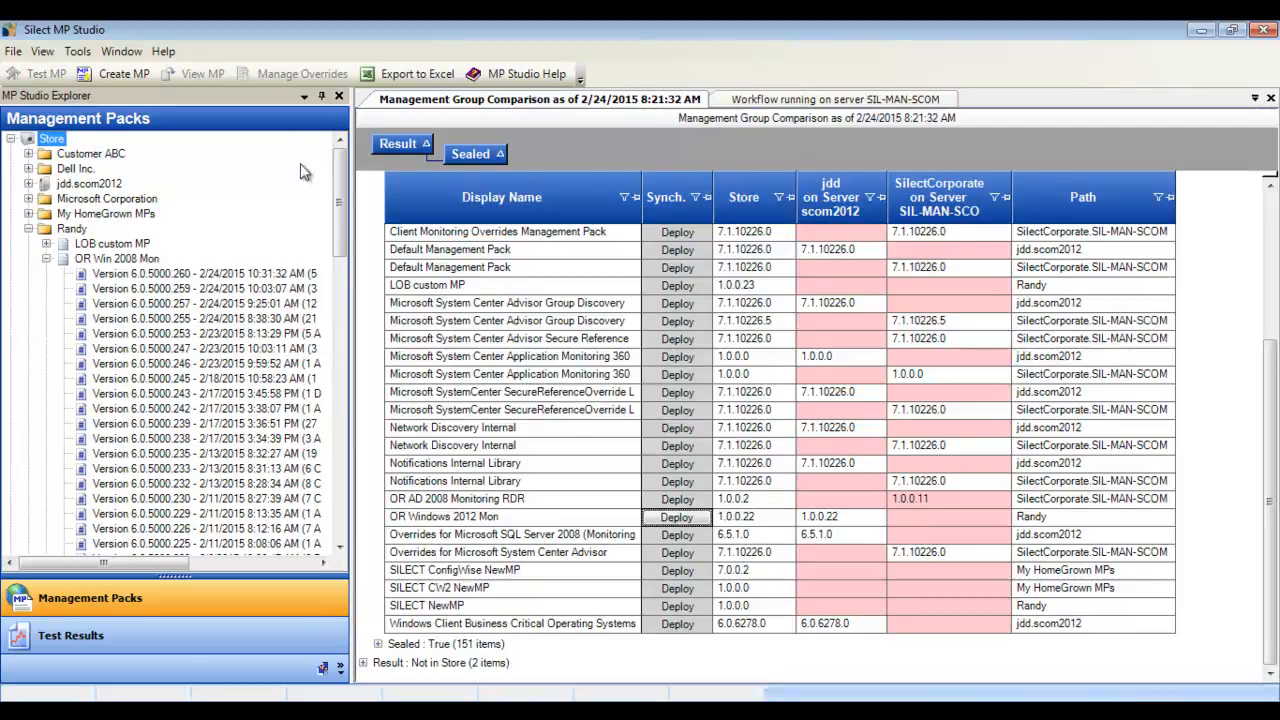
mouse_move(895, 410)
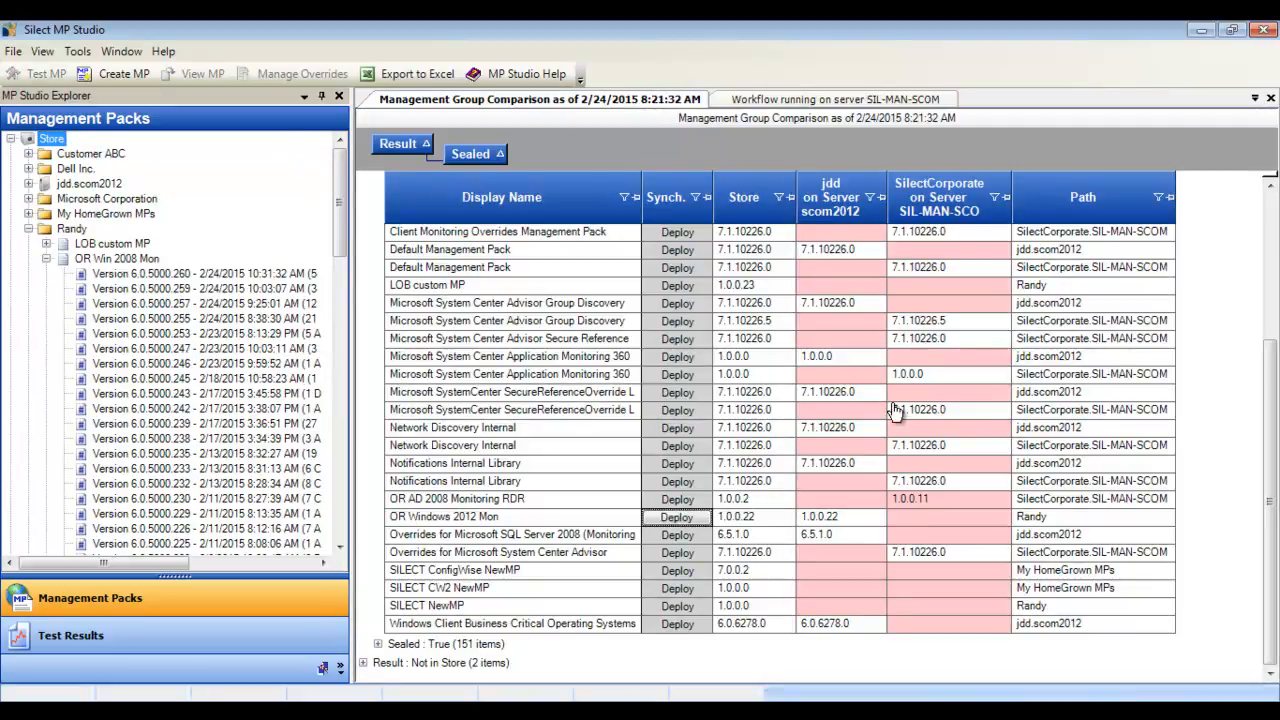
mouse_move(958, 423)
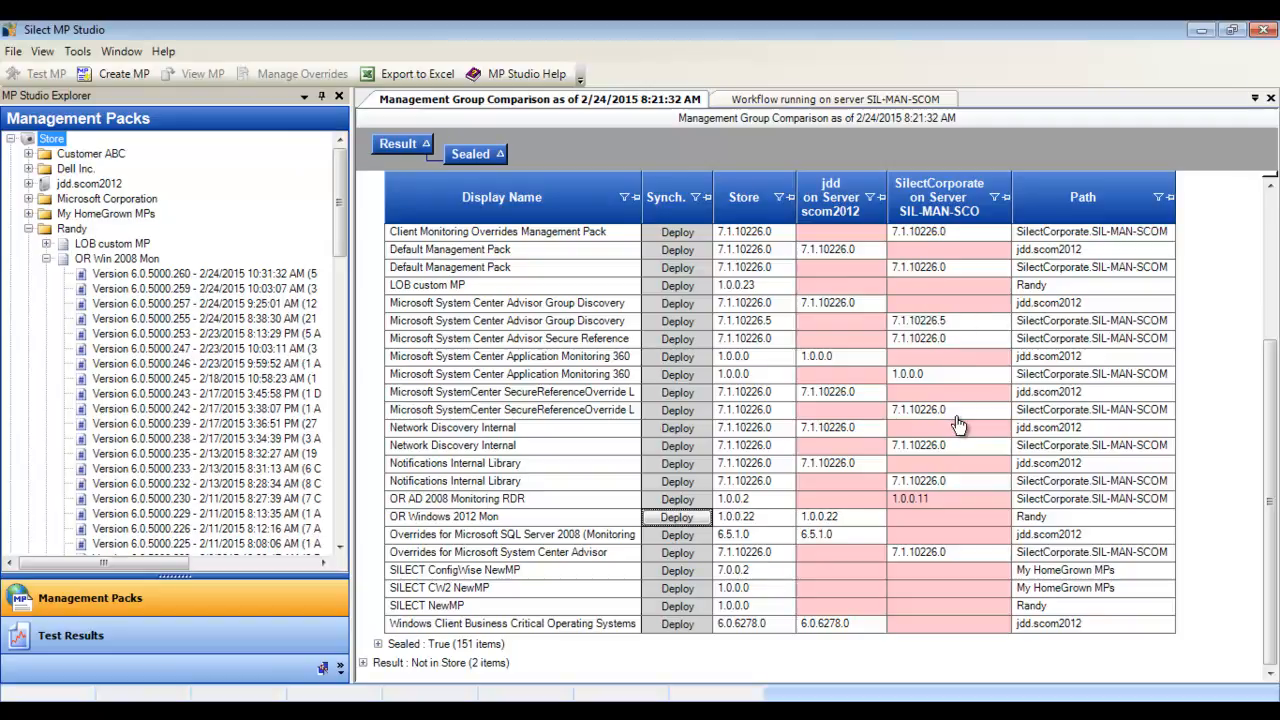
mouse_move(505, 540)
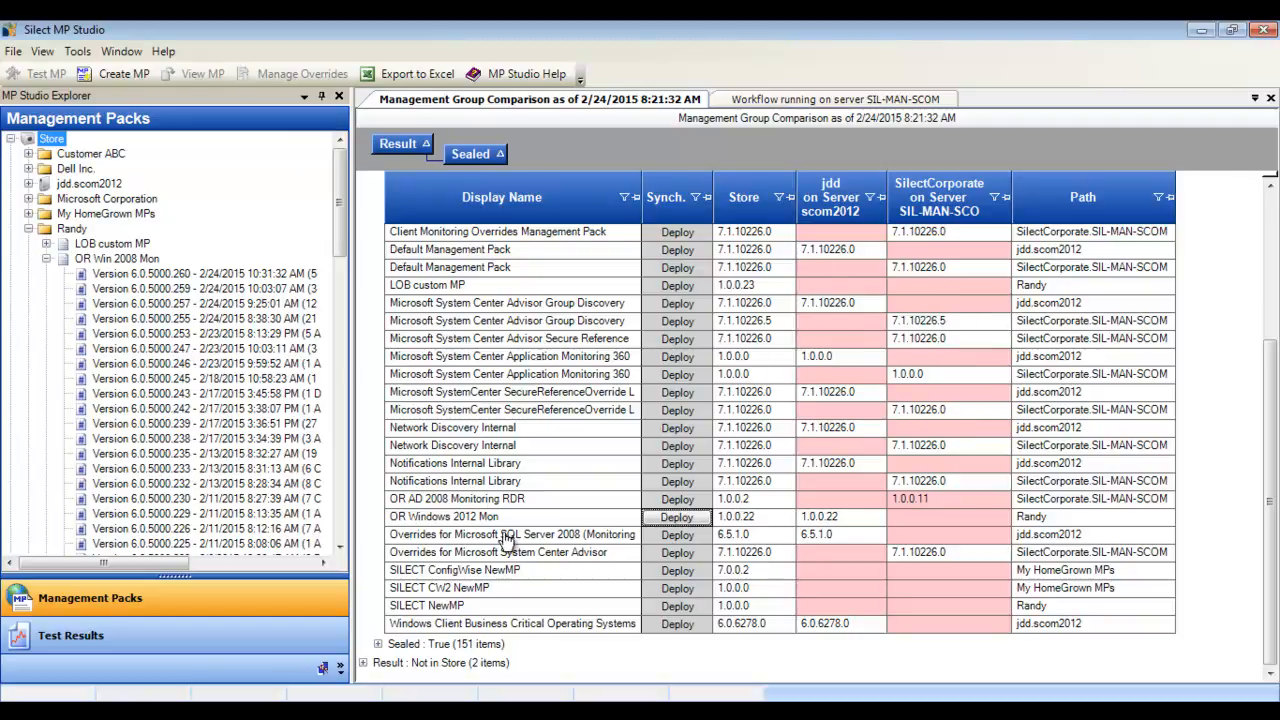
click(456, 498)
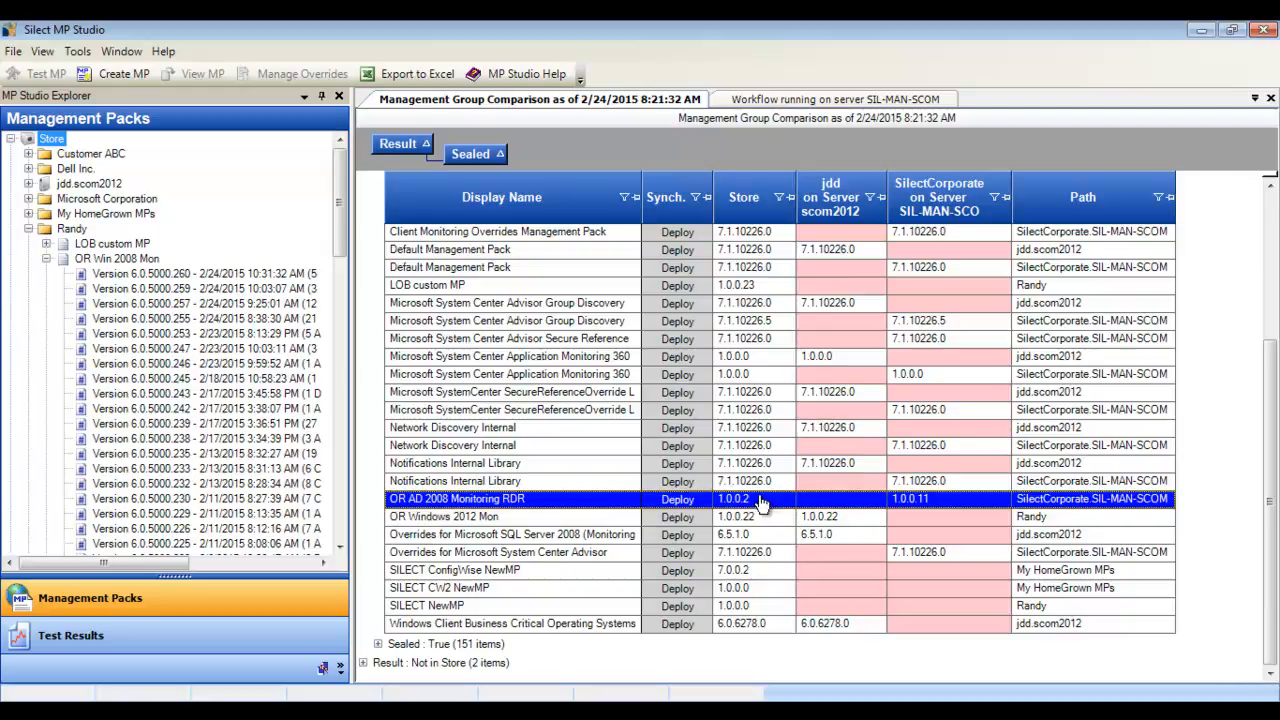
mouse_move(920, 510)
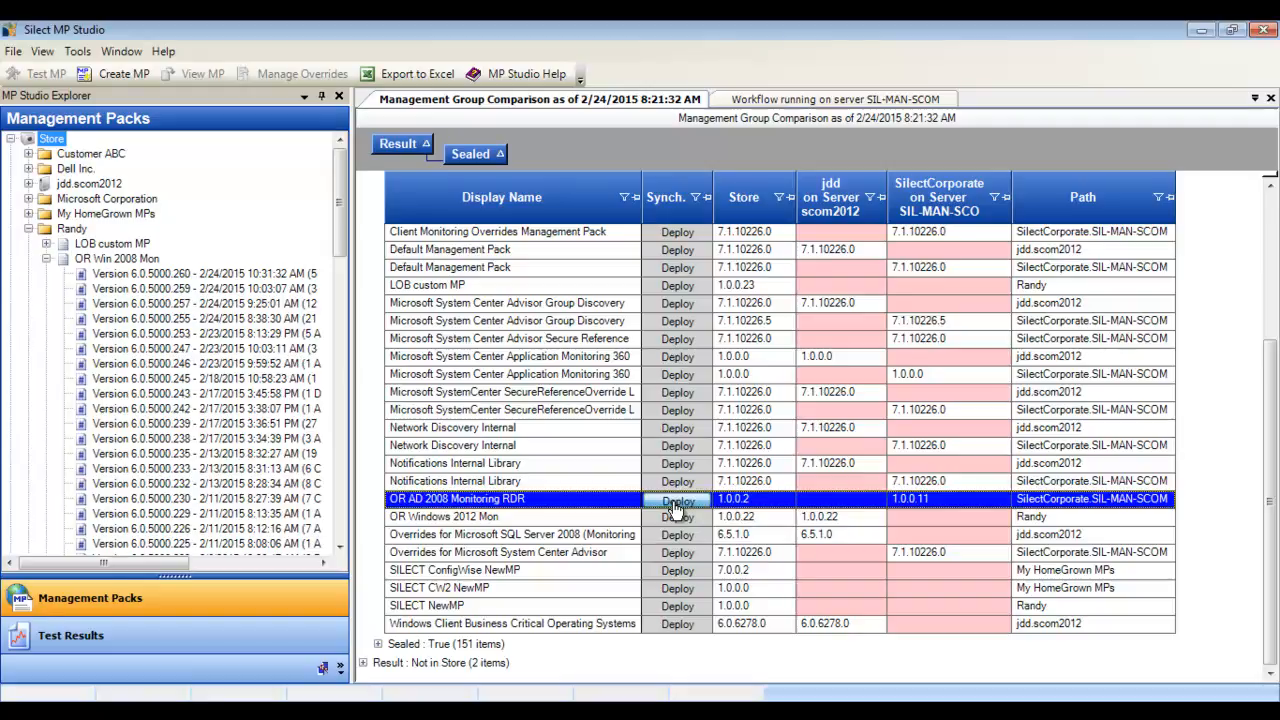
click(678, 499)
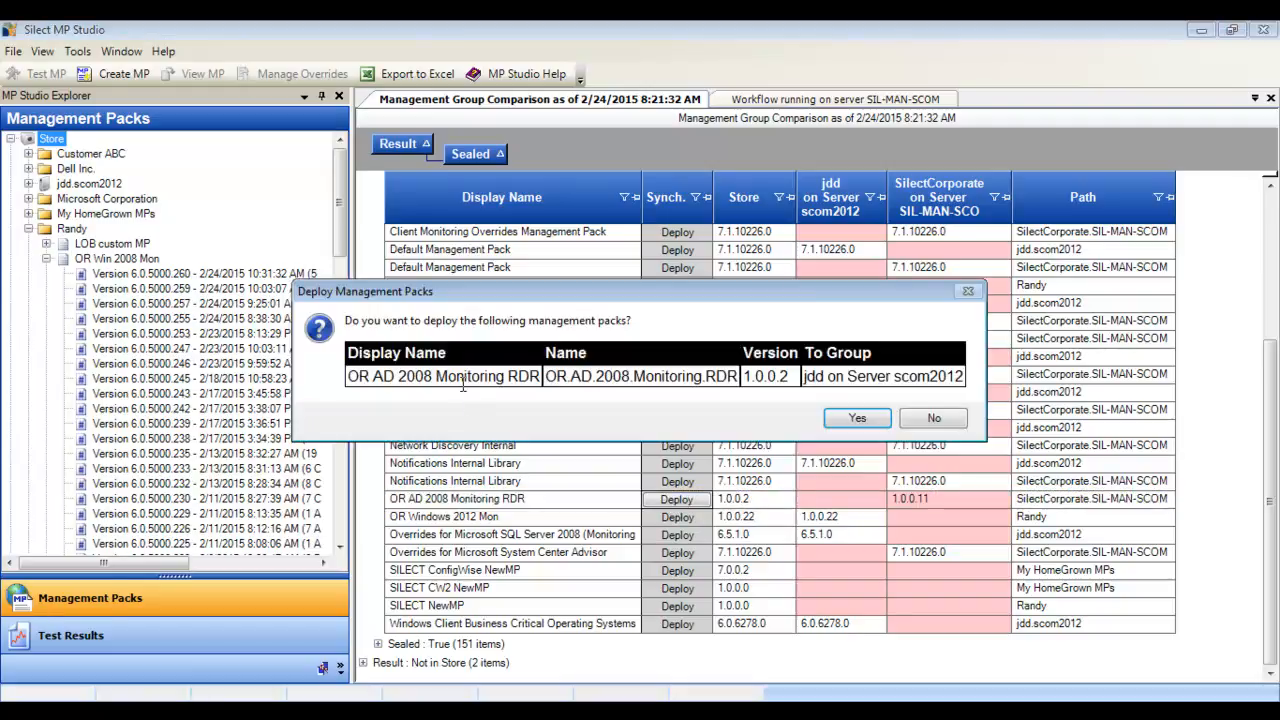
mouse_move(933, 418)
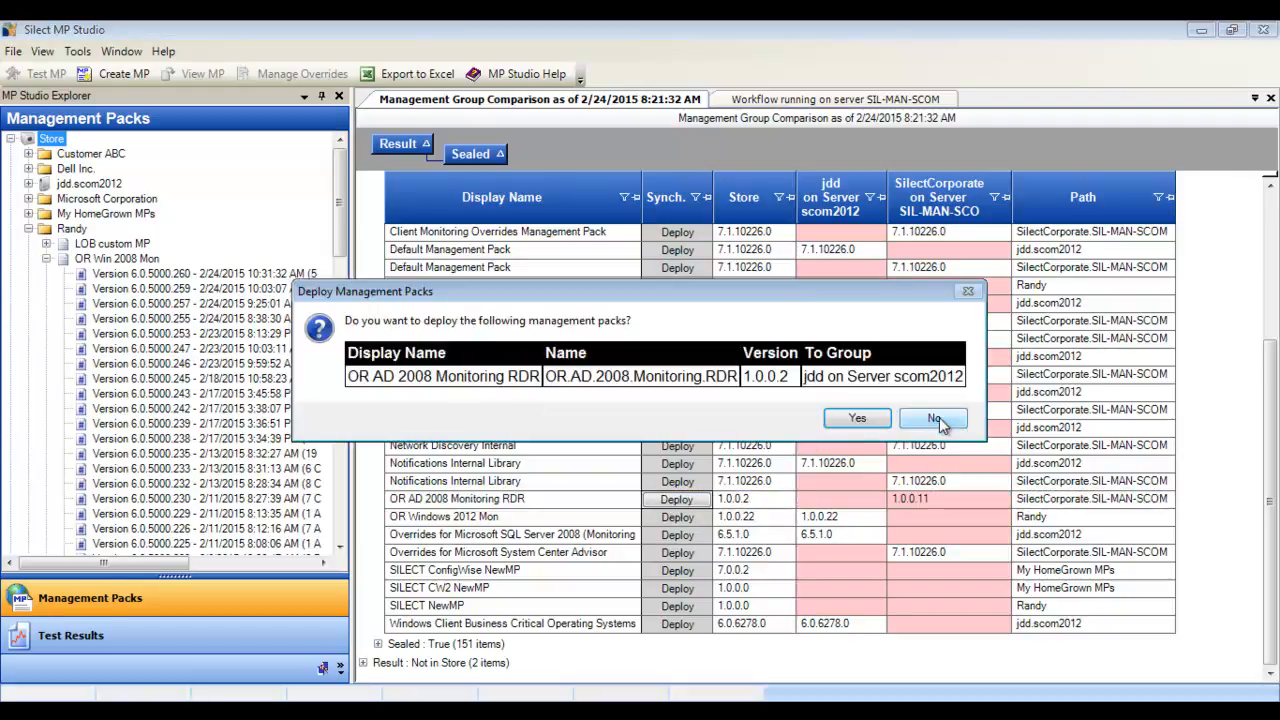
click(933, 418)
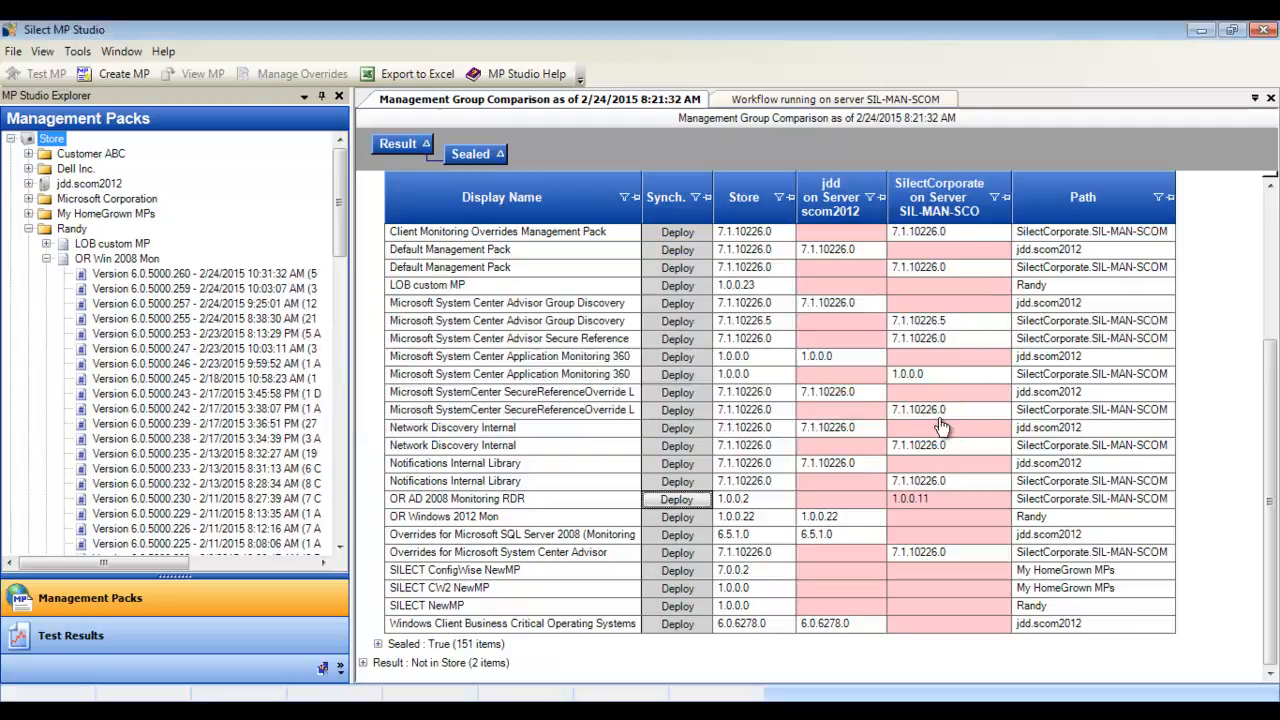
mouse_move(417, 73)
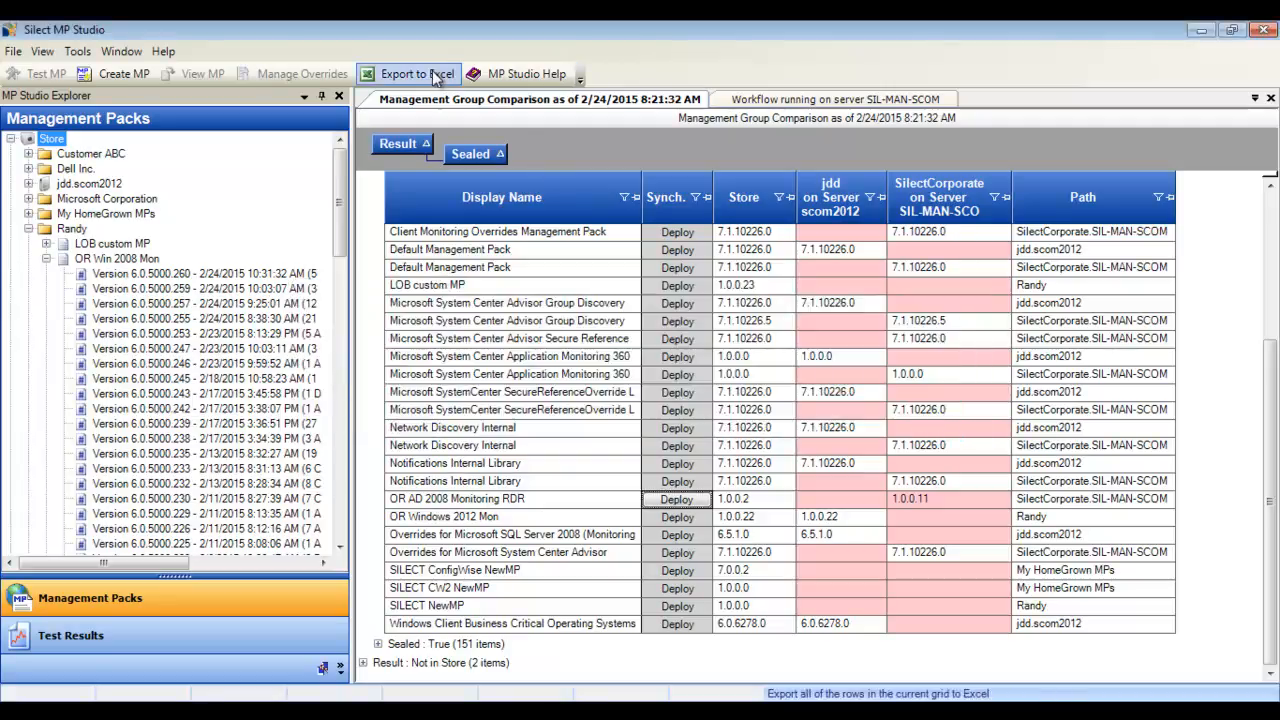
mouse_move(437, 105)
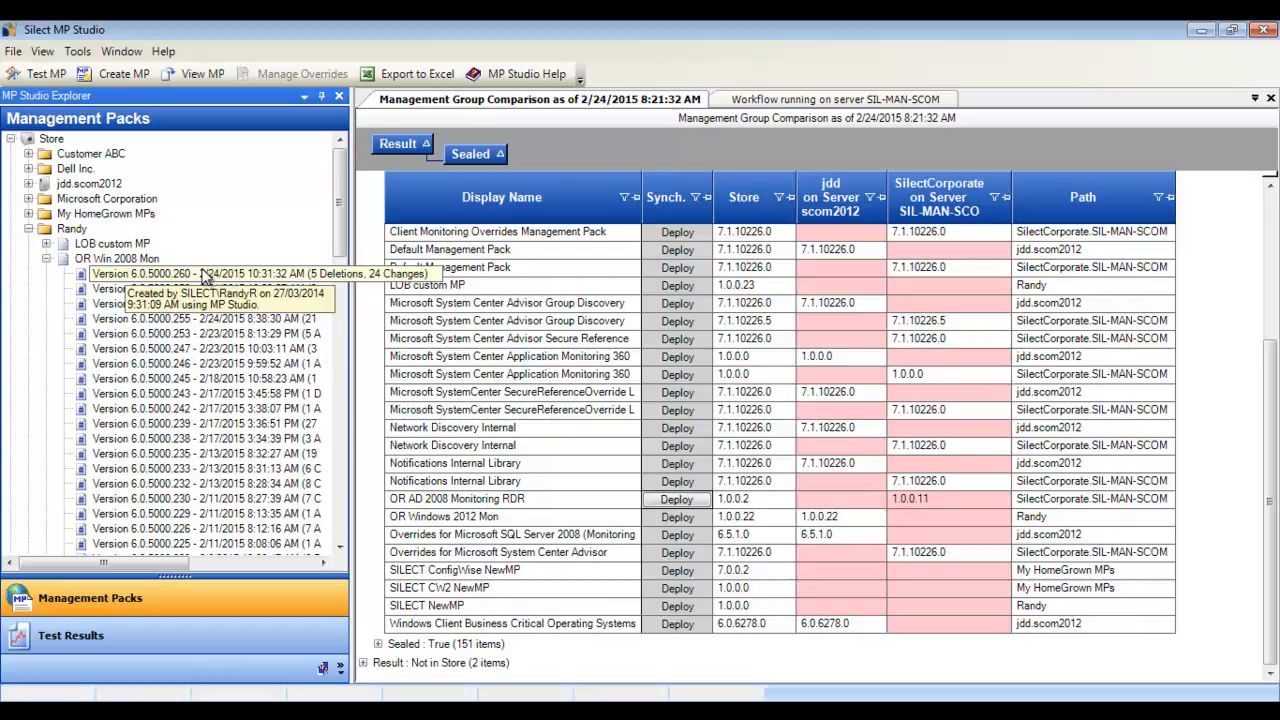
Open the workflow report for server SIL-MAN-SCOM from the SilectCorporate management group
right_click(200, 274)
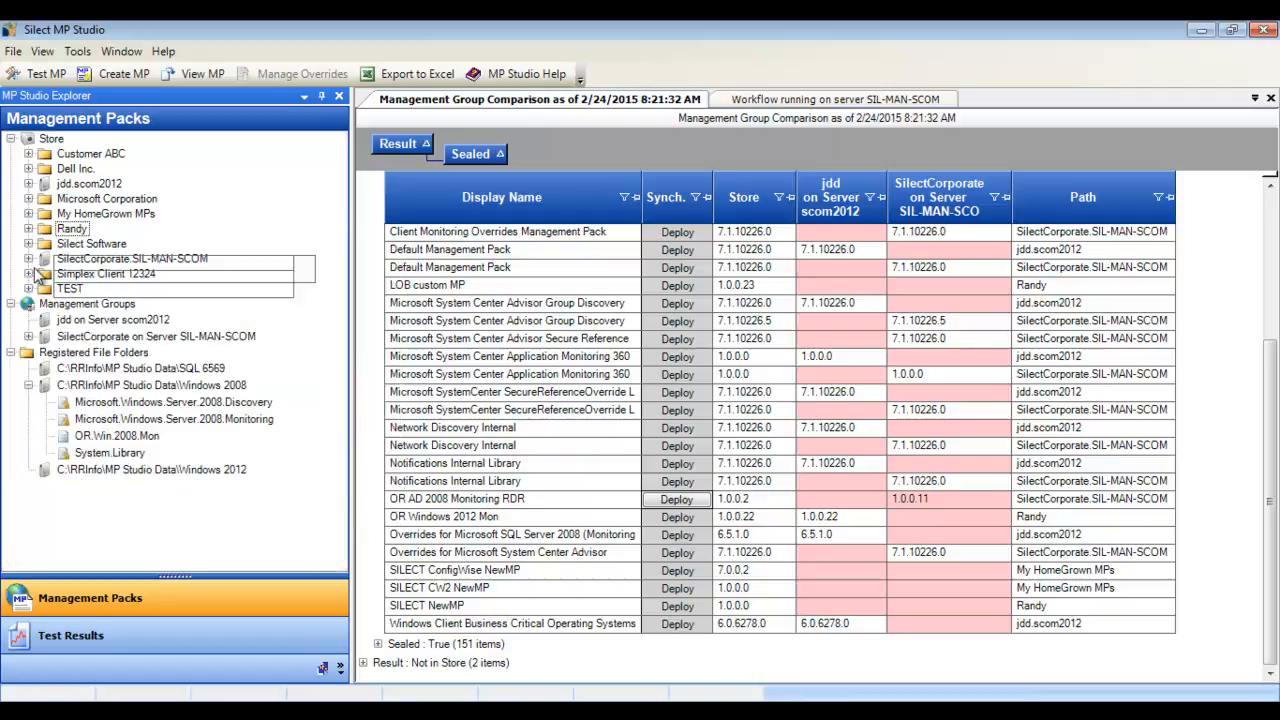
right_click(156, 336)
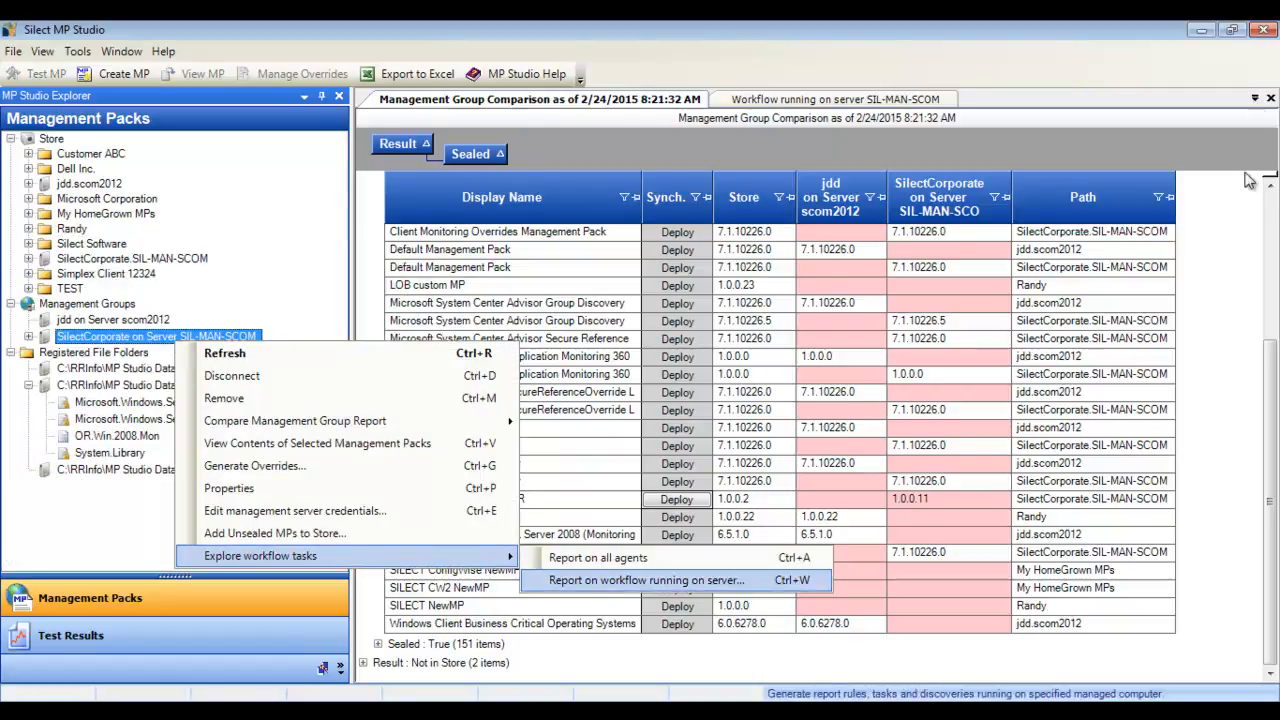
mouse_move(1258, 99)
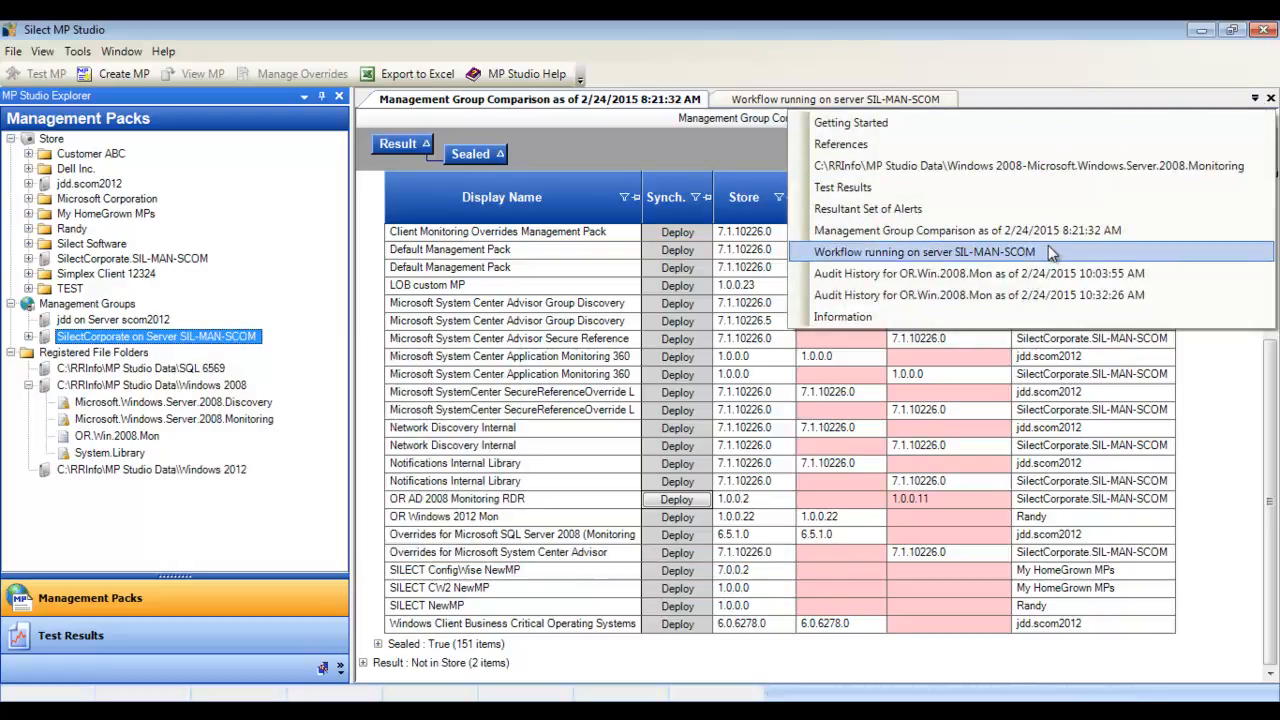
click(924, 251)
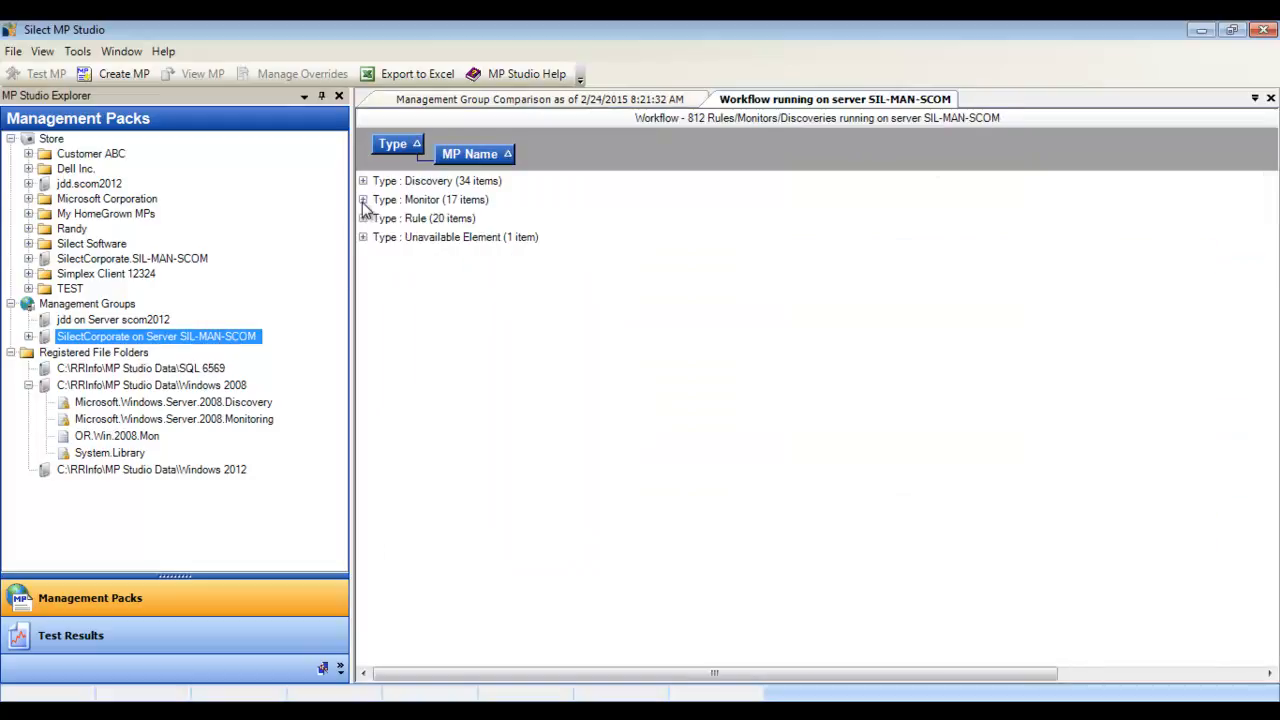
Expand the report's monitors, collapsing Microsoft.SystemCenter.2007 and expanding Microsoft.SystemCenter.Advisor
click(363, 218)
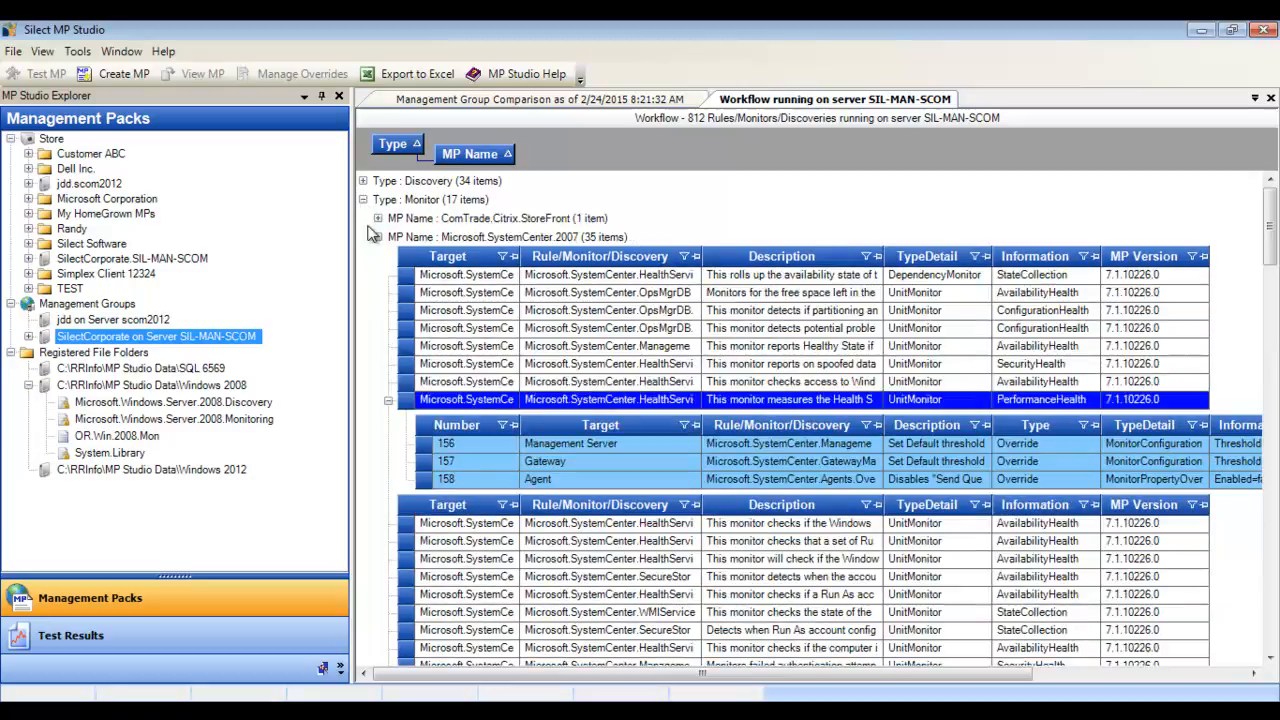
click(377, 237)
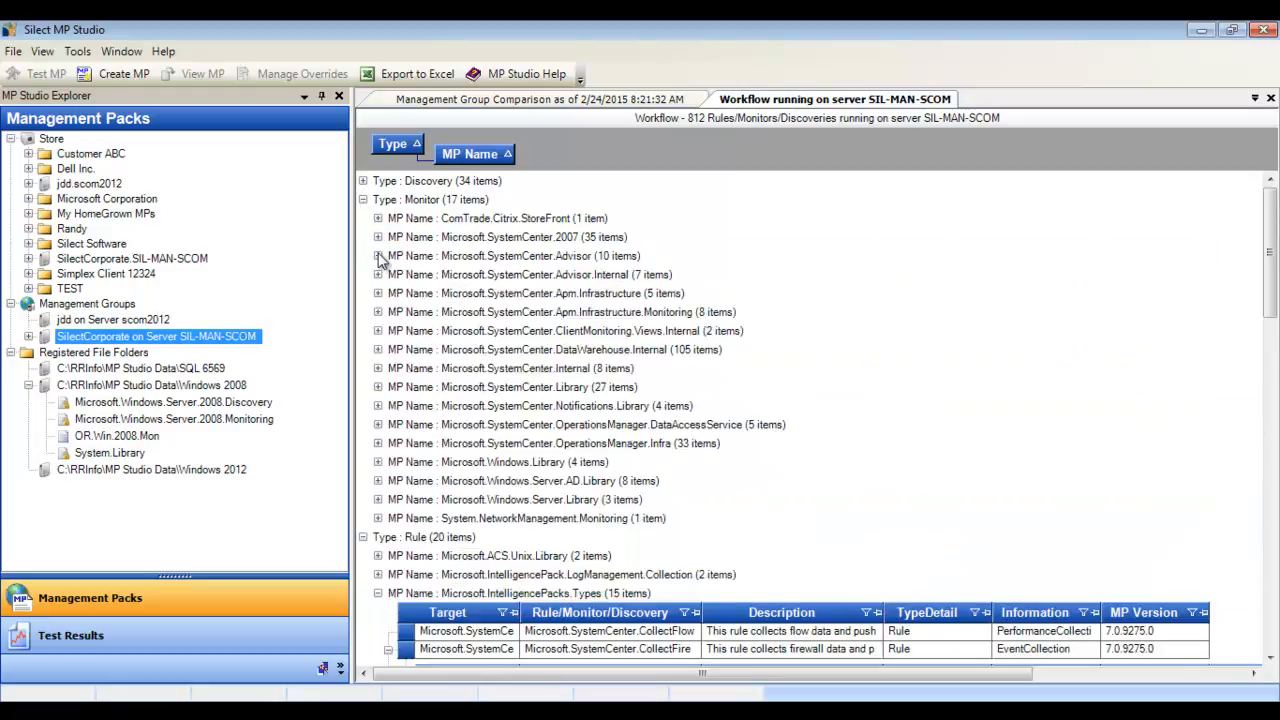
click(378, 255)
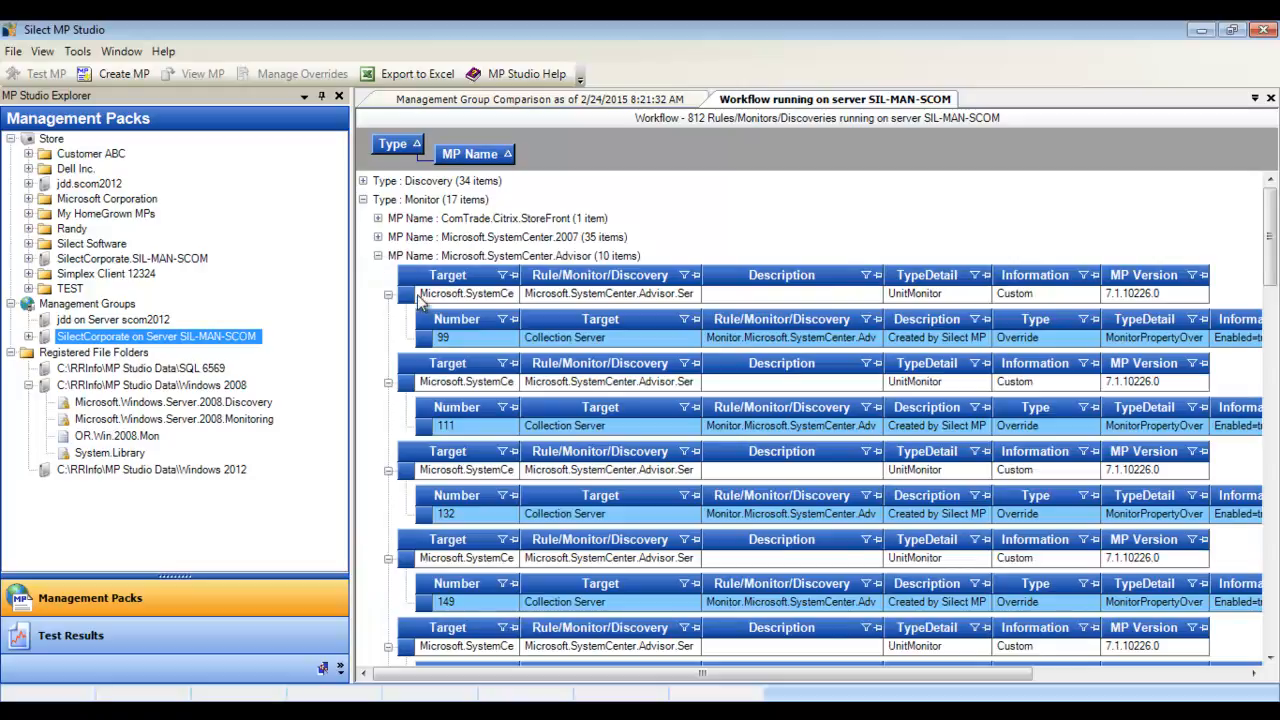